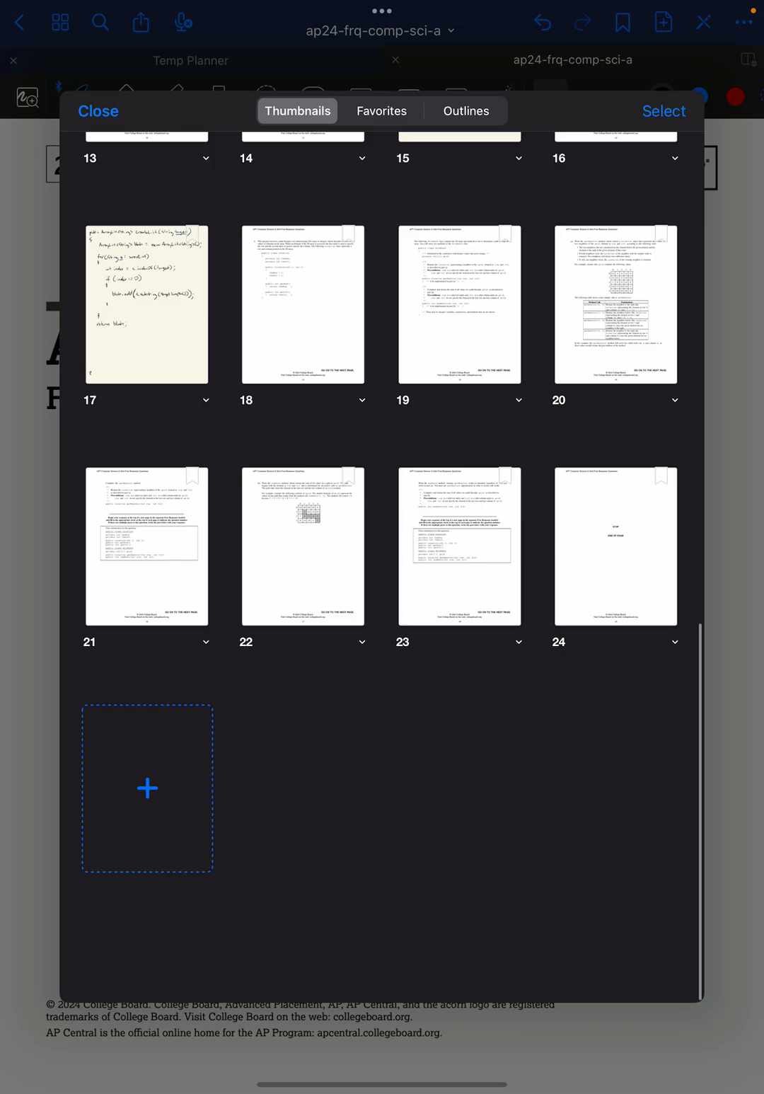
Step: Scroll the page thumbnails and jump to page 13, where question 4 begins
scroll(down, 3)
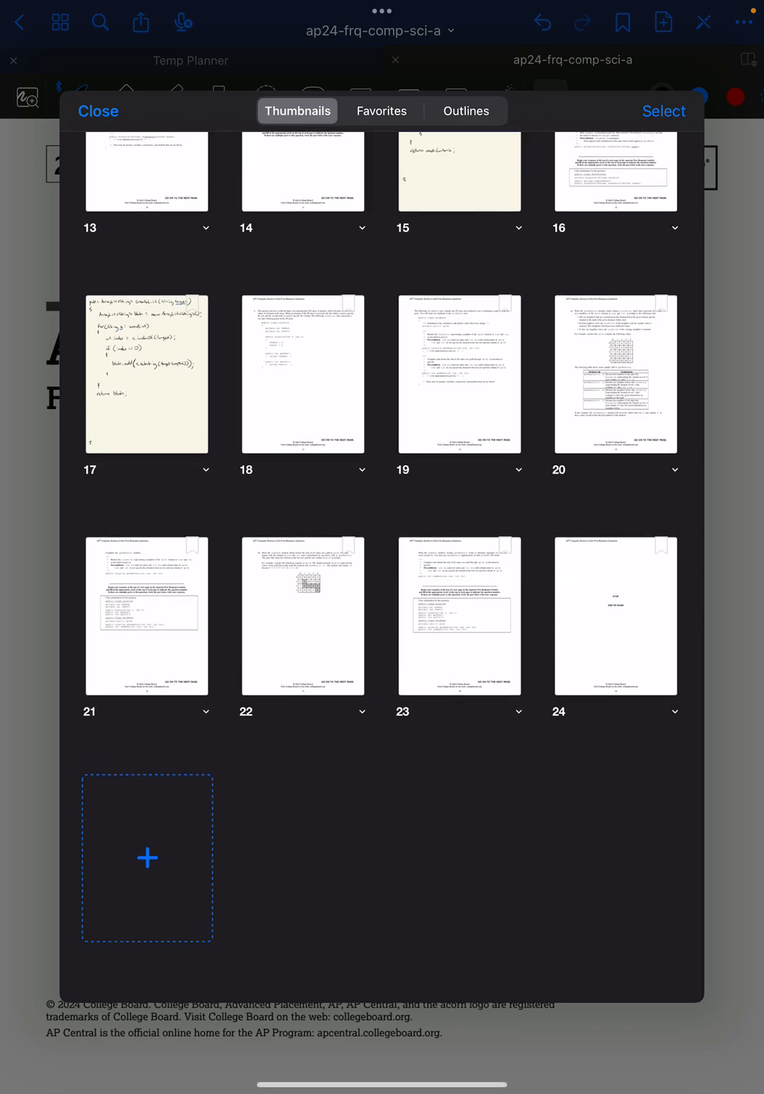
click(303, 374)
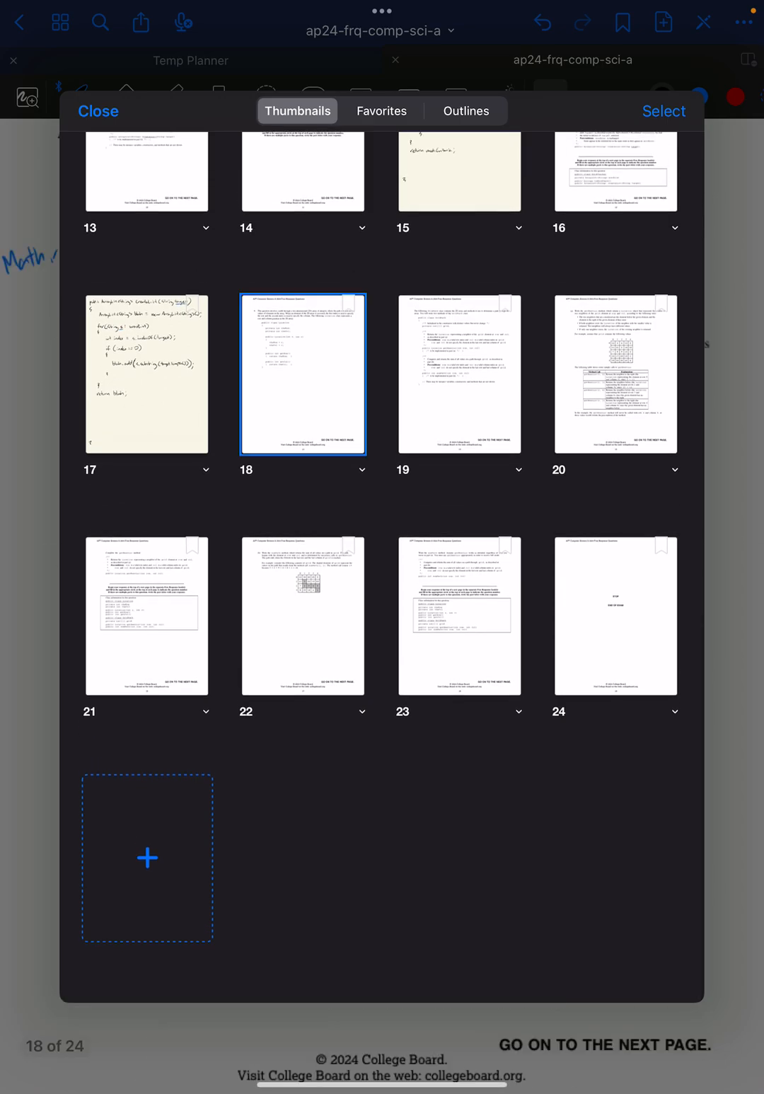
click(302, 374)
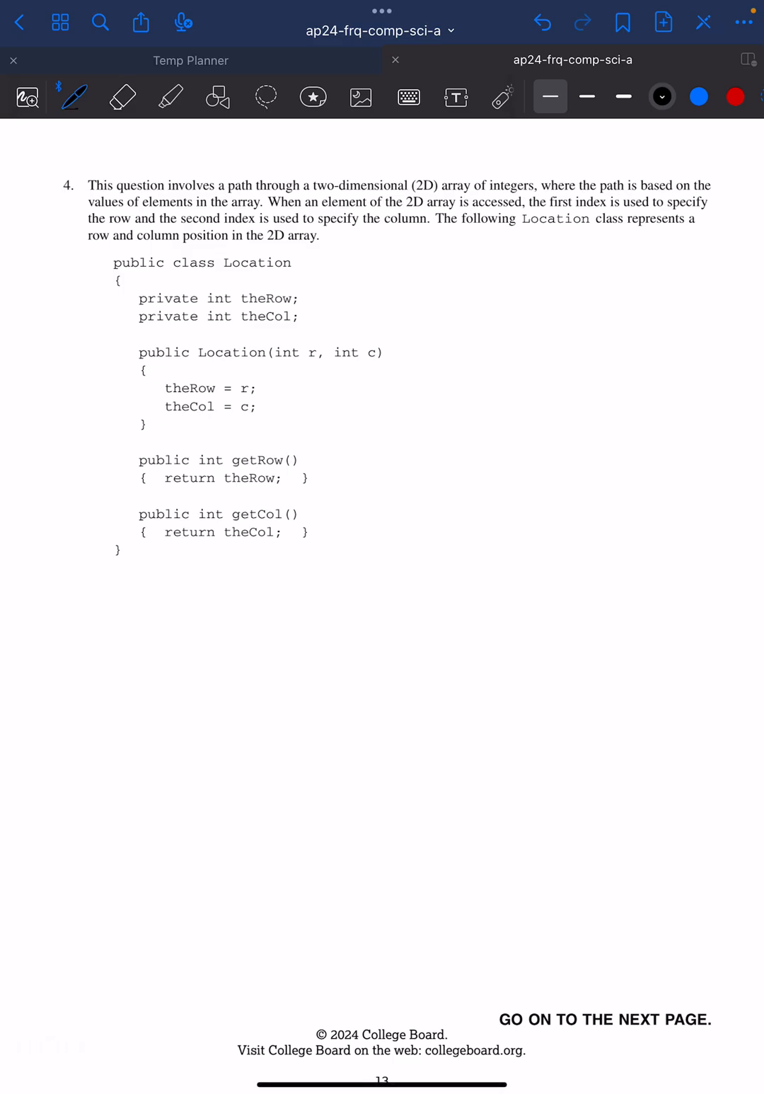
Step: Scroll to the GridPath class page and underline grid, getNextLoc and sumPath in blue
scroll(down, 3)
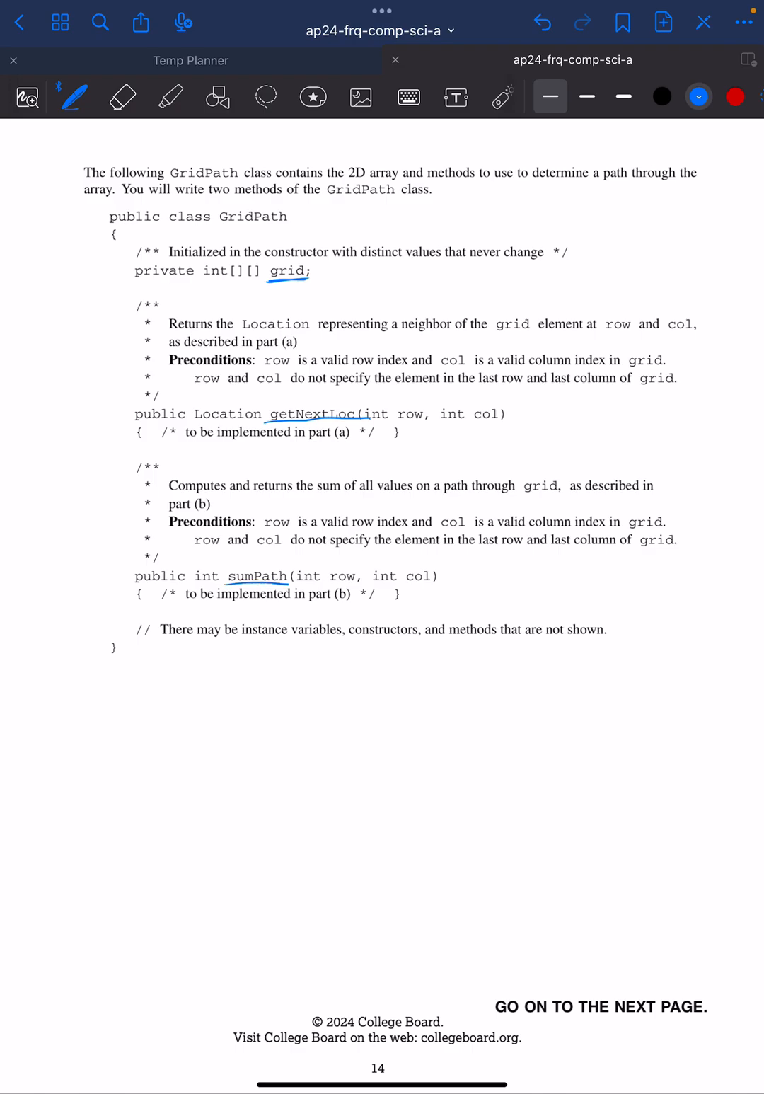
scroll(down, 3)
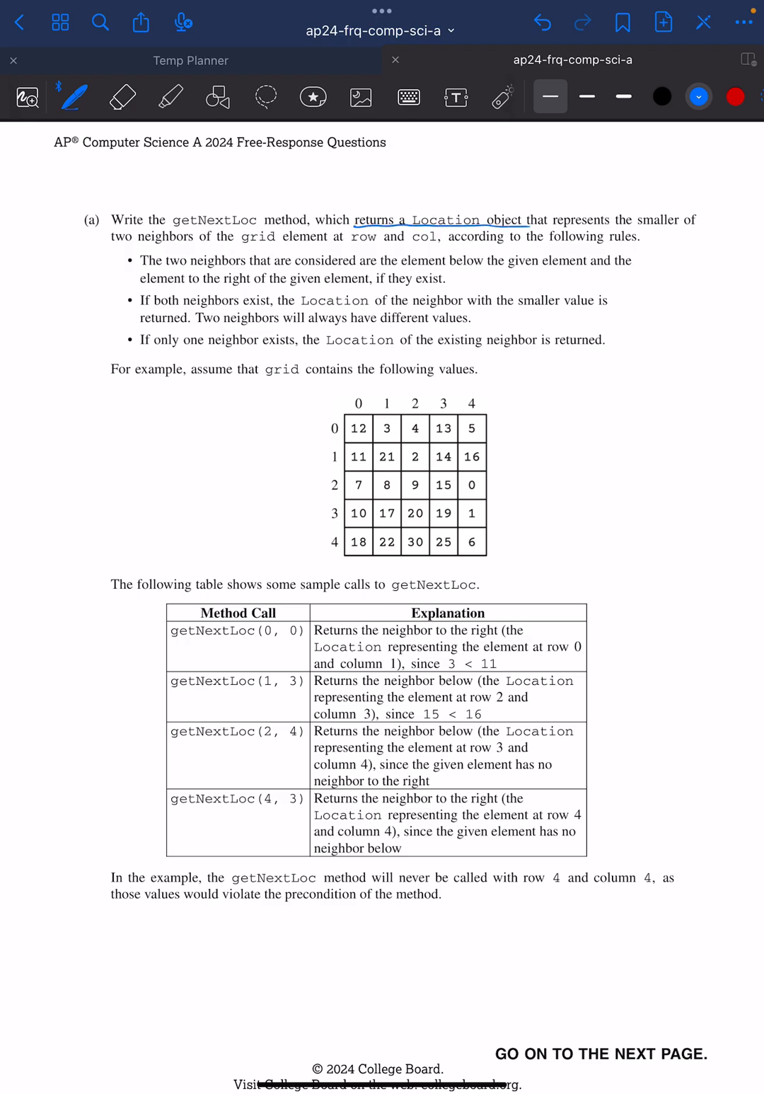
Step: Bracket part (a)'s neighbour rules, underline below/right, and write [row+1][col] and [row][col+1]
drag(106, 251, 106, 354)
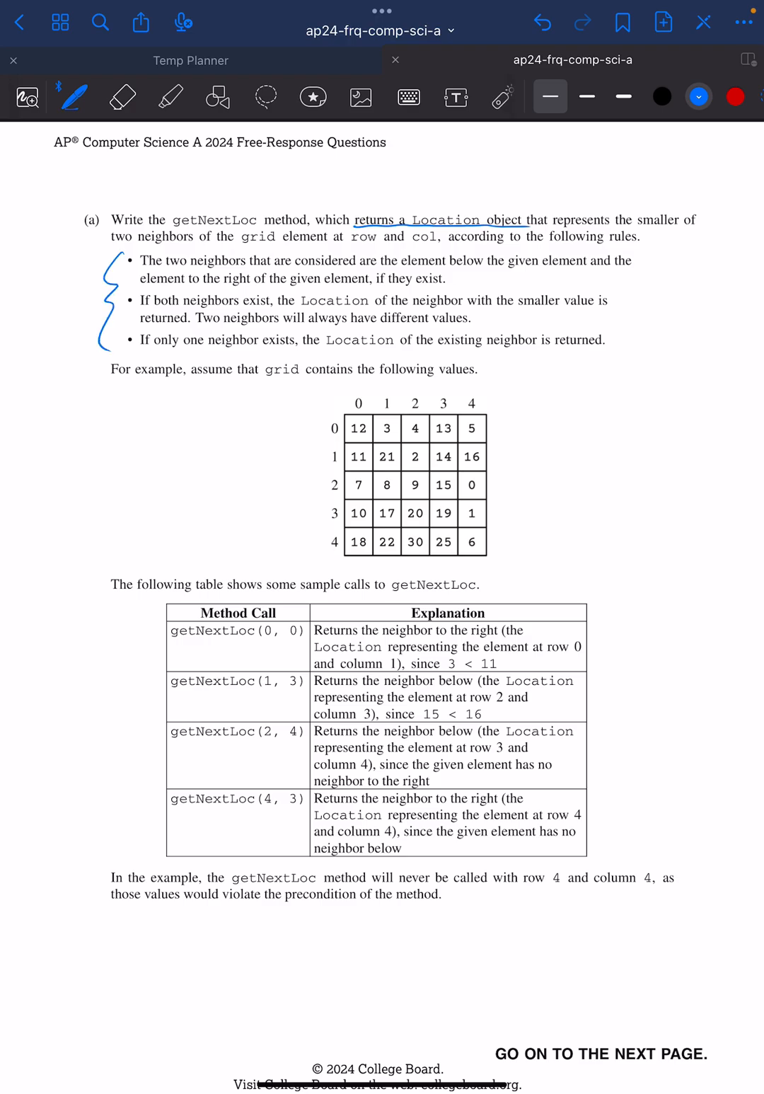
drag(445, 270, 471, 269)
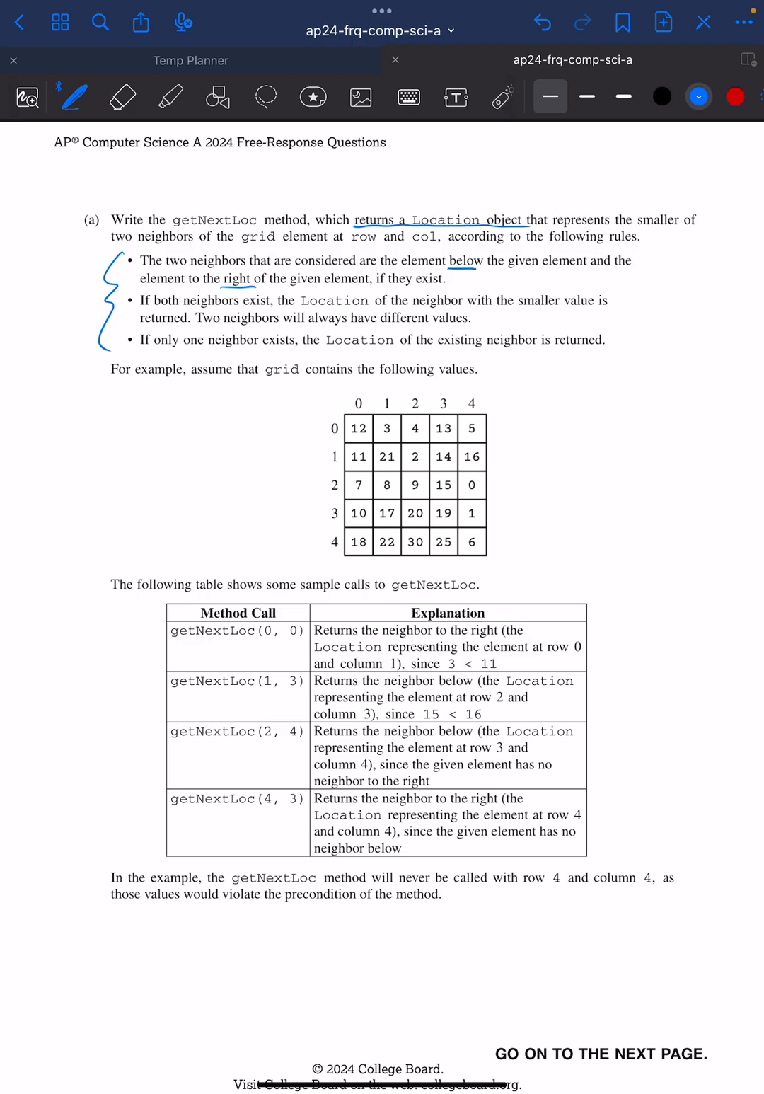
drag(640, 266, 669, 262)
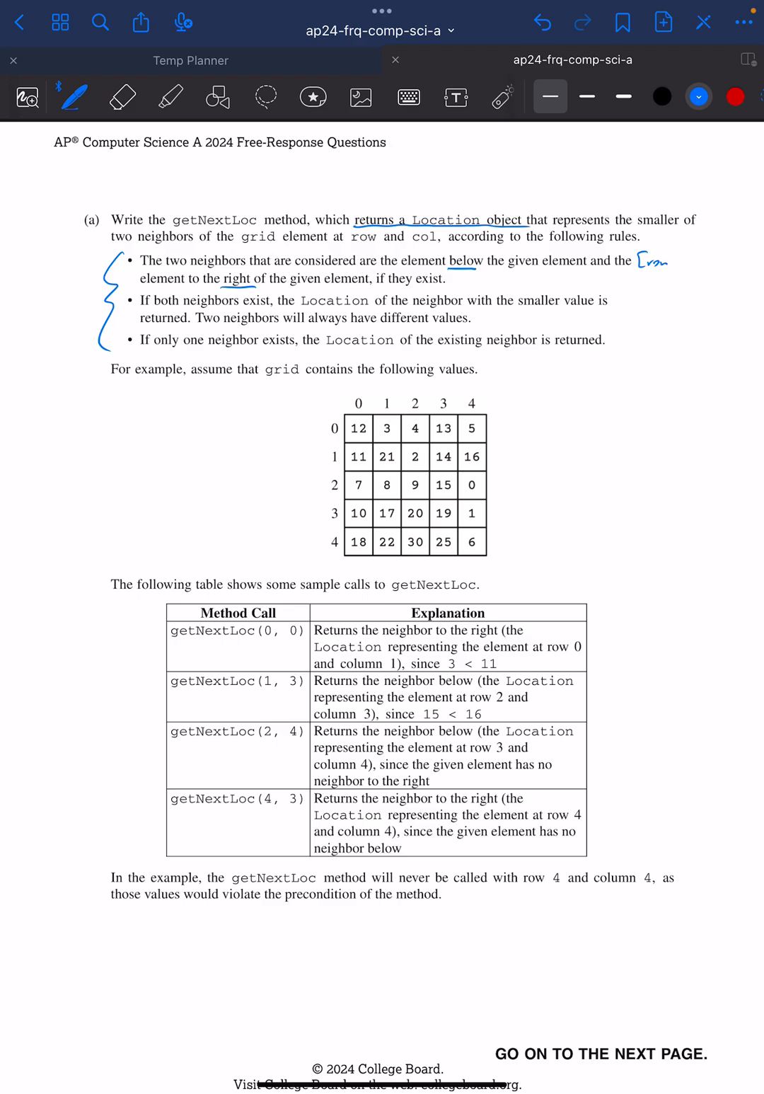
drag(651, 261, 701, 260)
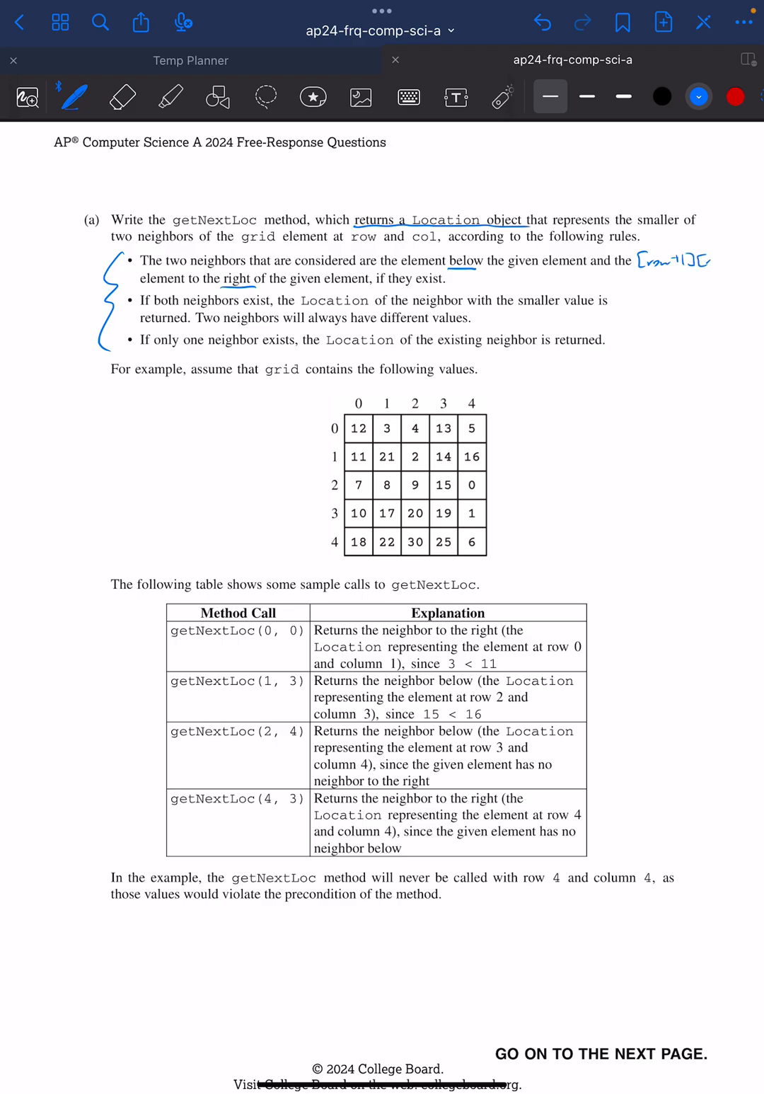
drag(693, 265, 736, 279)
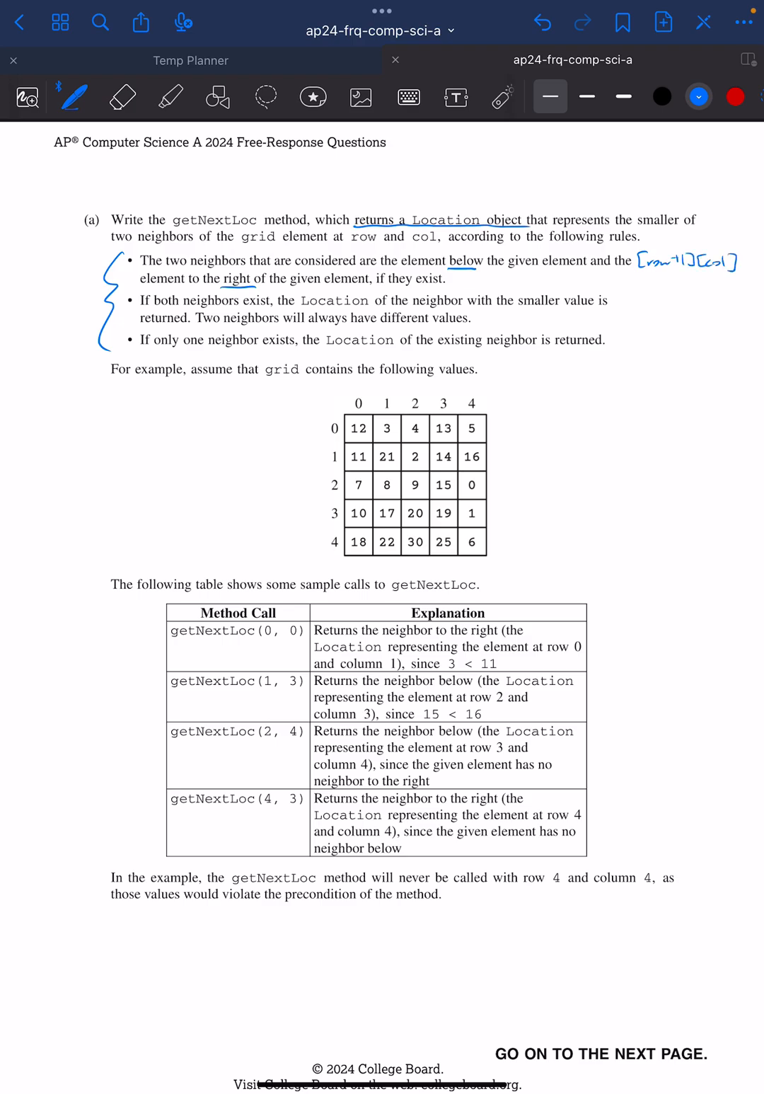
drag(453, 283, 509, 284)
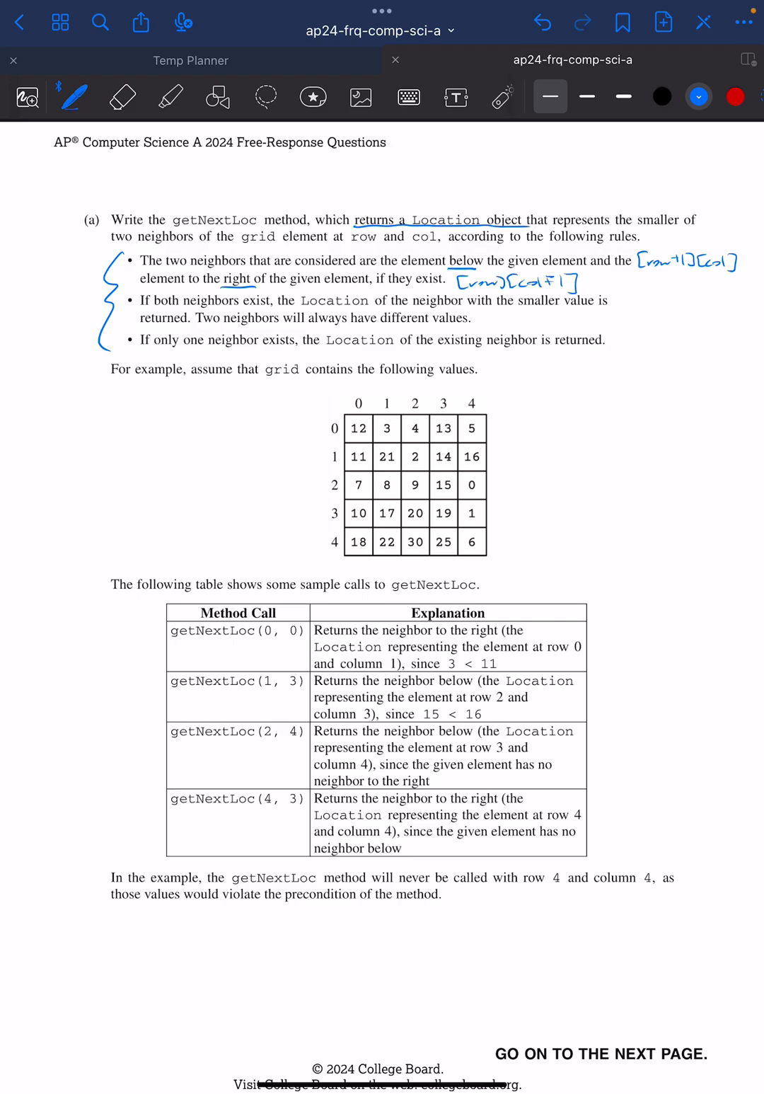
Step: Rewrite the [row][col+1] note more clearly and underline the second rule's key words
click(121, 97)
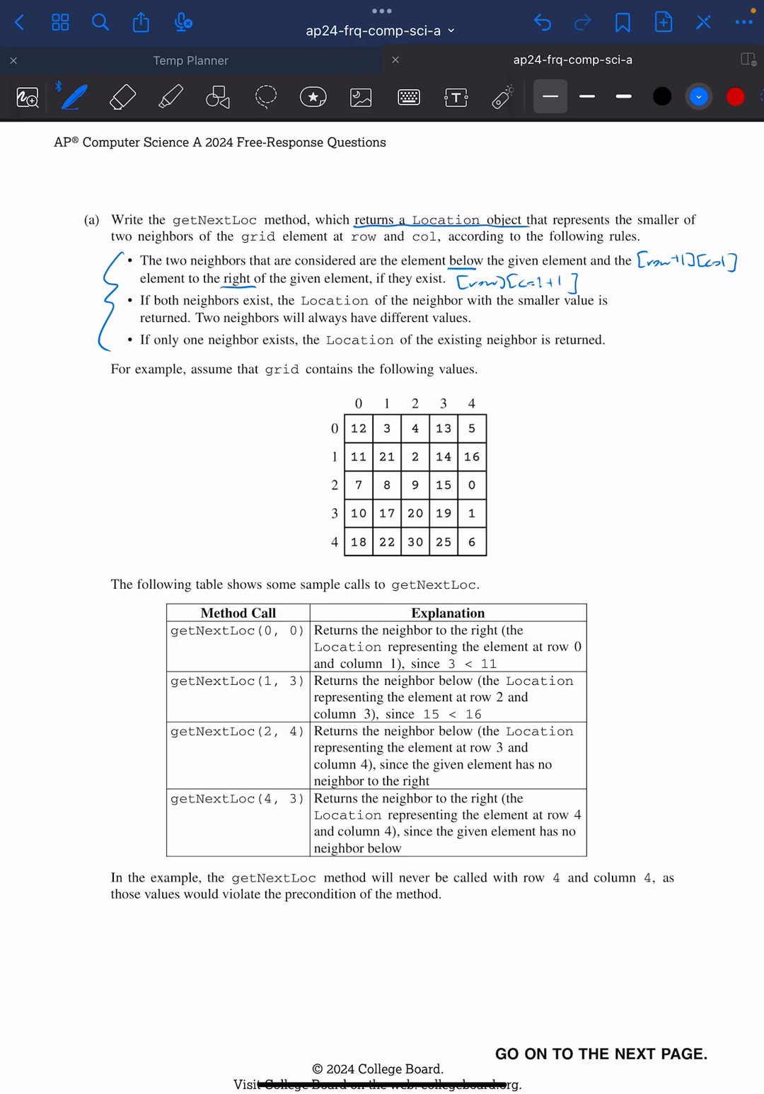
drag(520, 311, 583, 312)
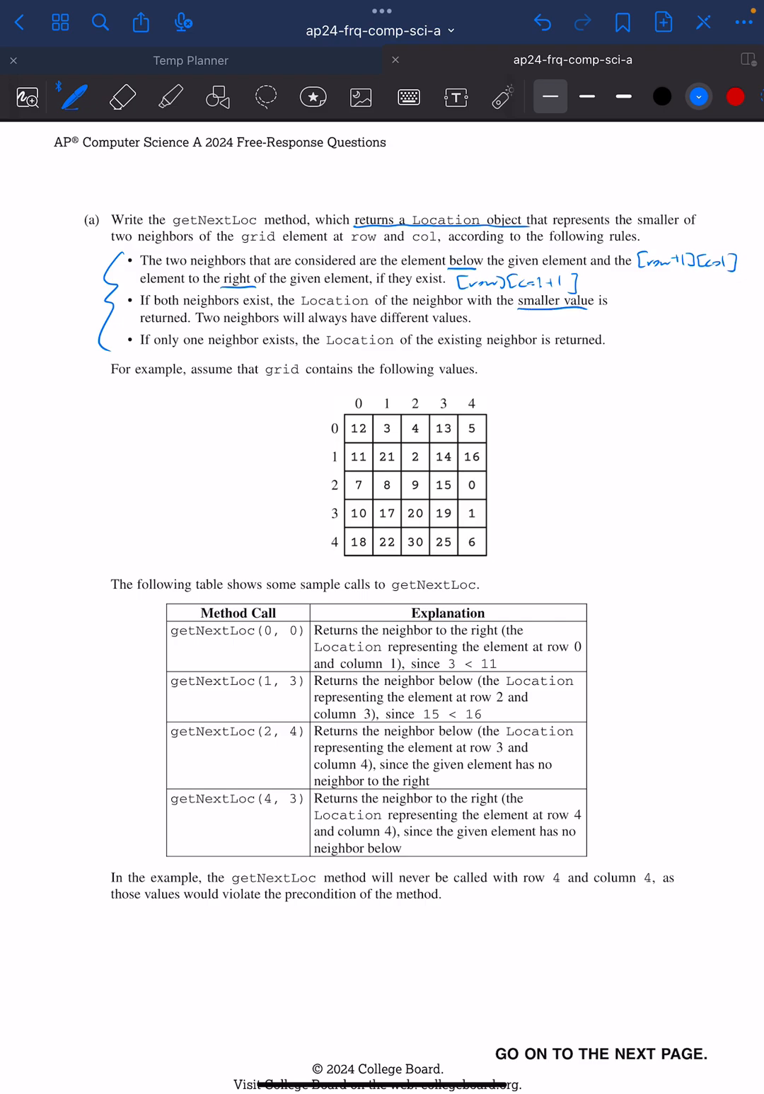
drag(372, 324, 457, 324)
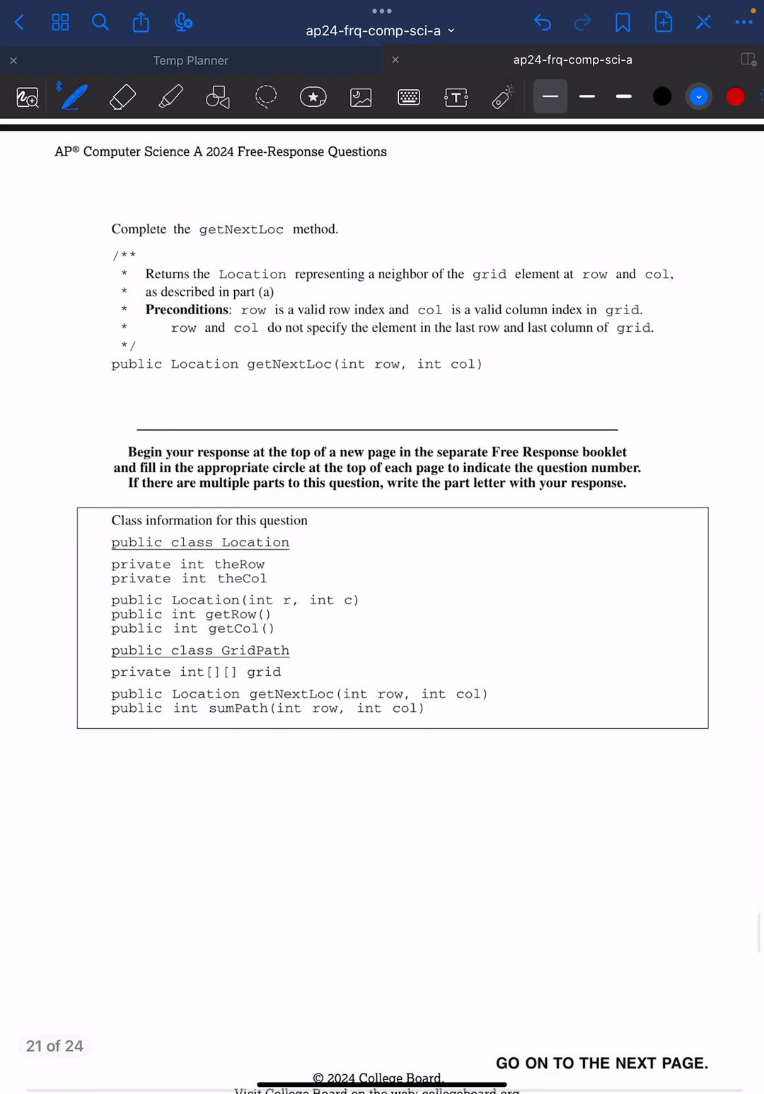
Step: Insert a dotted page after the current response page and scroll to it
click(662, 22)
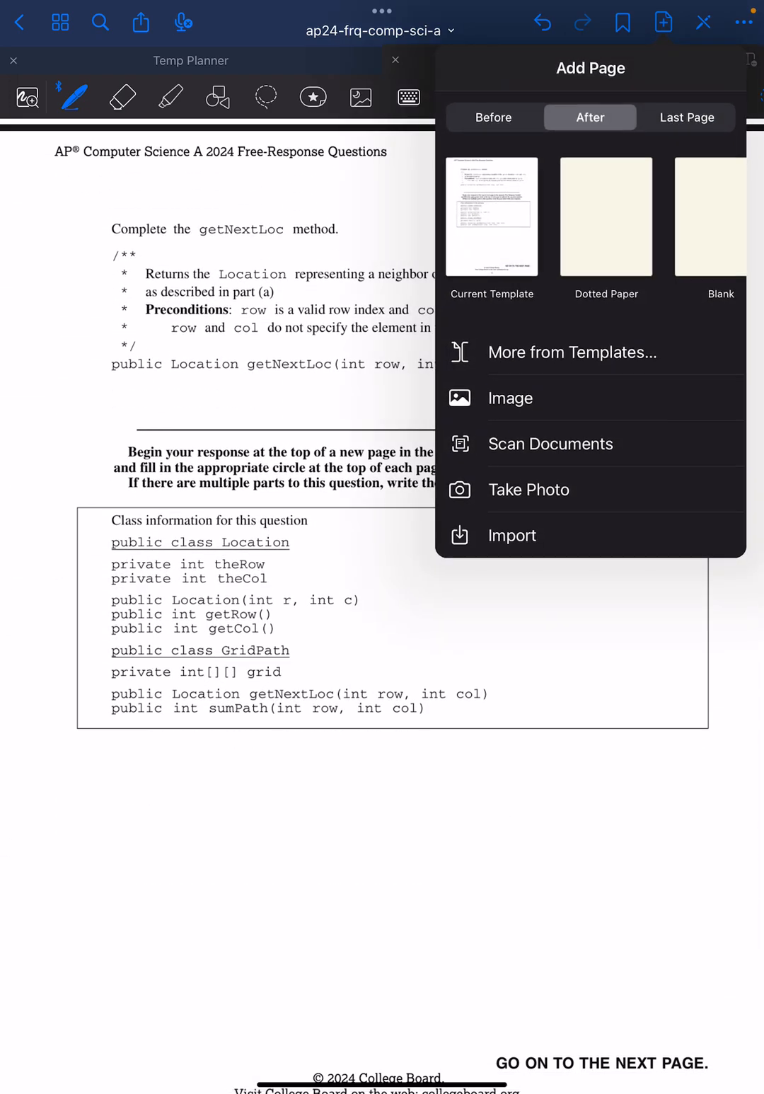
click(605, 216)
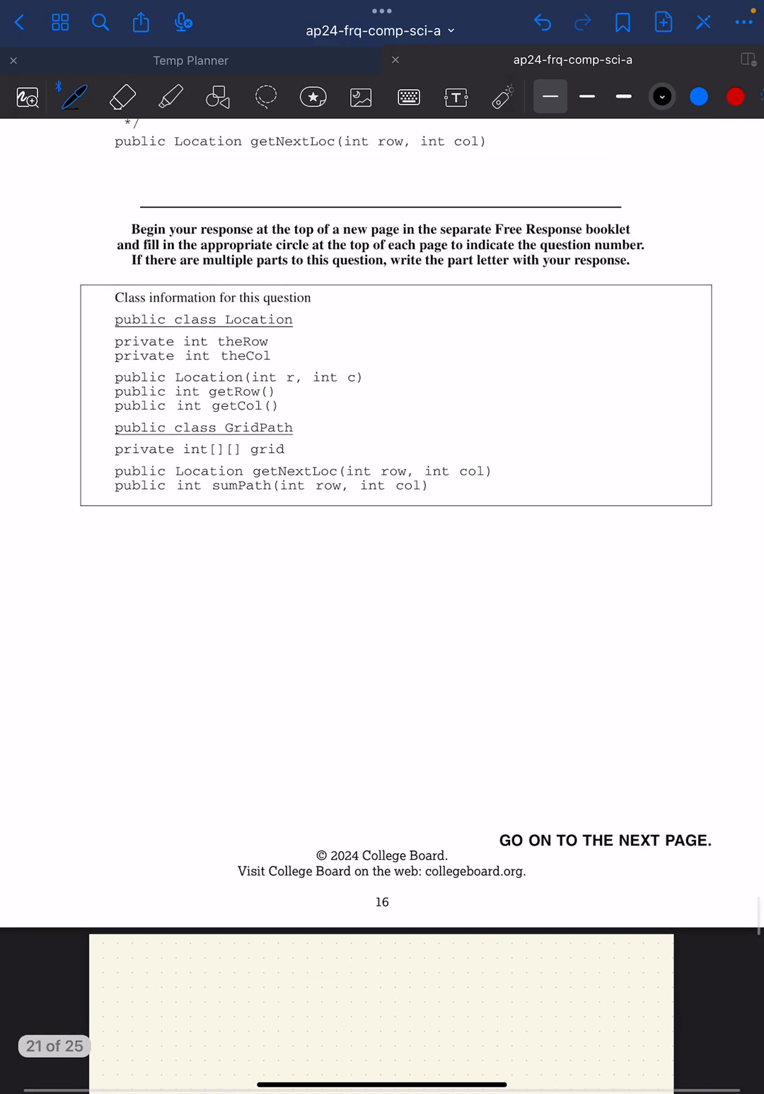
scroll(down, 3)
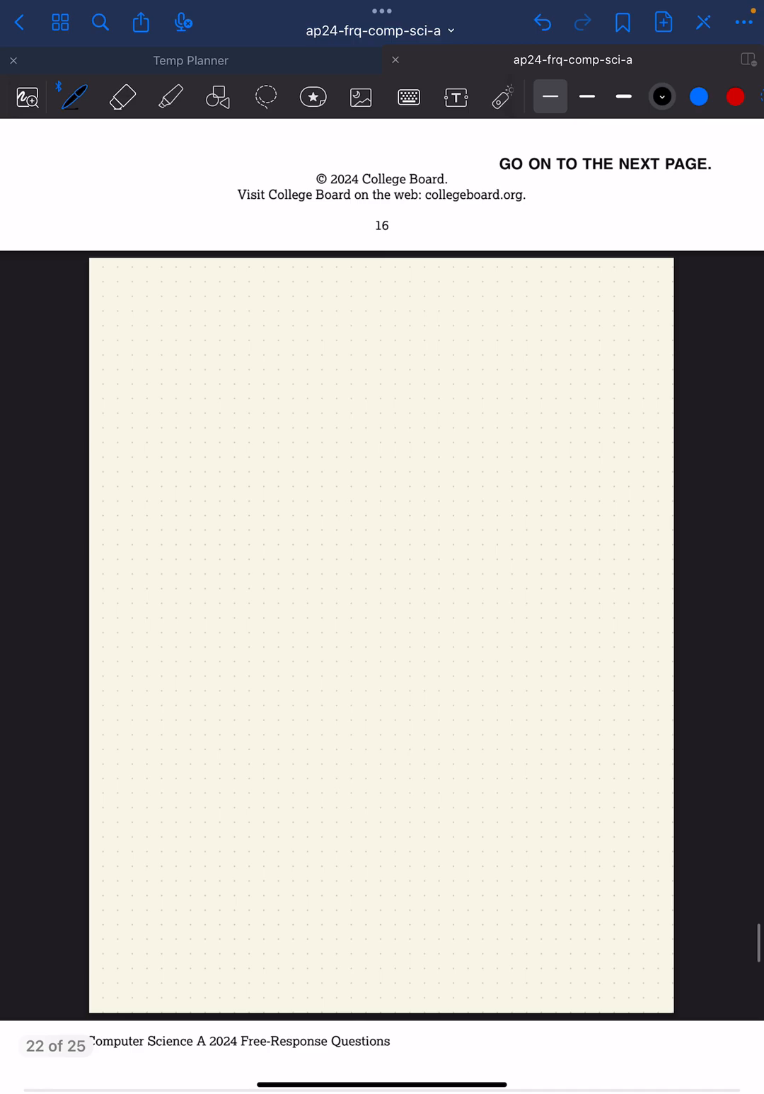
Step: Handwrite 'public Location getNextLocation(int row, int col)' with braces in black
drag(105, 290, 138, 300)
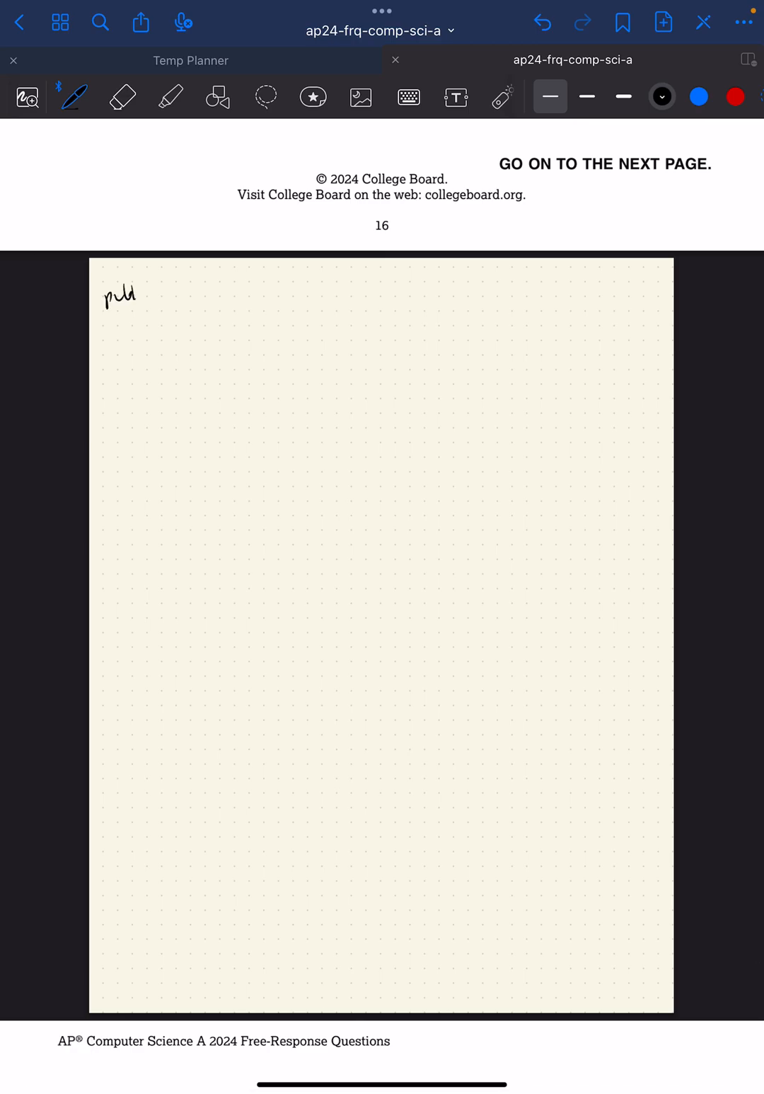
drag(130, 295, 223, 293)
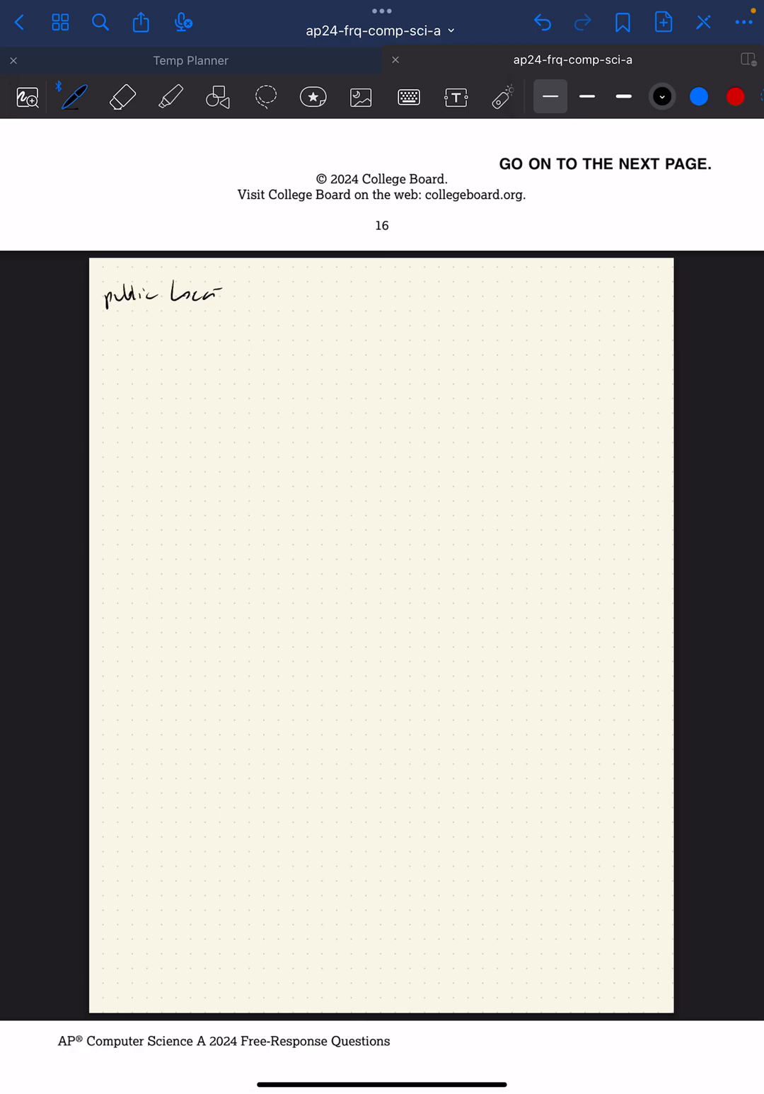
drag(213, 293, 286, 297)
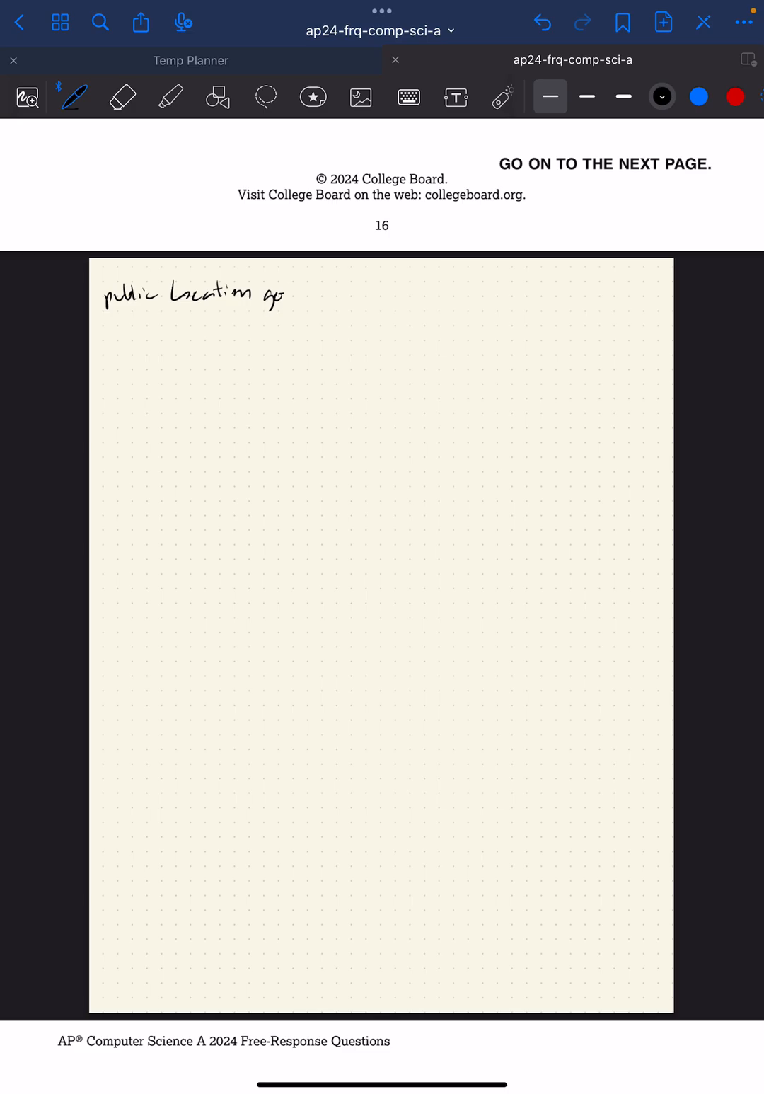
drag(269, 295, 346, 295)
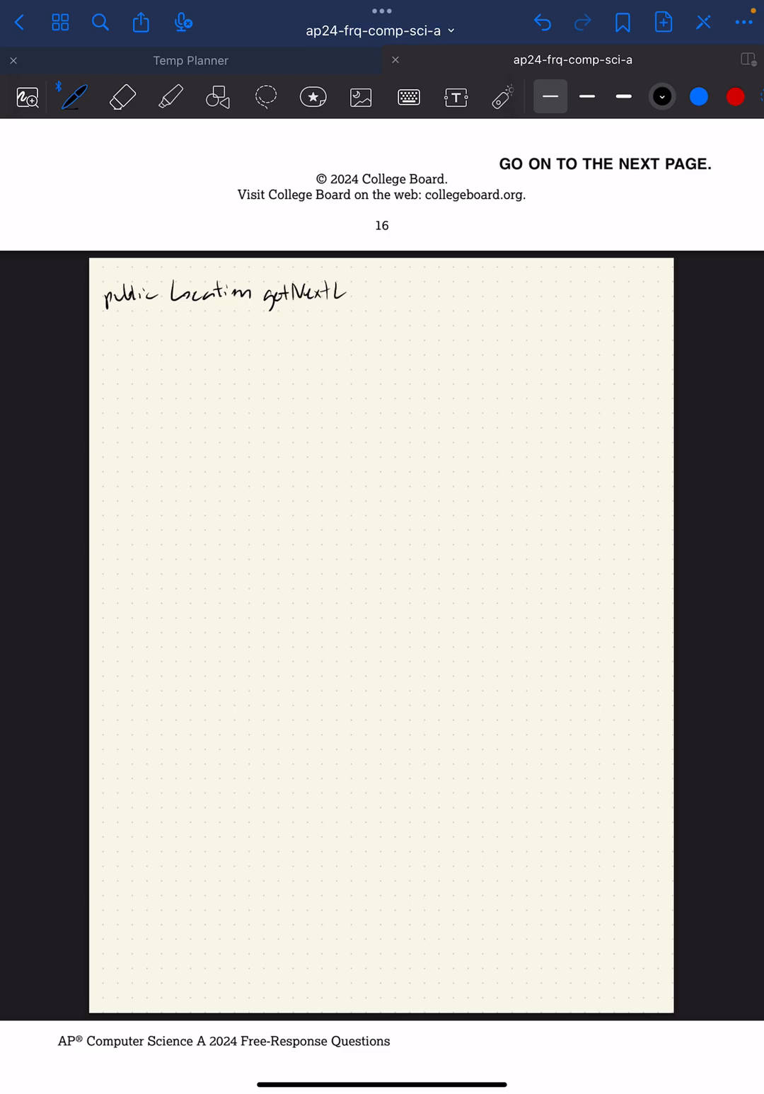
text(ocation)
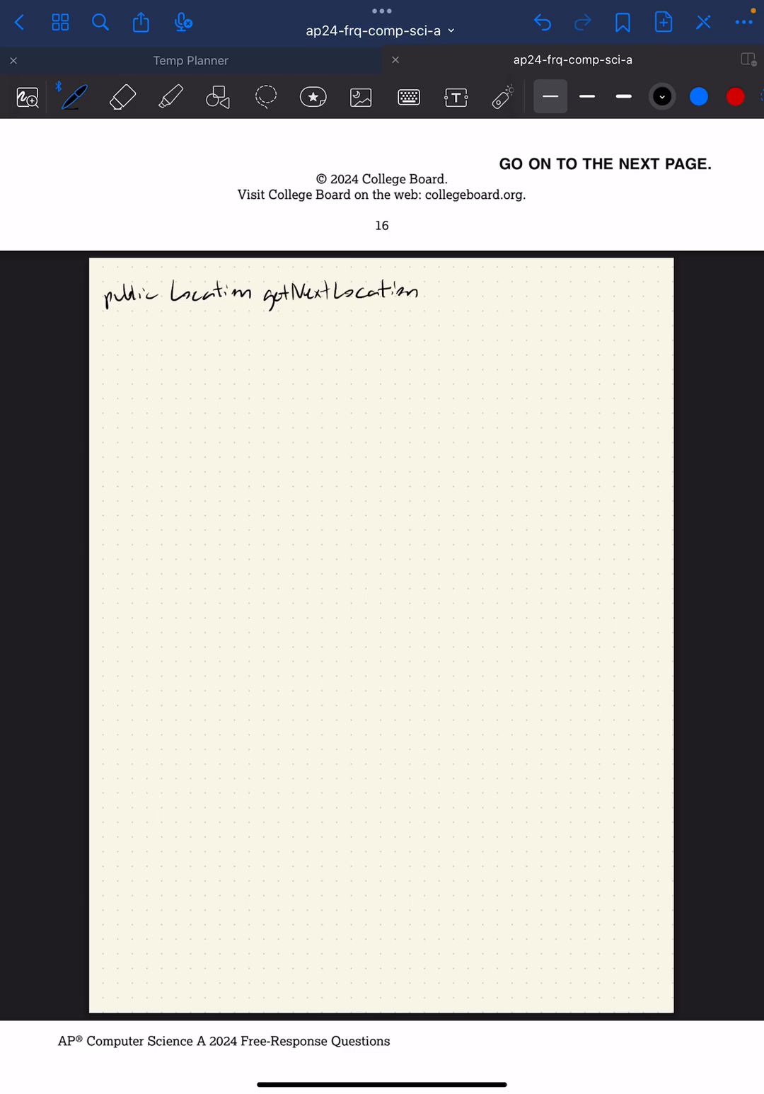
drag(425, 290, 488, 294)
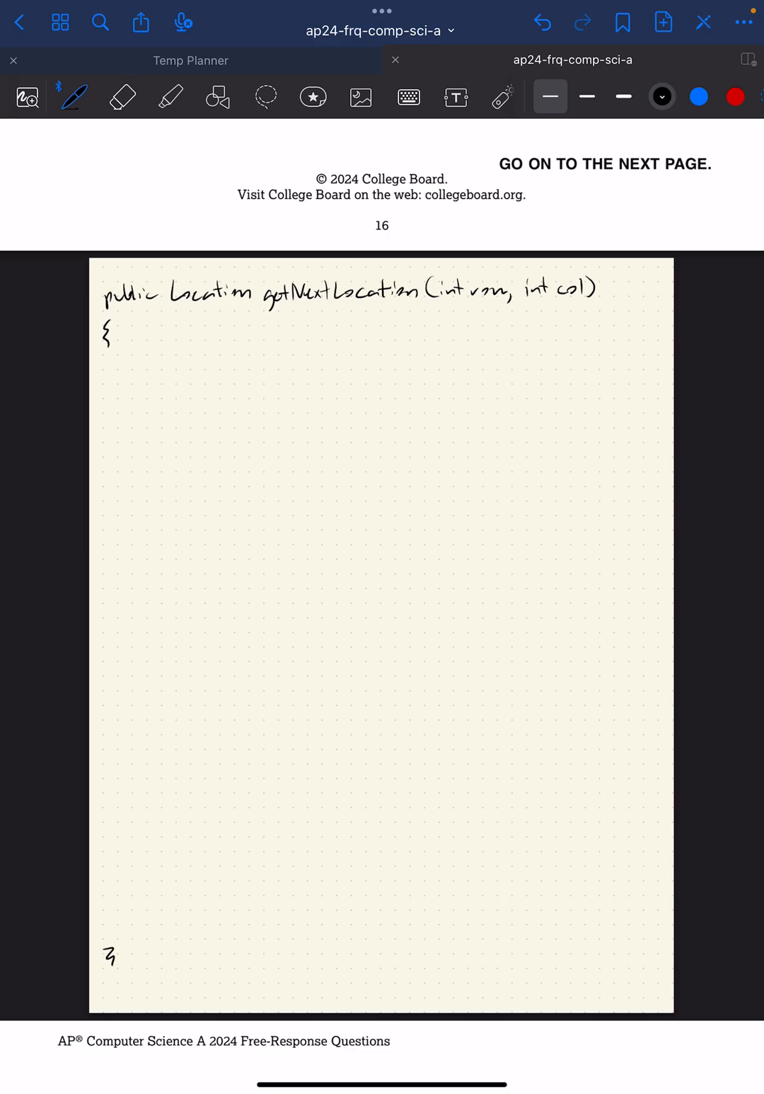
scroll(down, 3)
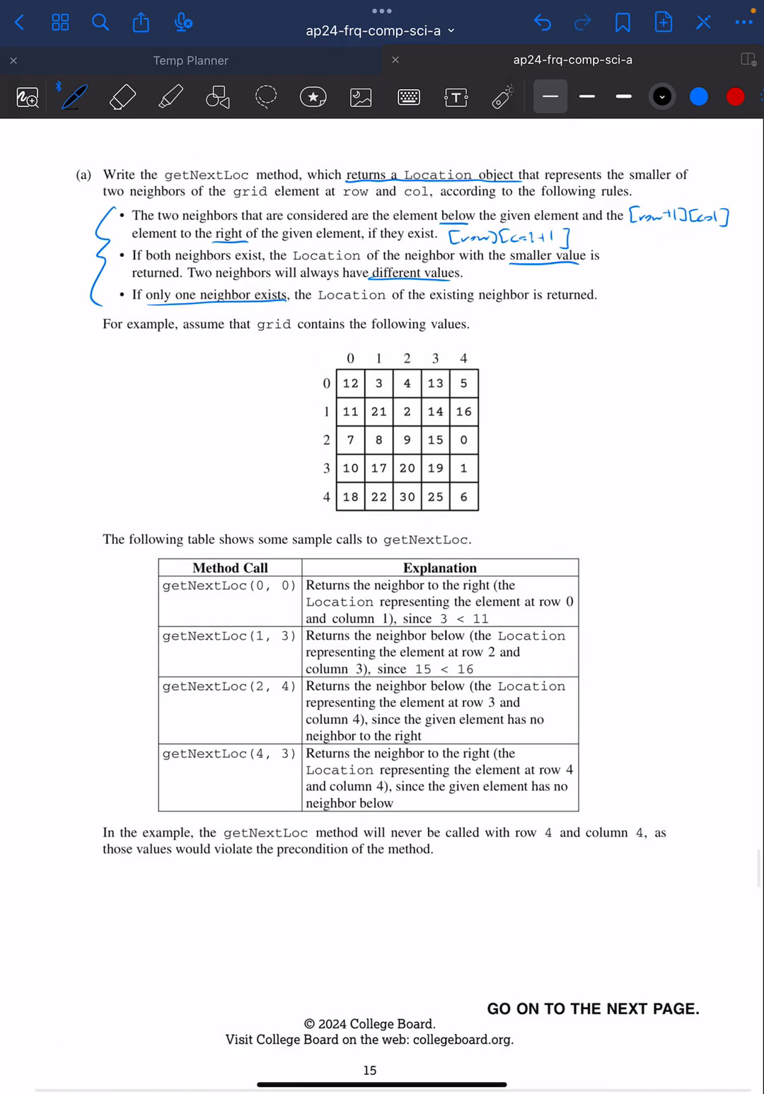
Step: Circle 12 with neighbours 3 and 11, and 14 with neighbours 16 and 15
drag(340, 375, 361, 393)
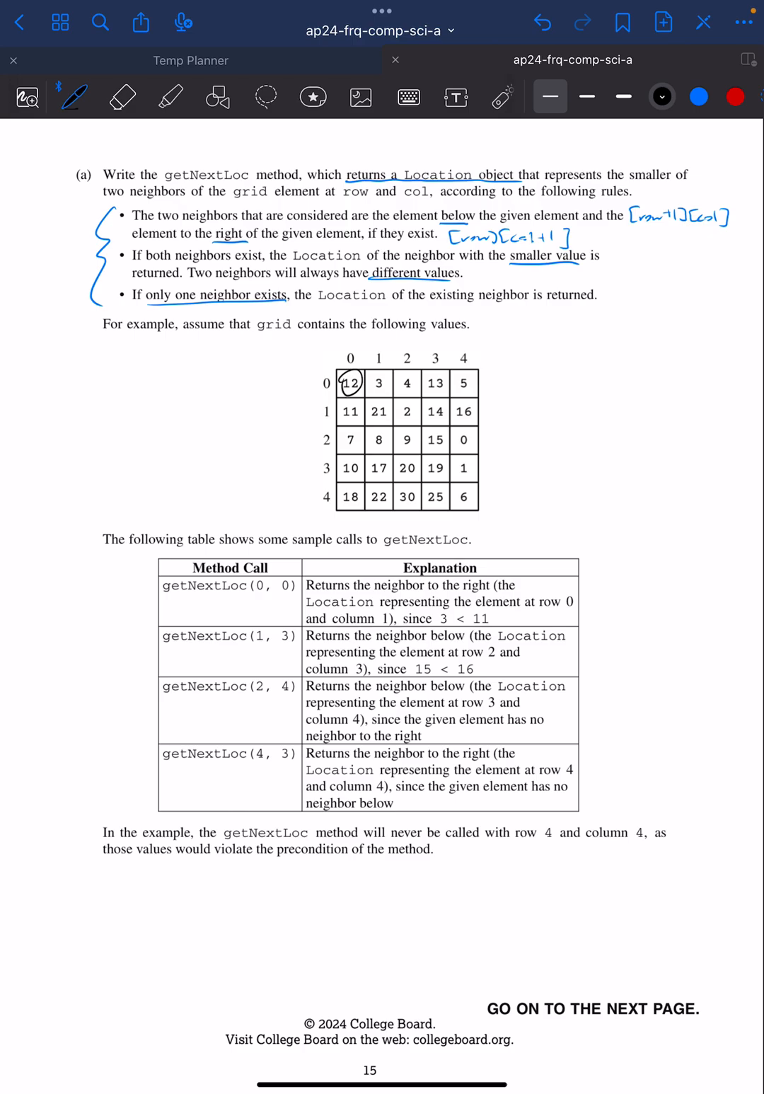
drag(378, 382, 350, 410)
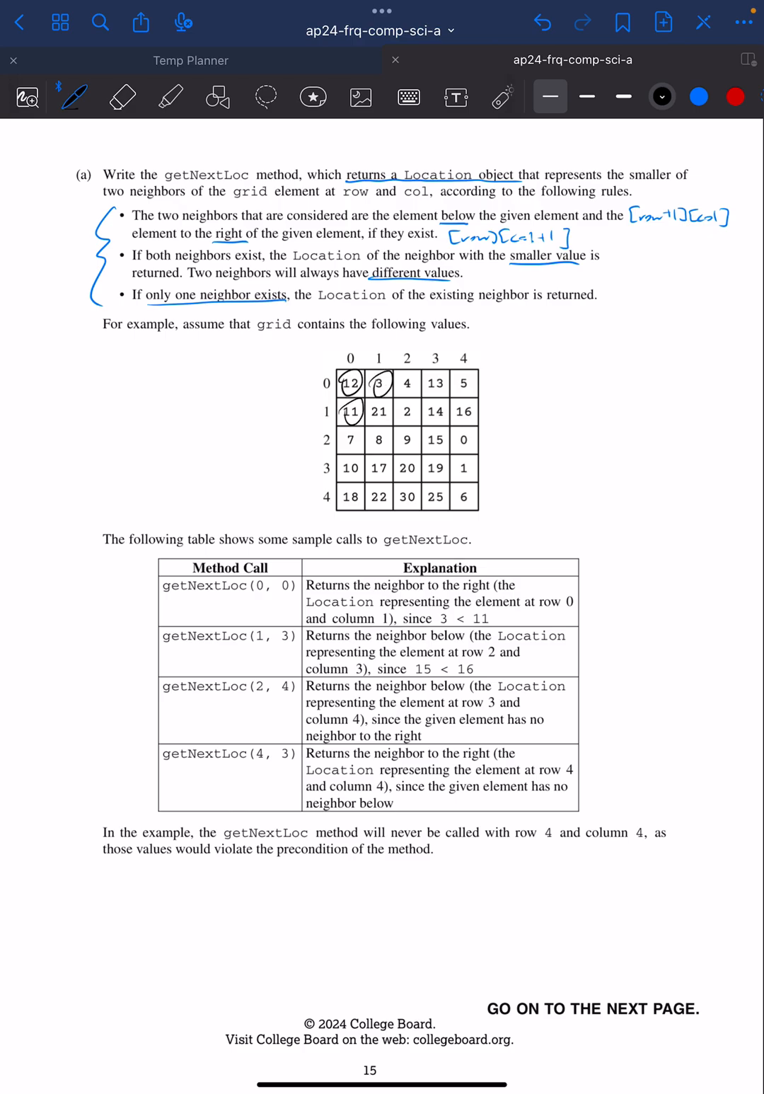
drag(587, 588, 598, 600)
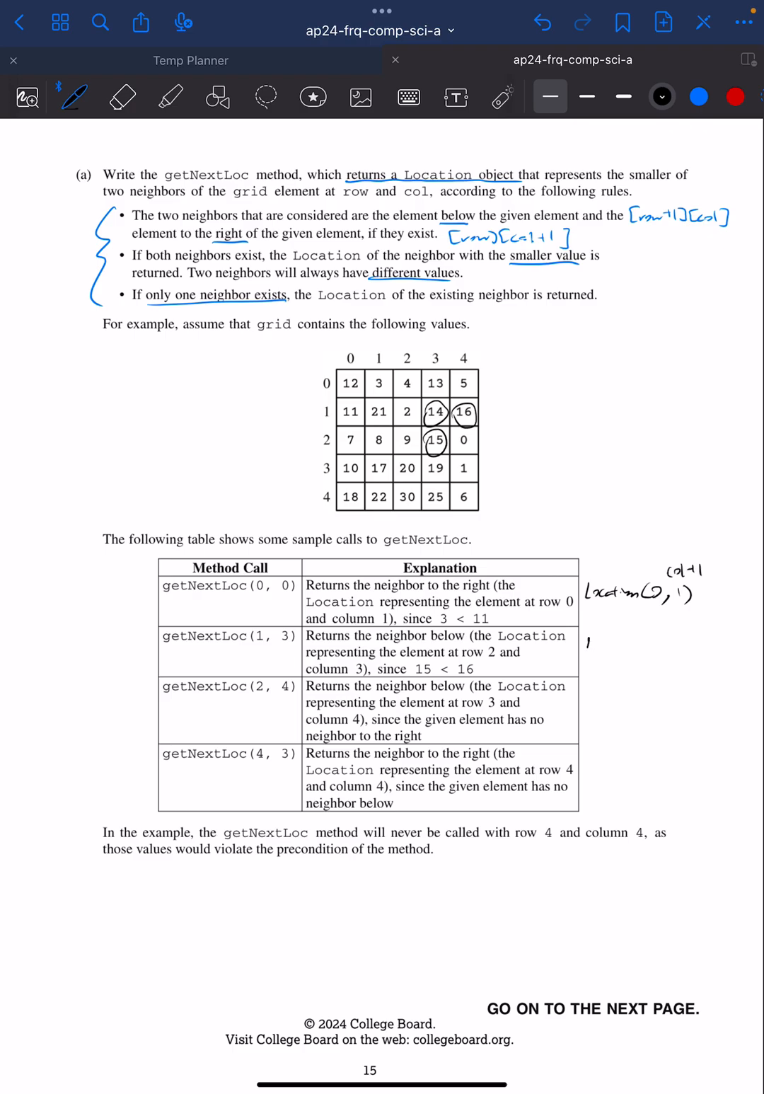
Step: Write Location notes by the sample calls and circle the last column's 0 and 1
text(Location(row+1)
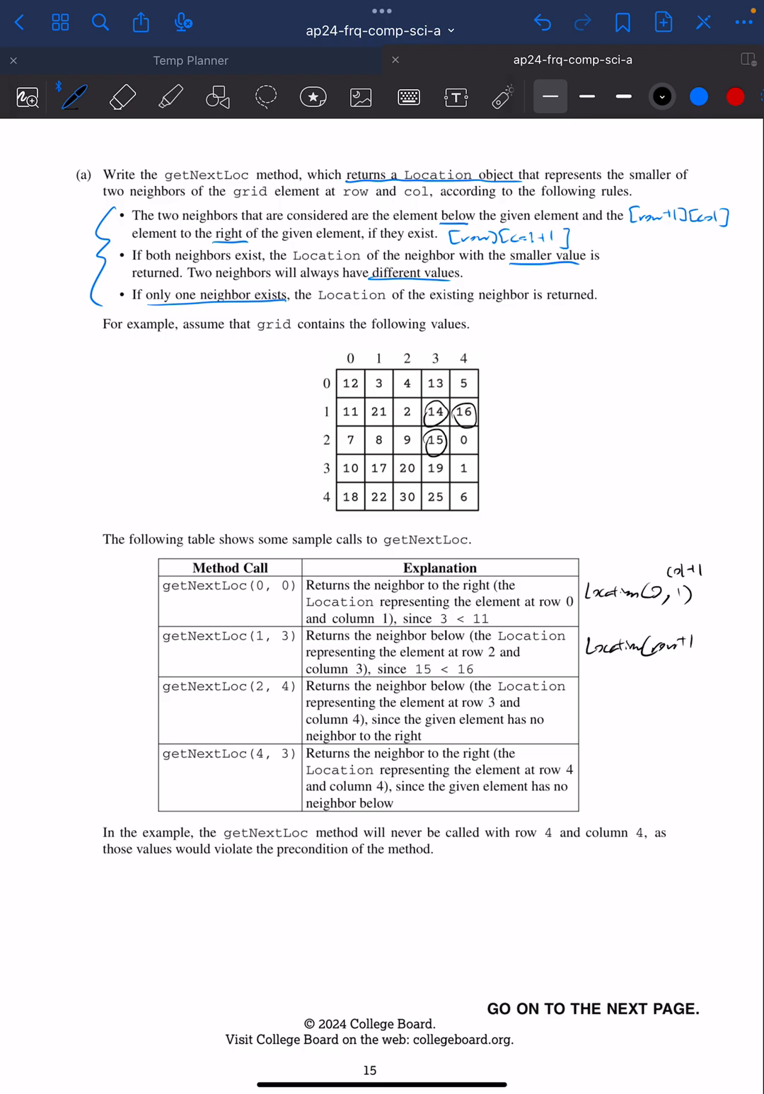
click(120, 97)
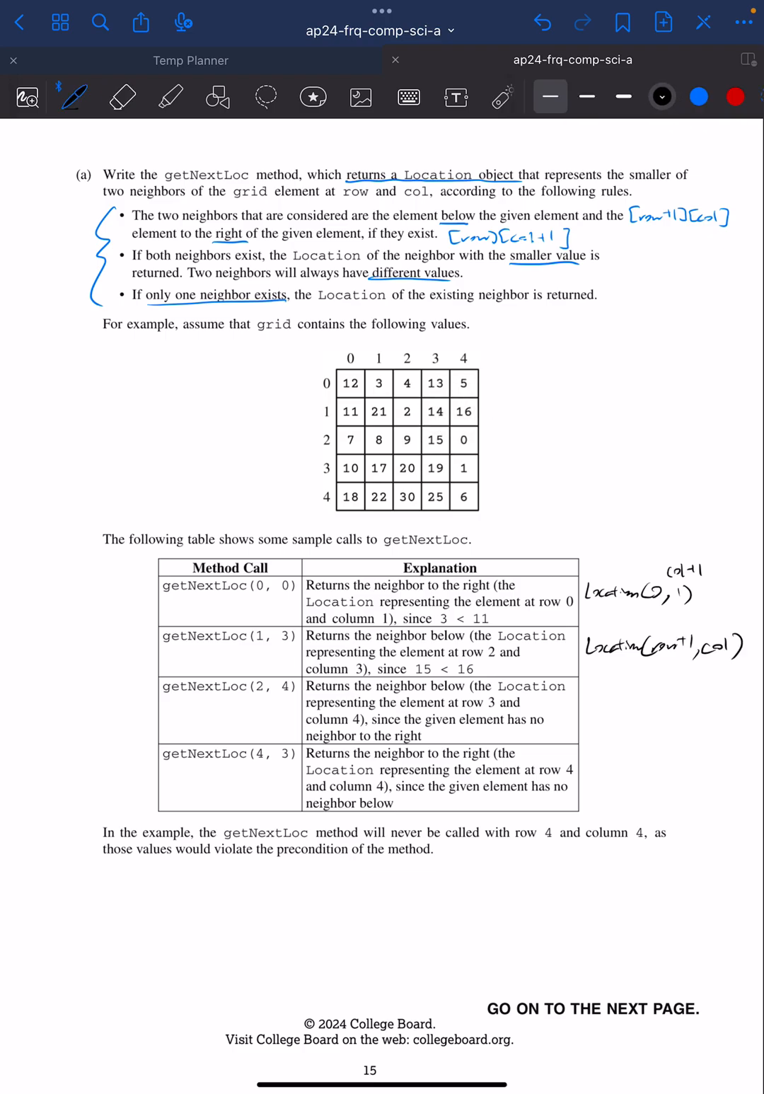
drag(463, 439, 463, 468)
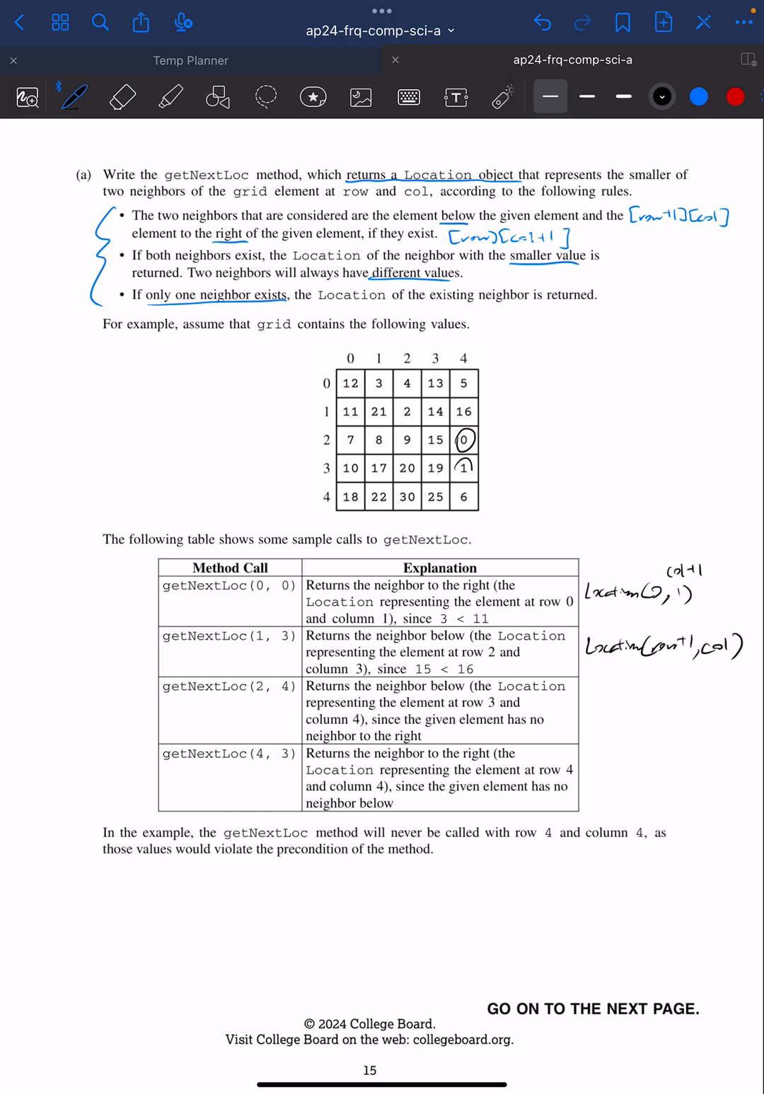
drag(467, 453, 495, 452)
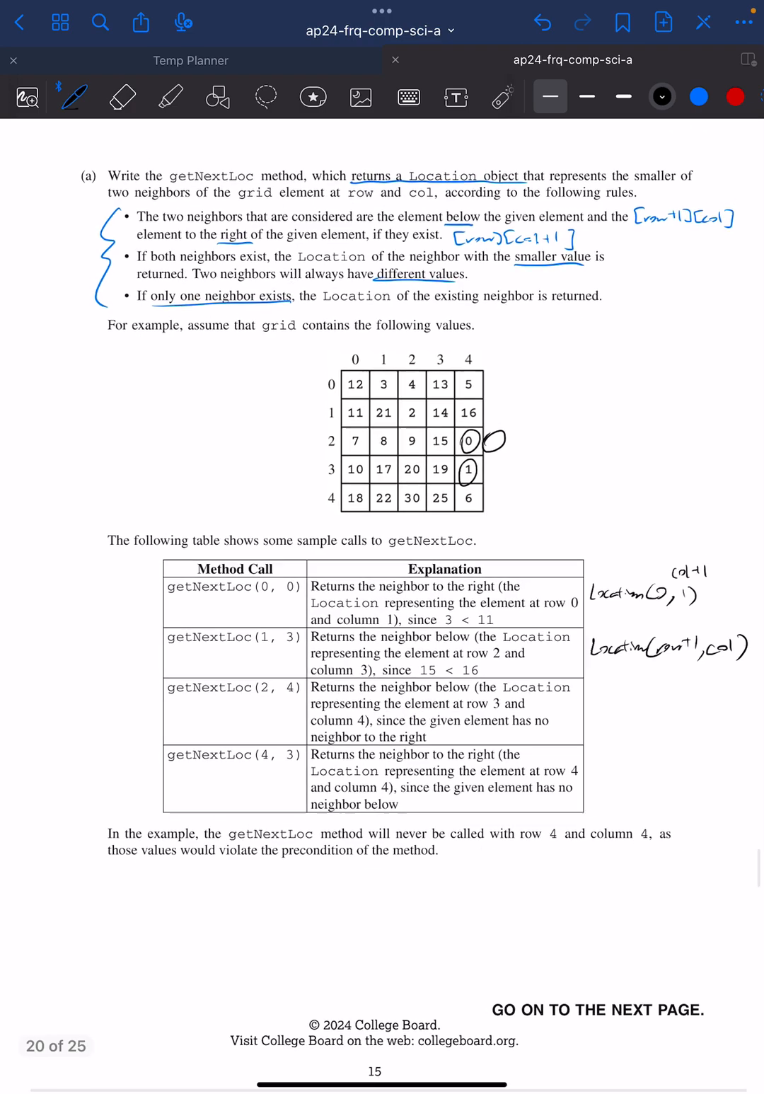
Step: Circle the 6 in the bottom row and 'below', then underline the precondition sentence
scroll(down, 3)
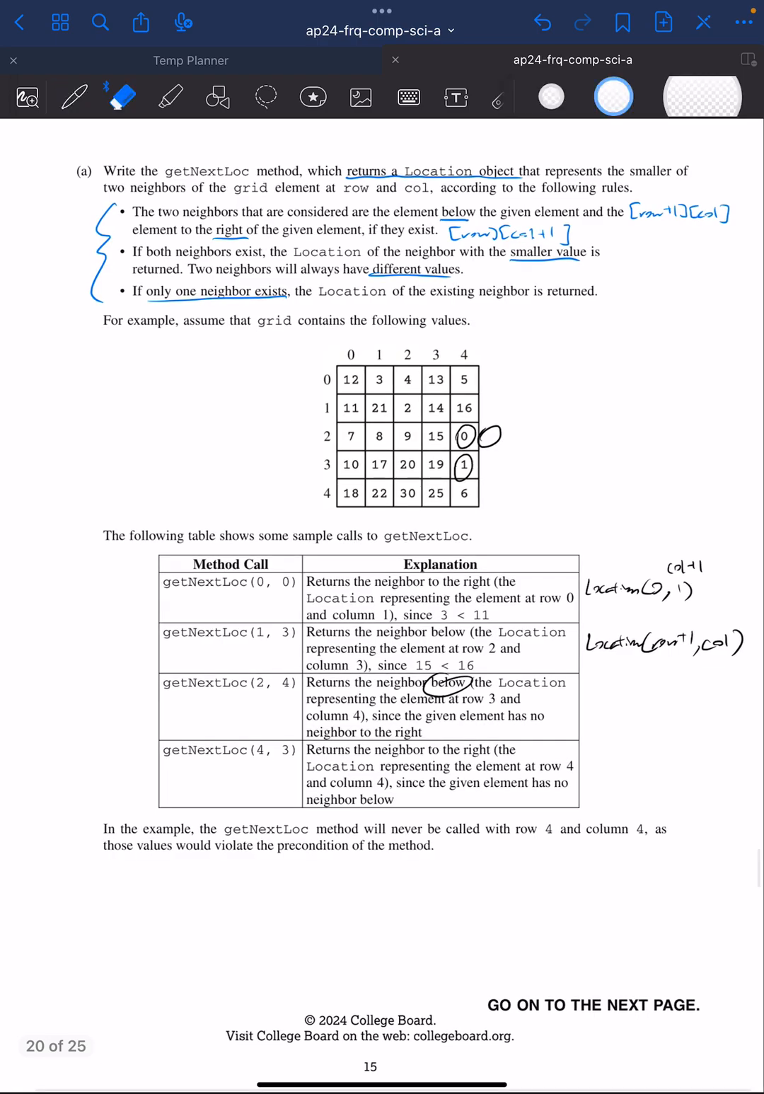
click(120, 97)
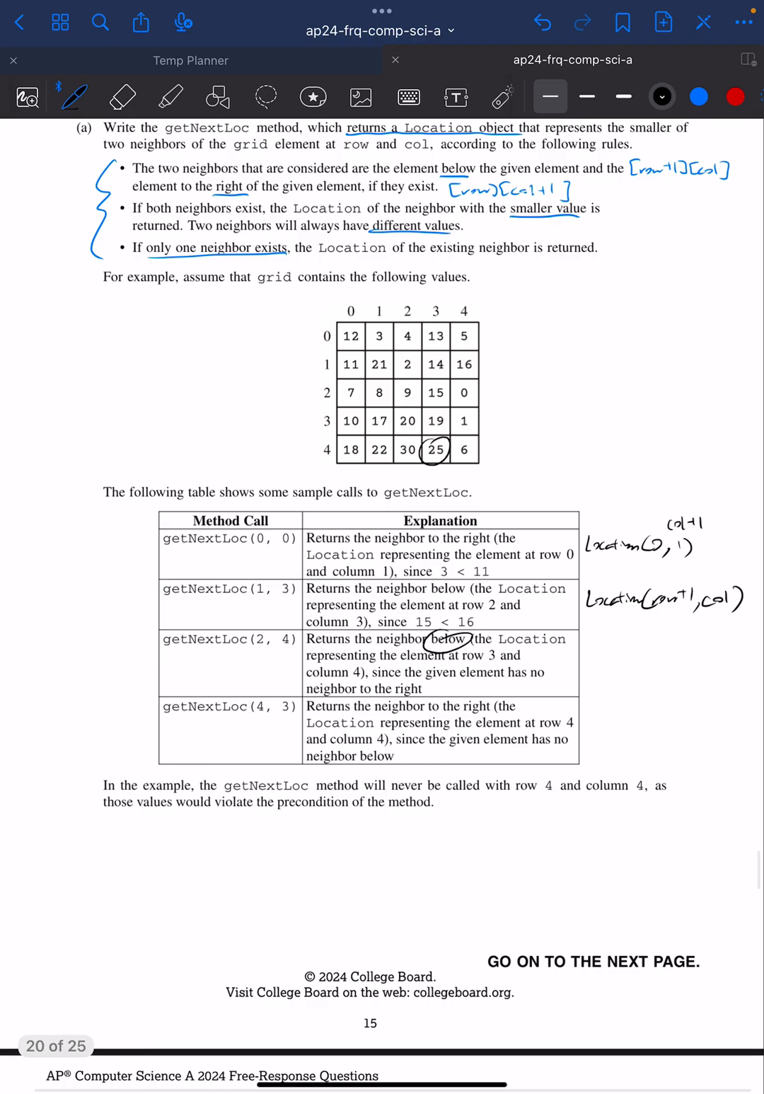
drag(460, 438, 474, 464)
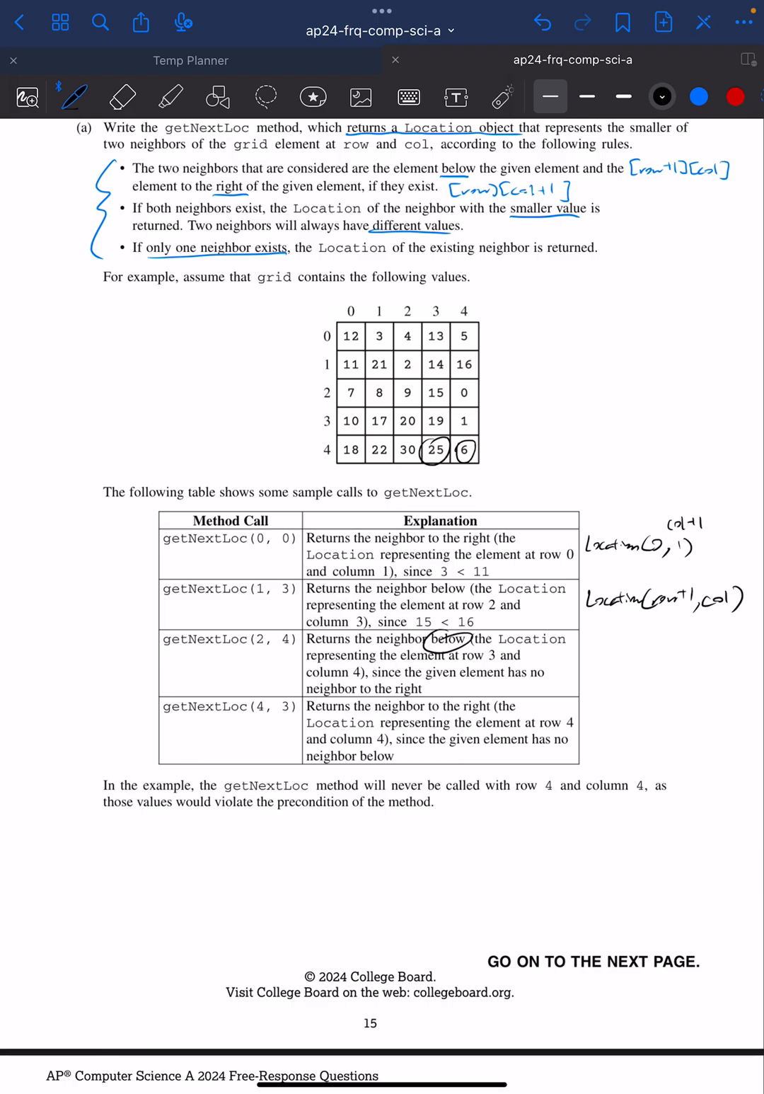
scroll(down, 3)
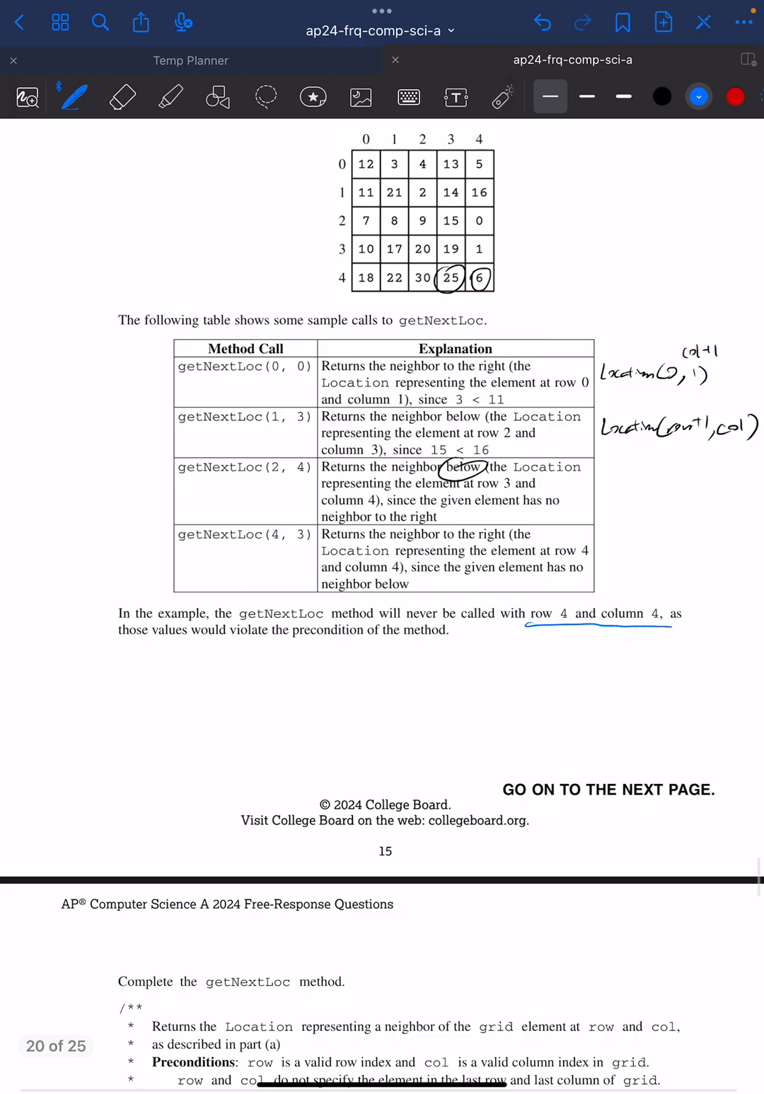
drag(120, 643, 460, 646)
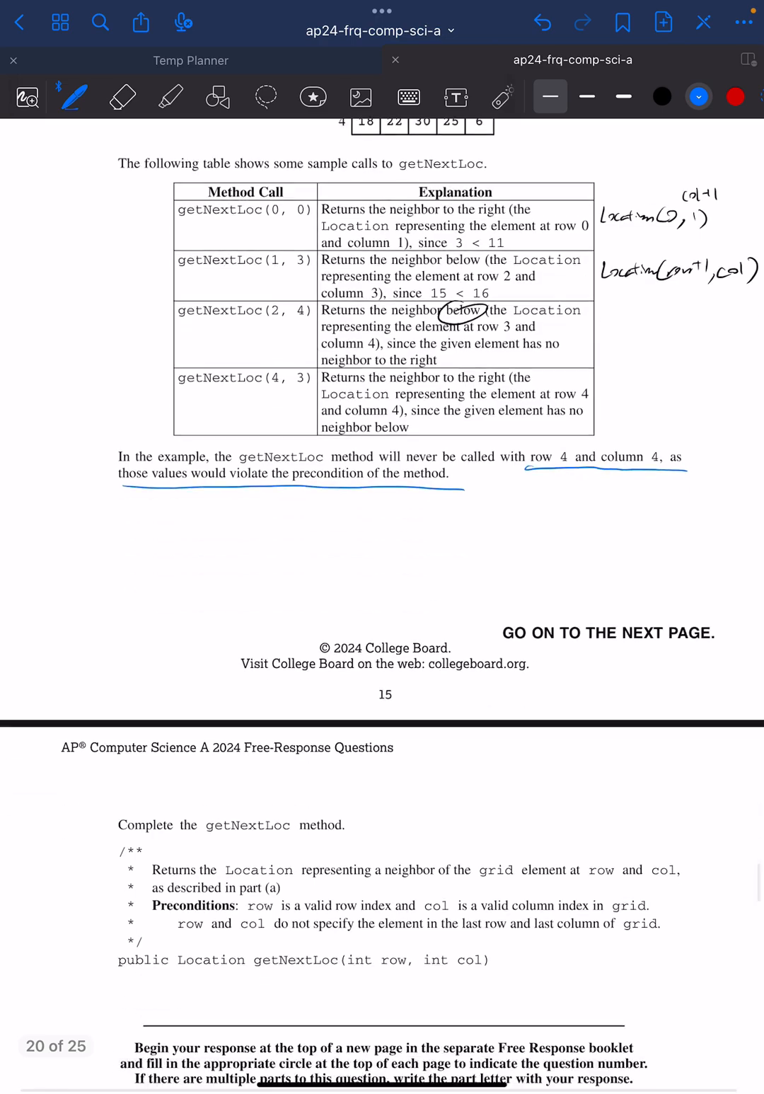
Step: On the dotted page, write rightExists and downExists set to true and begin 'if (col >='
scroll(down, 3)
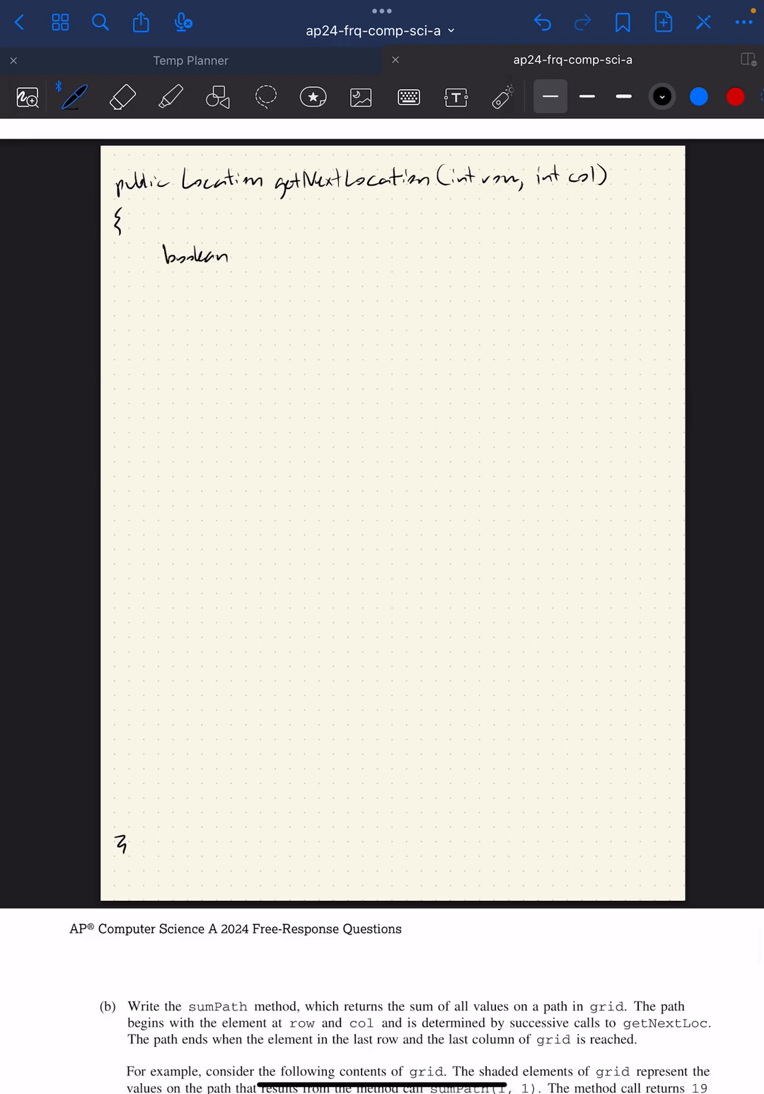
text(rightExists)
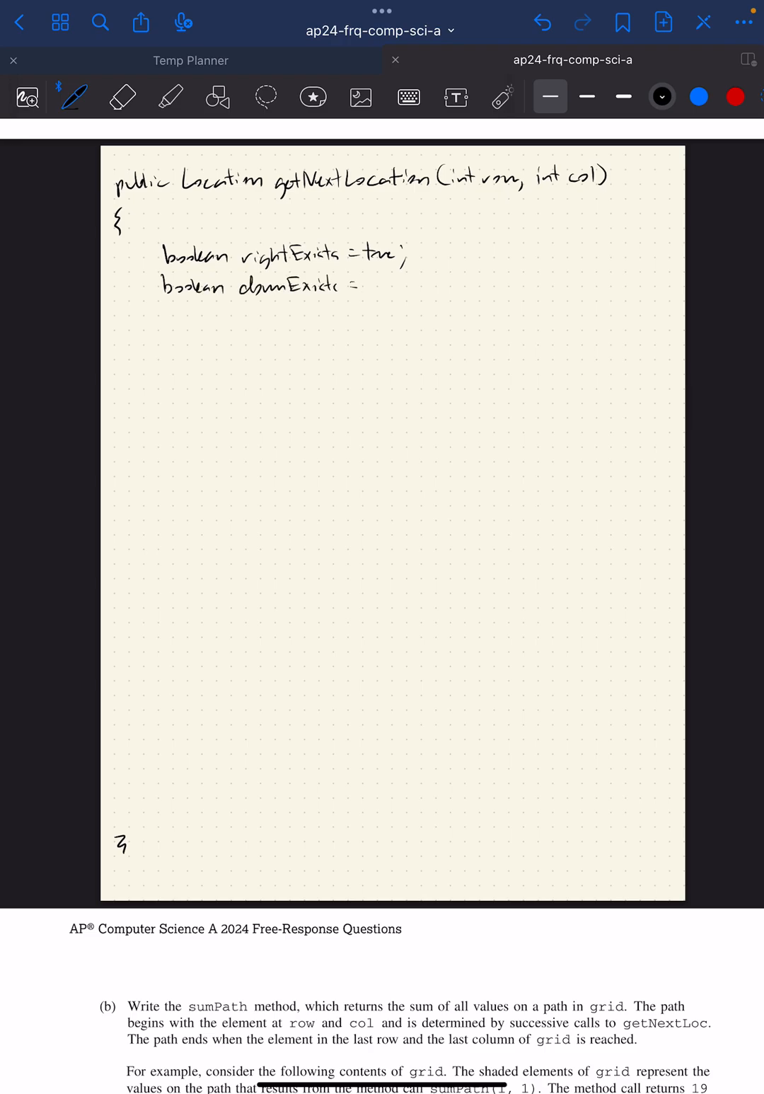
text(=true;)
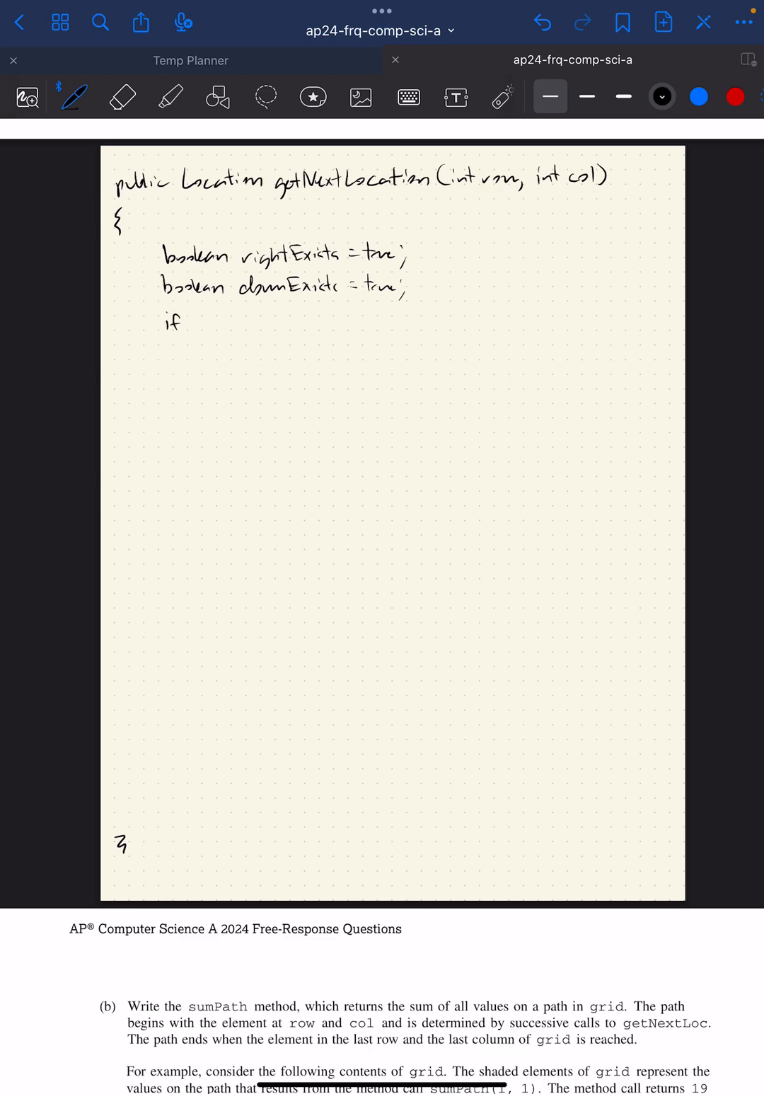
drag(191, 319, 201, 337)
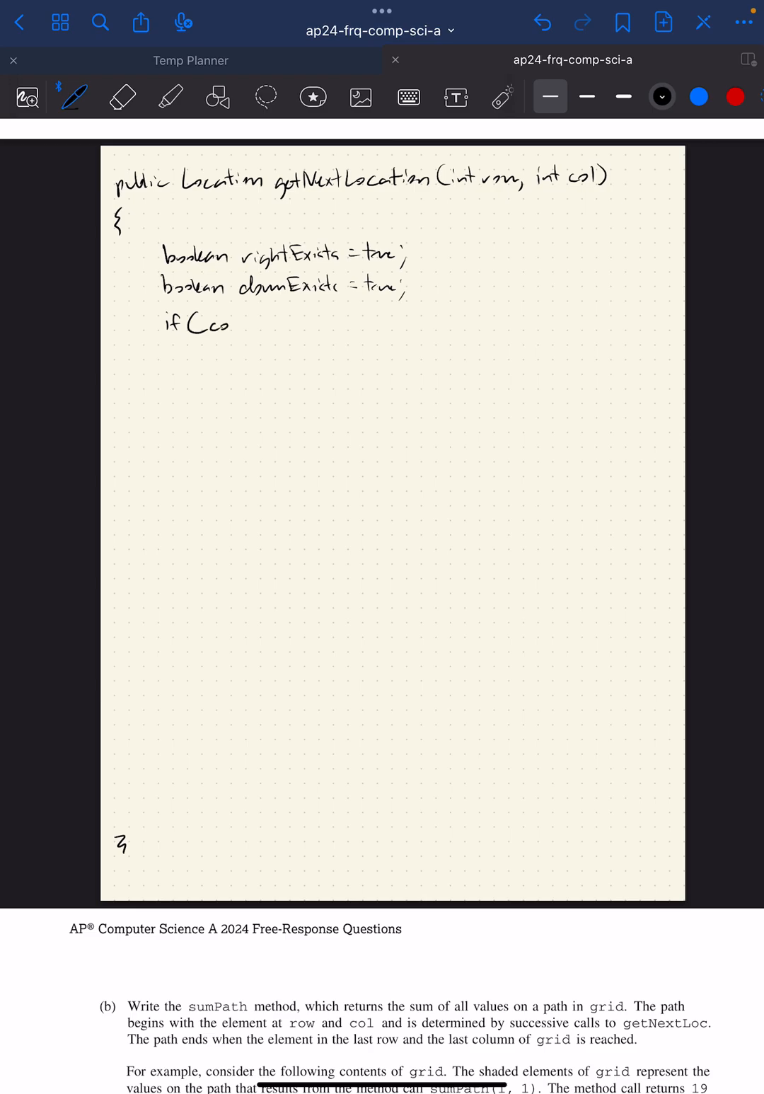
text(ol)
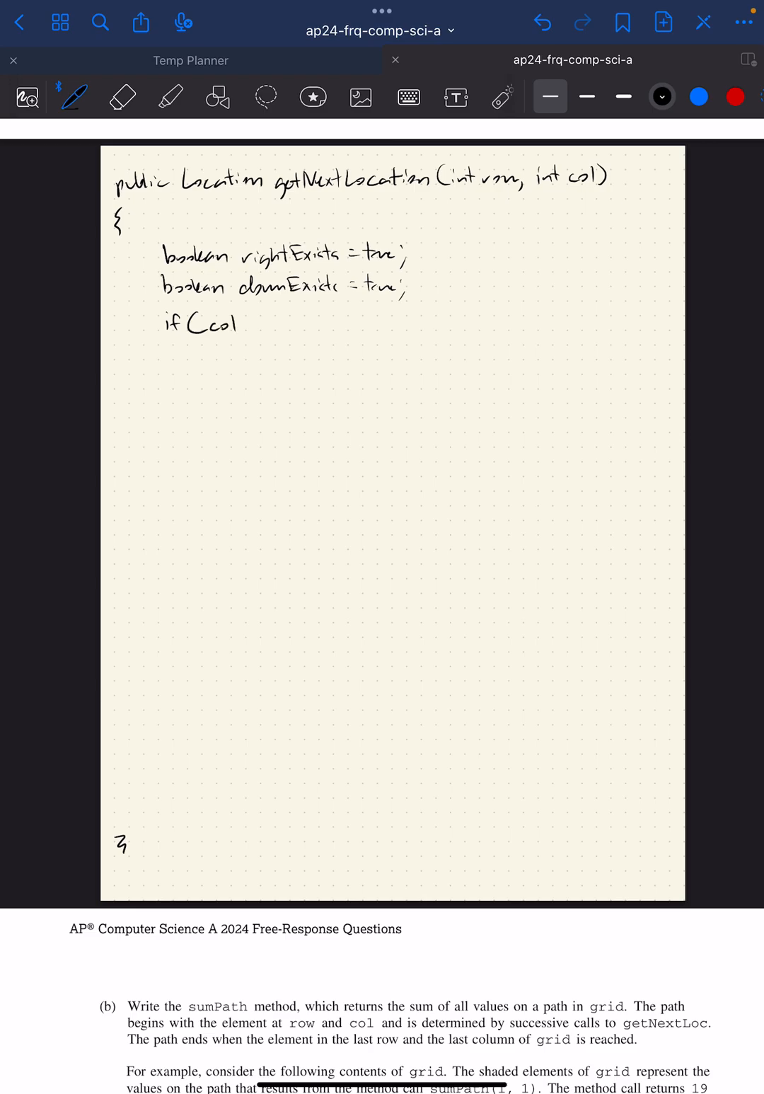
text(>=)
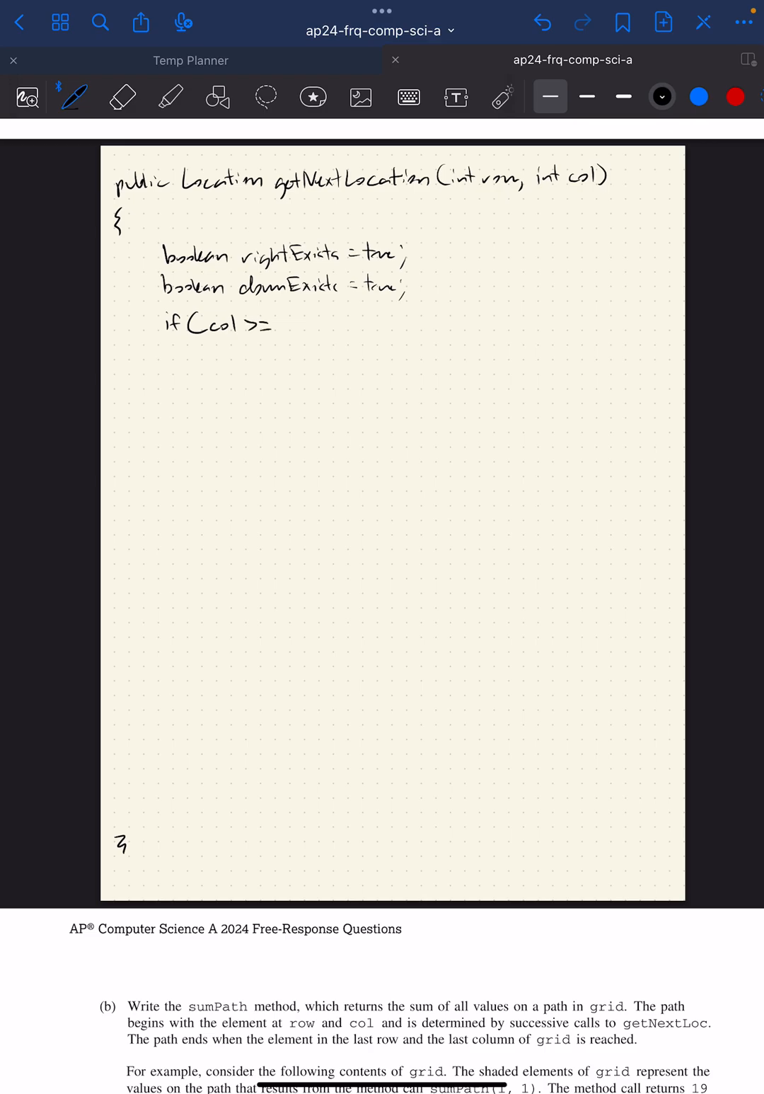
scroll(down, 3)
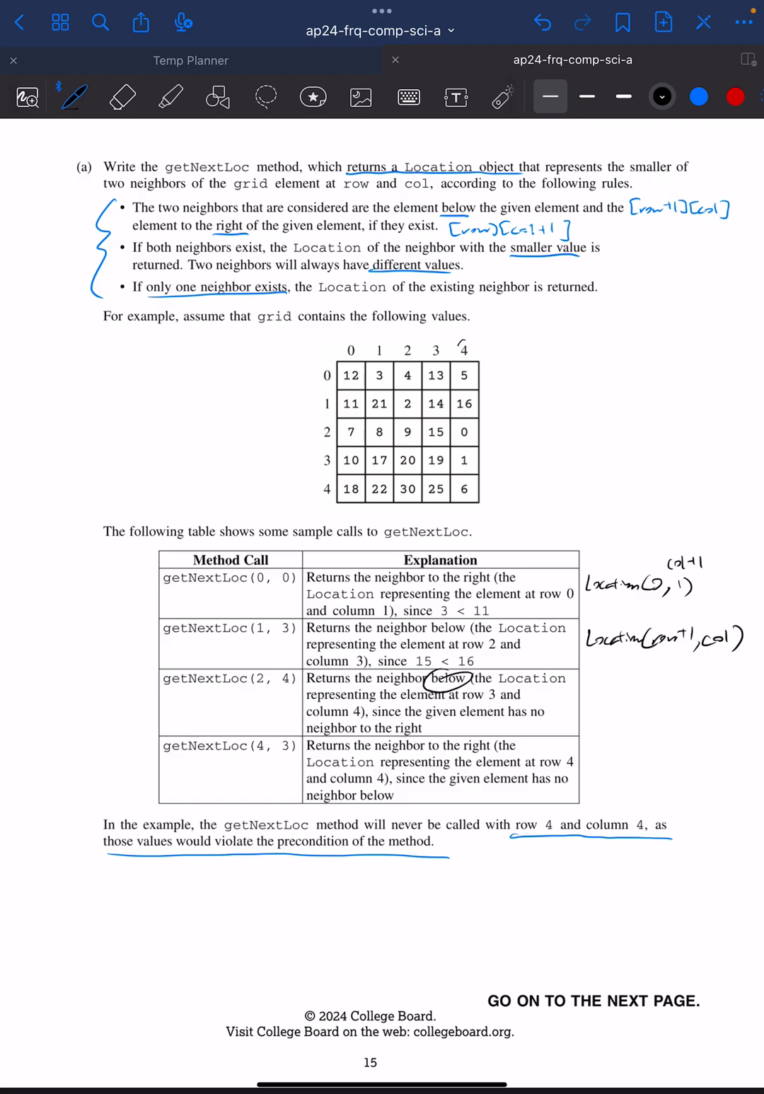
Step: Circle column index 4 and bracket the grid's five column headers
drag(453, 354, 474, 340)
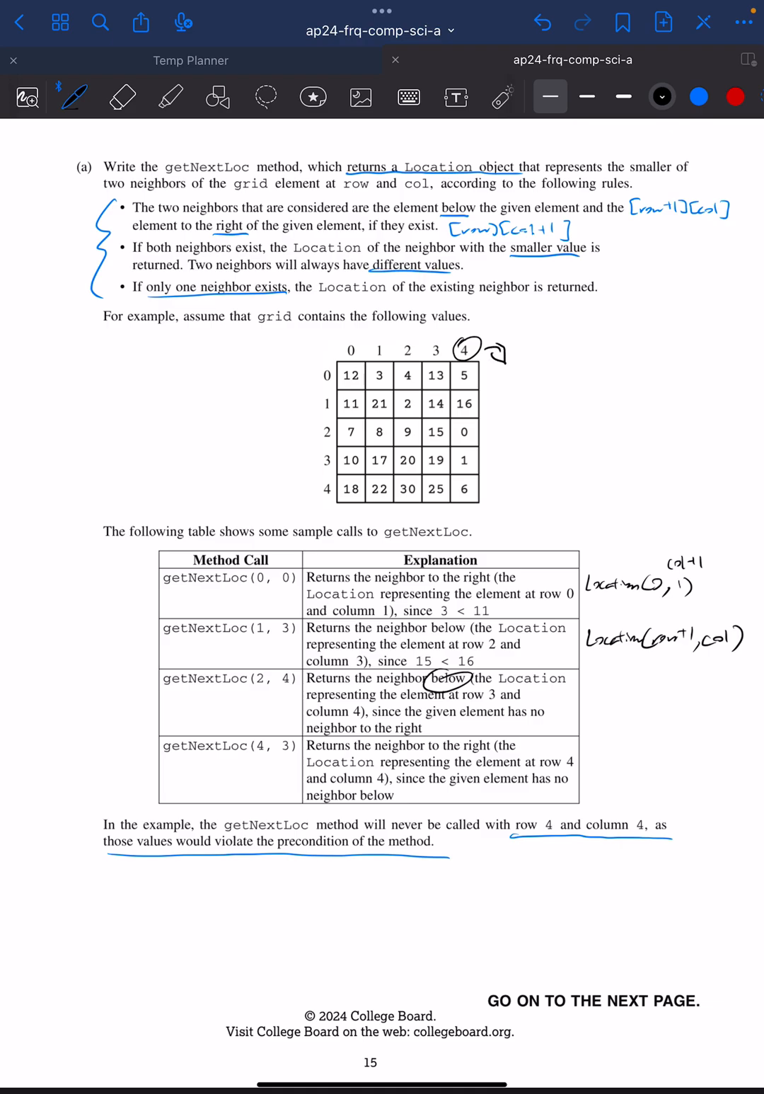
drag(347, 332, 495, 339)
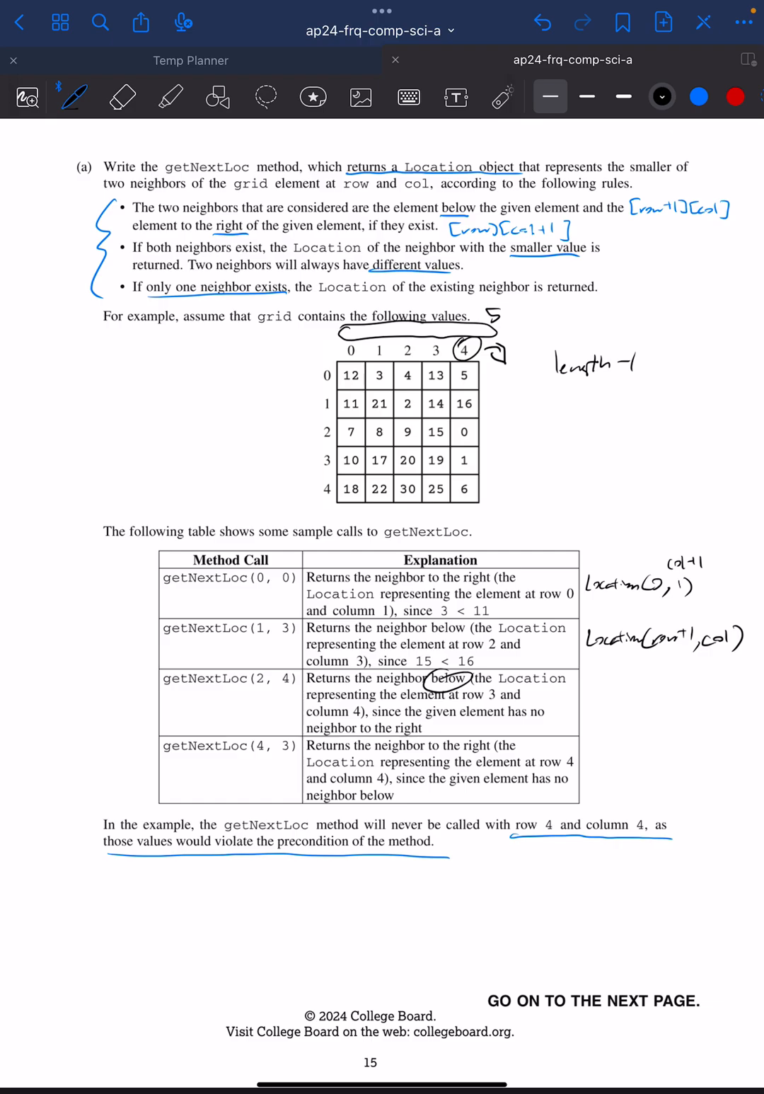
scroll(down, 3)
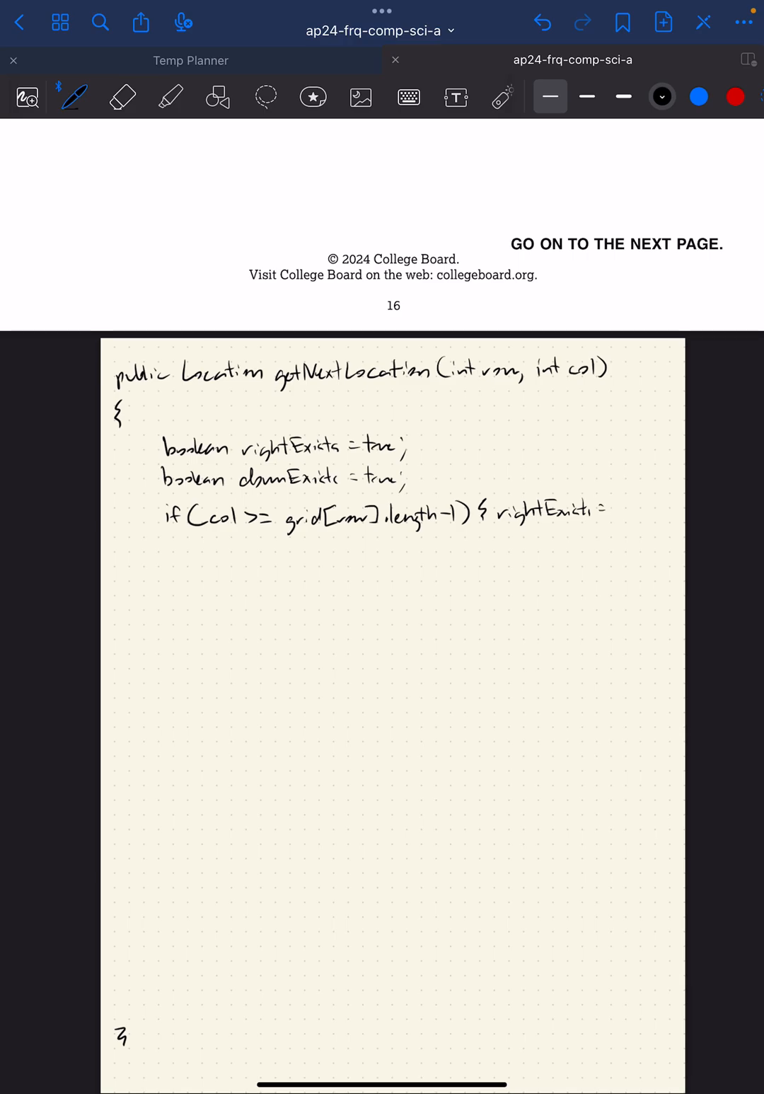
Step: Write the if statements setting rightExists and downExists false at the last column and row
drag(601, 509, 672, 509)
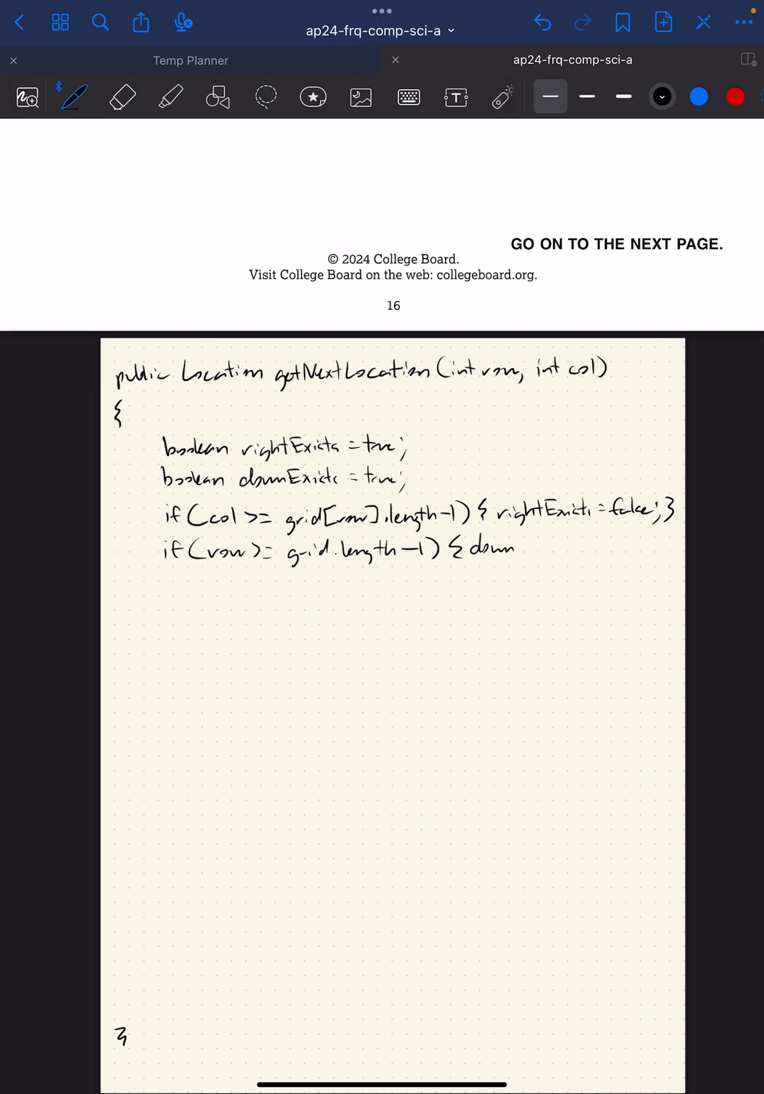
text(Exists)
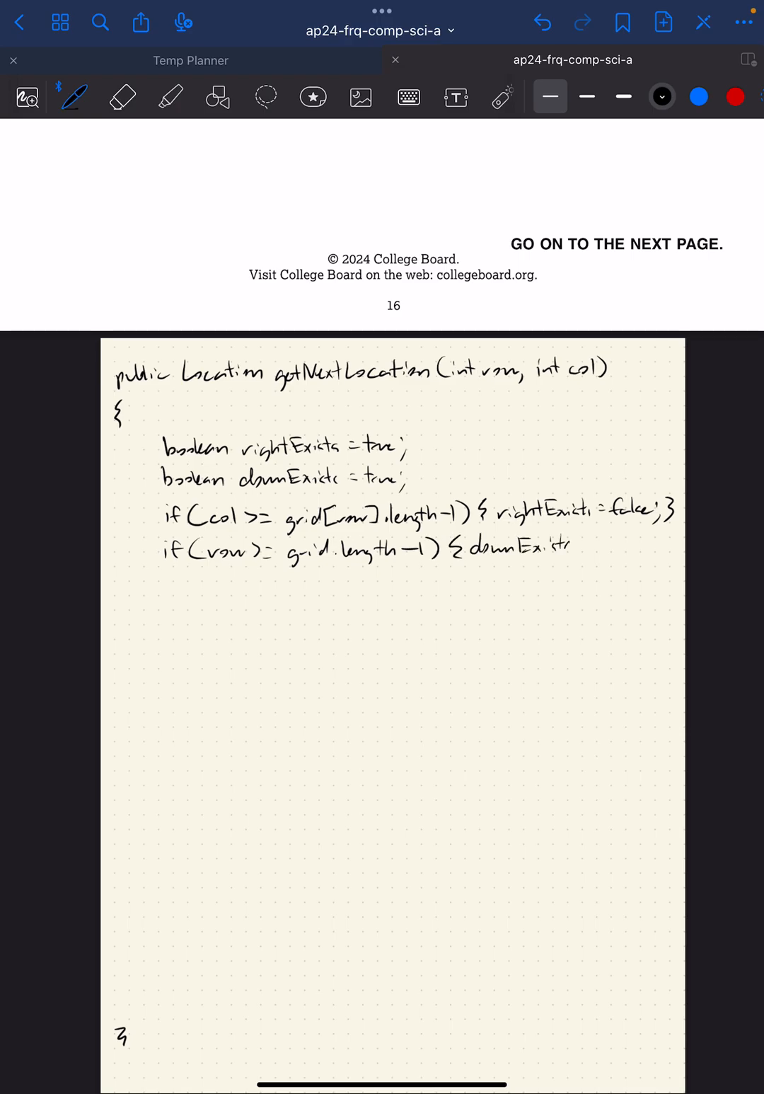
text(=false)
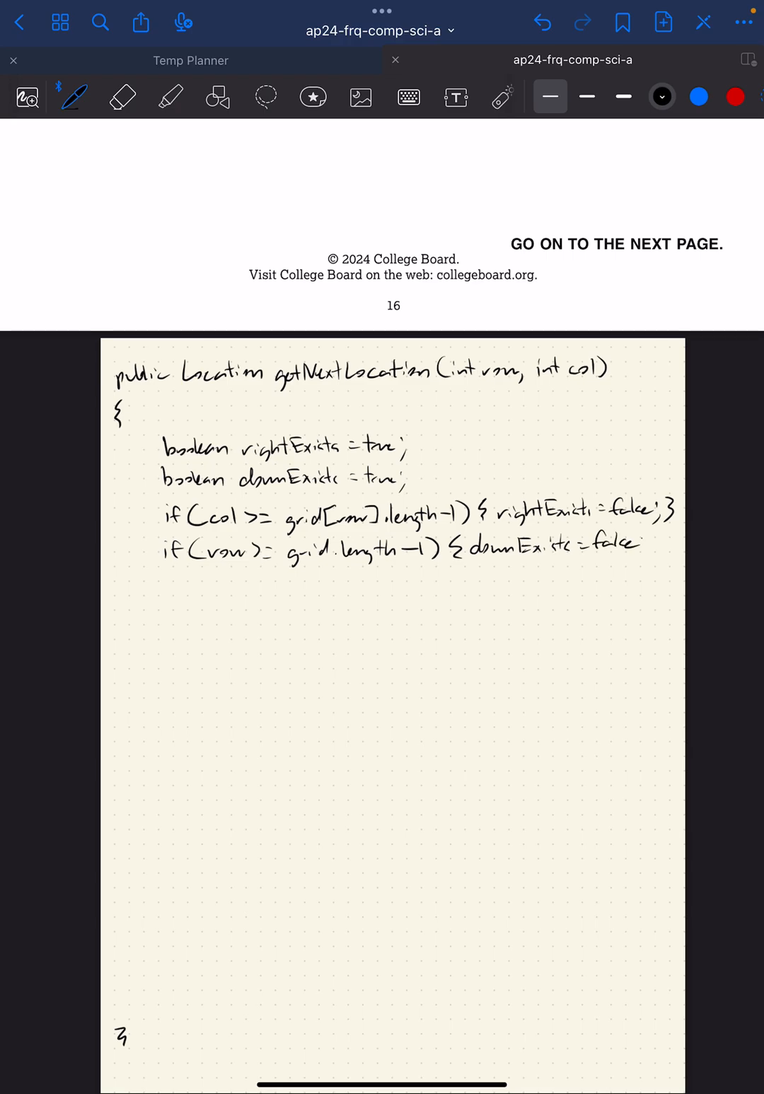
scroll(down, 3)
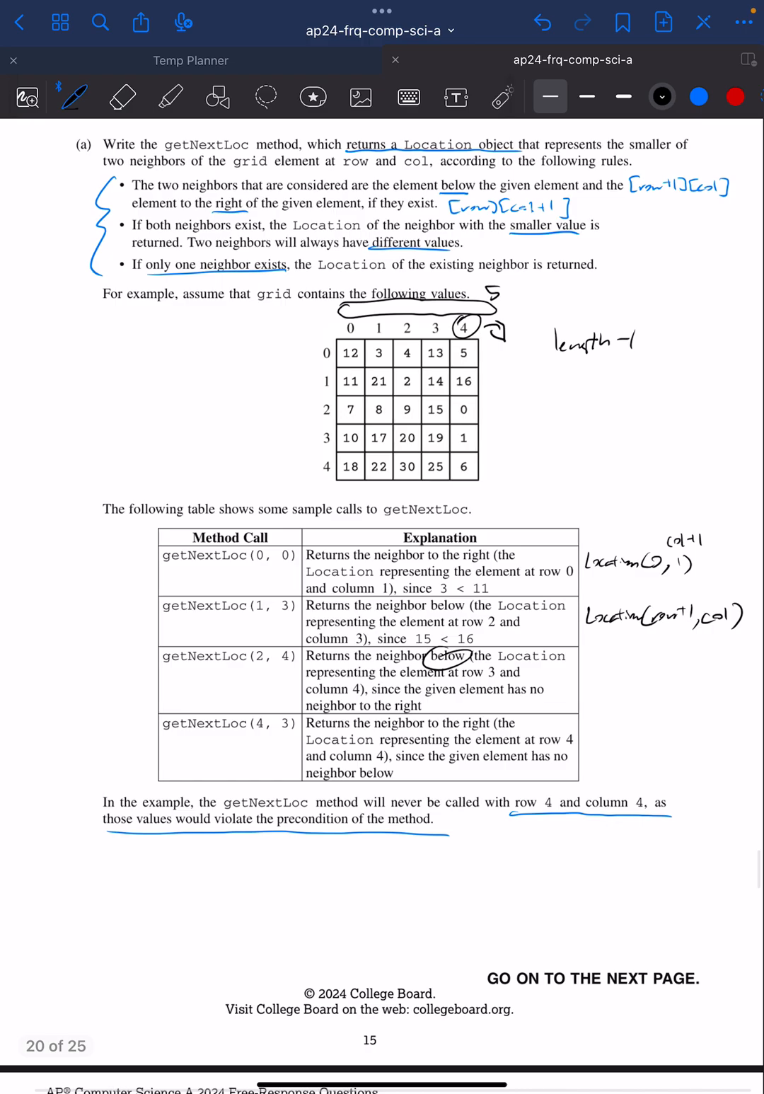
Step: Sketch grid in the margin as rows 0–4 with arrows to row arrays, labelled grid.length
drag(61, 347, 60, 467)
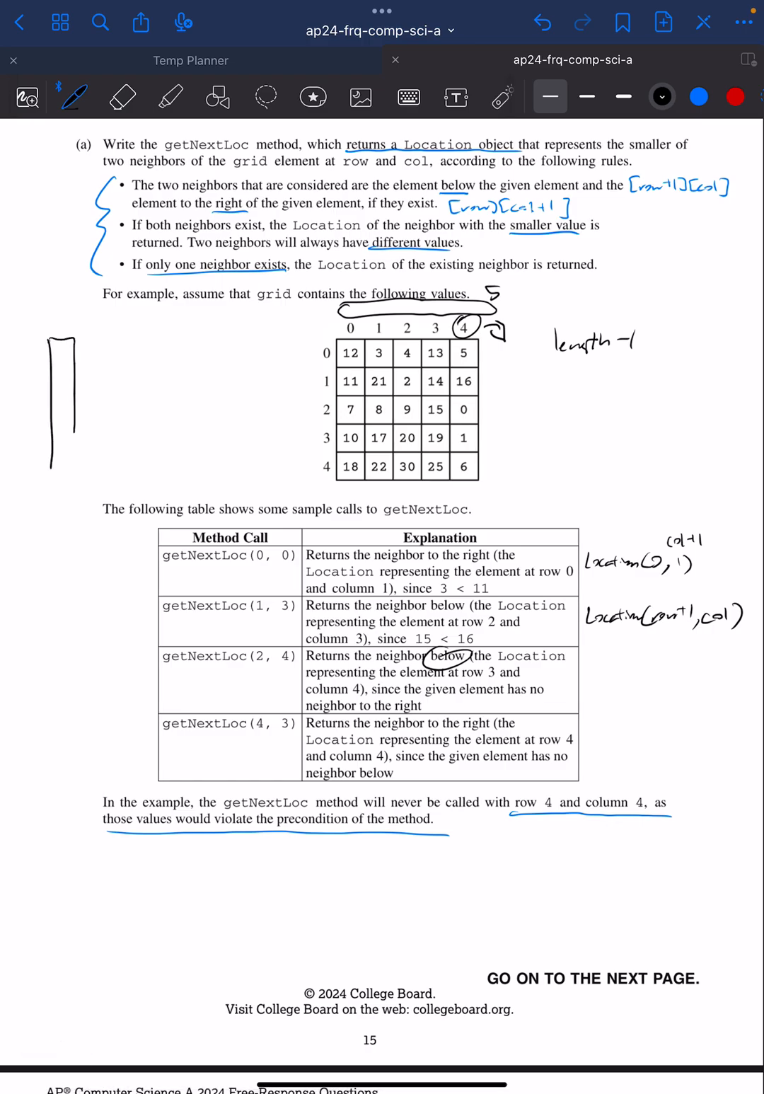
drag(60, 347, 60, 467)
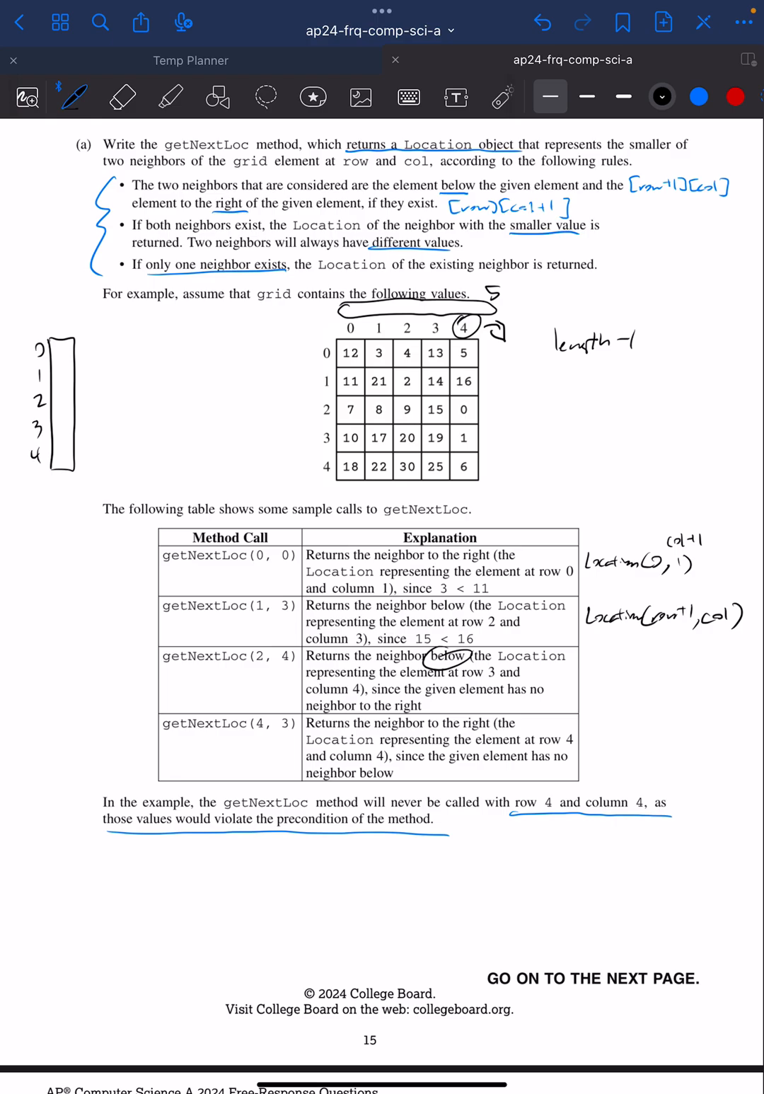
drag(64, 350, 92, 375)
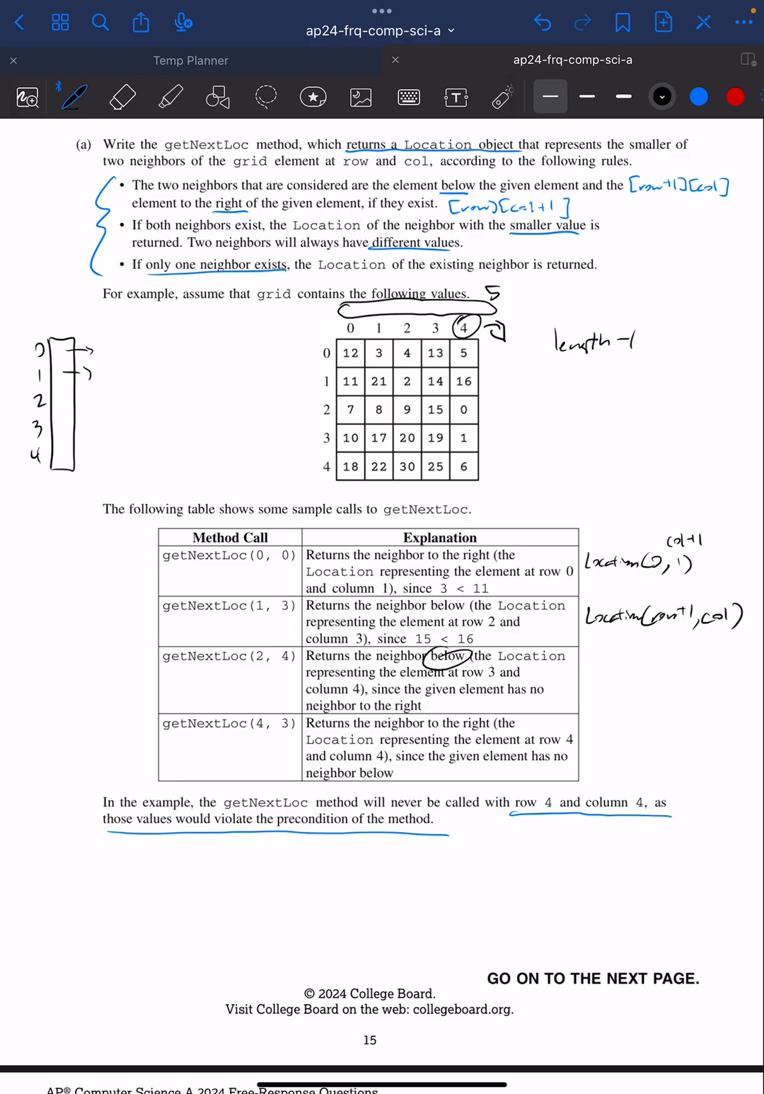
drag(64, 407, 92, 460)
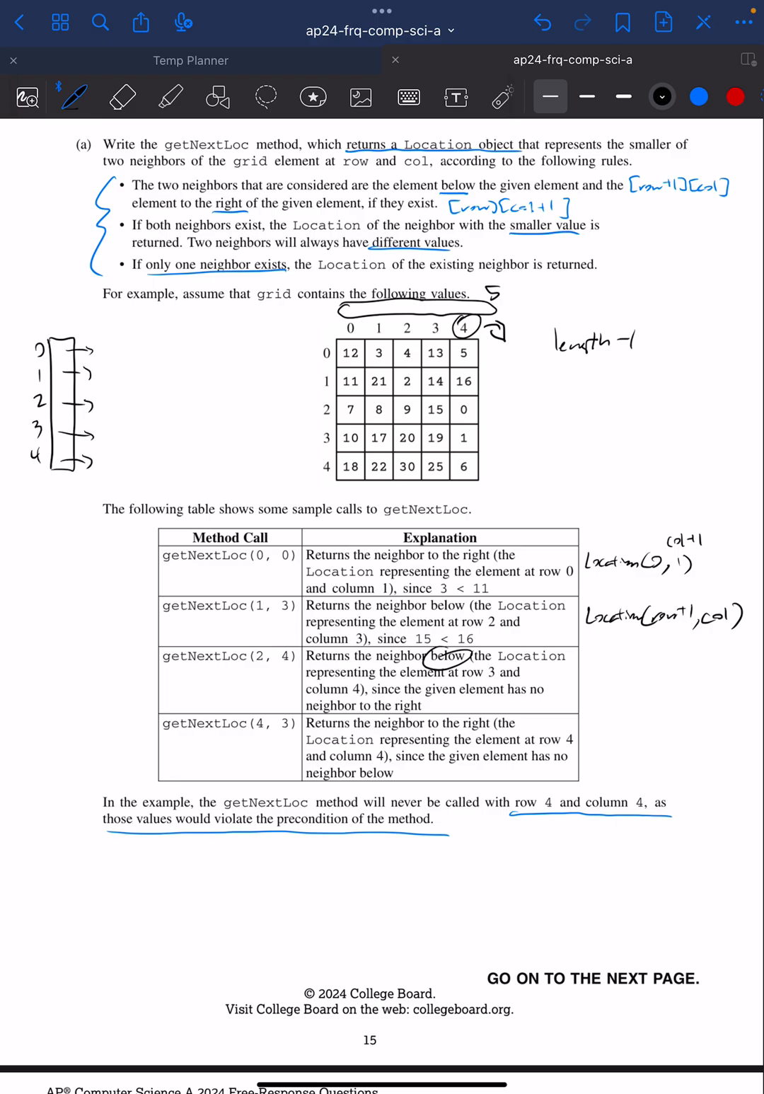
drag(106, 348, 219, 348)
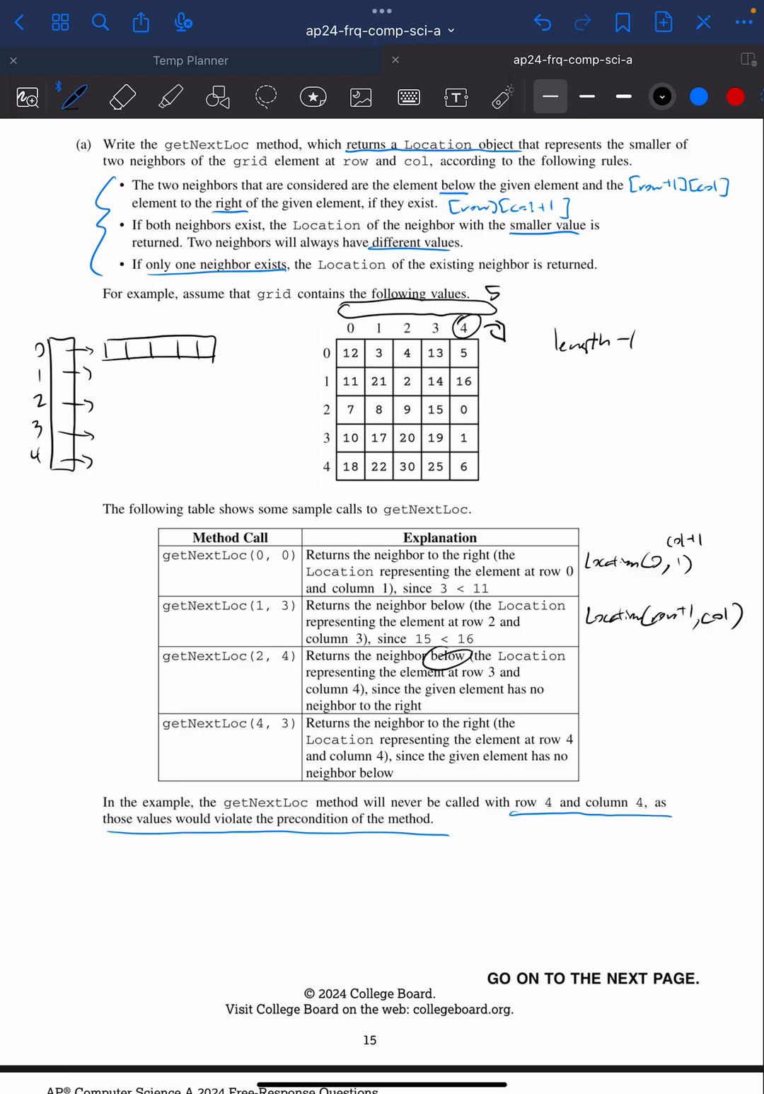
text(grid)
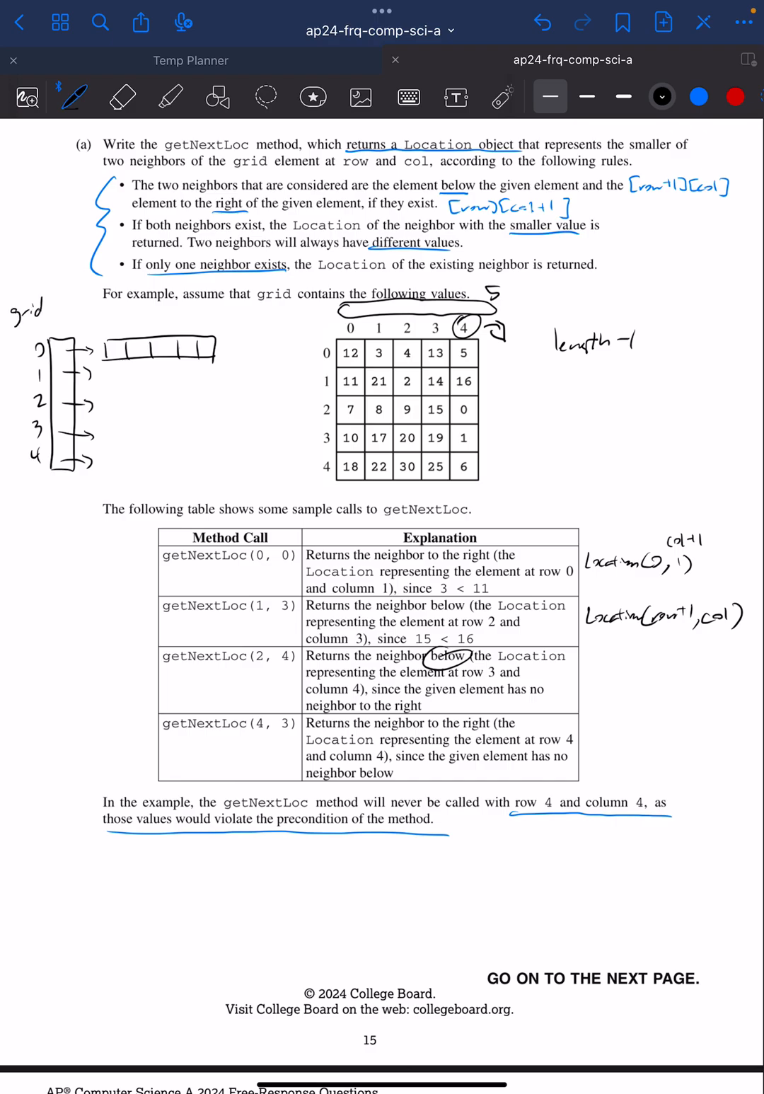
text(.length)
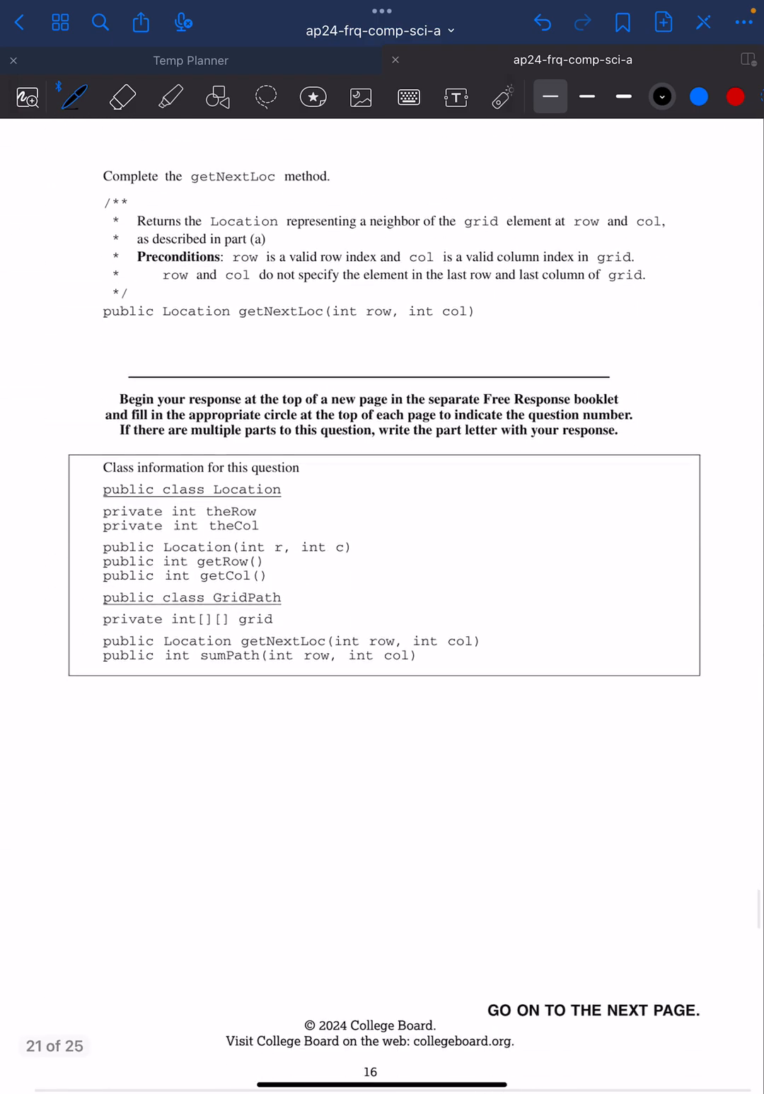
Step: Scroll back to the dotted page showing the rightExists and downExists boundary checks
scroll(down, 3)
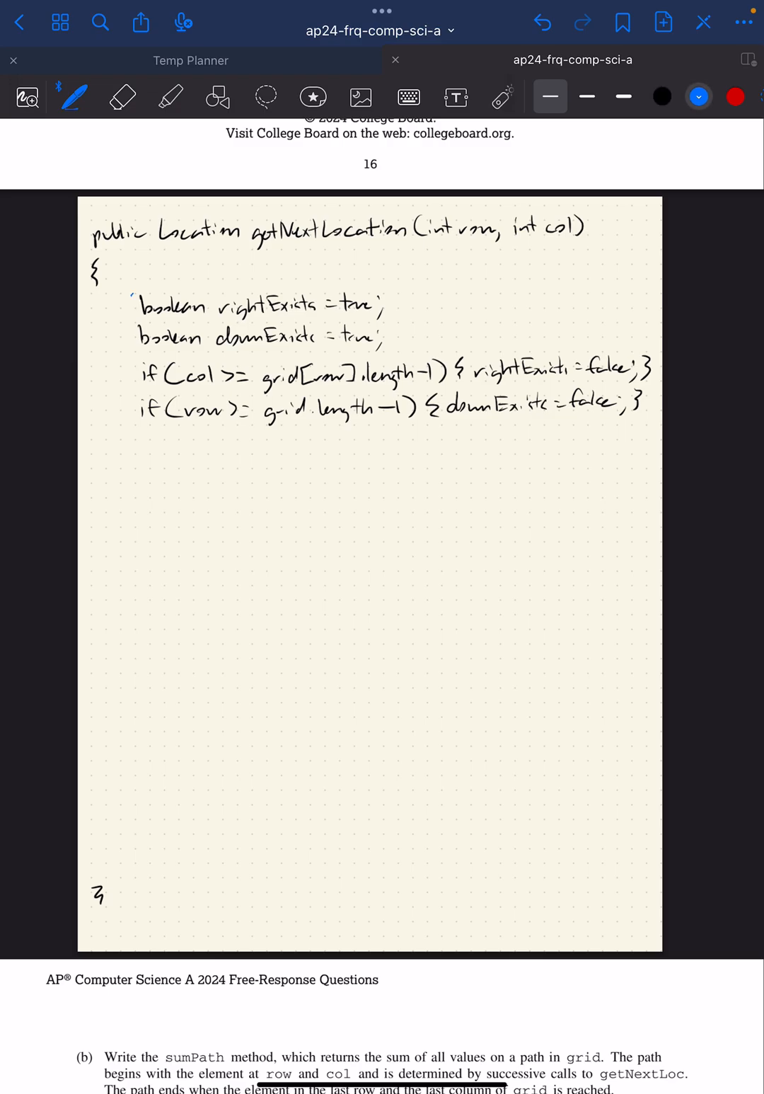
Step: Bracket the boundary checks in blue, then write if/elif lines returning right or down
drag(124, 297, 123, 443)
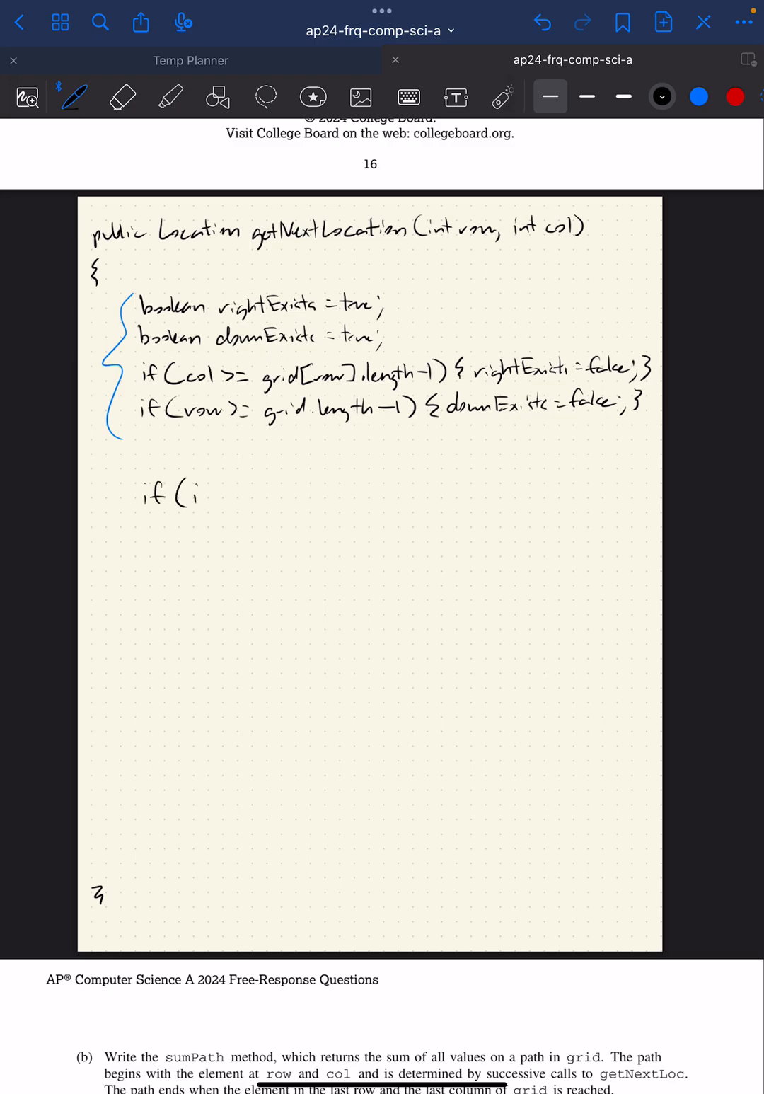
text(rightExists && !)
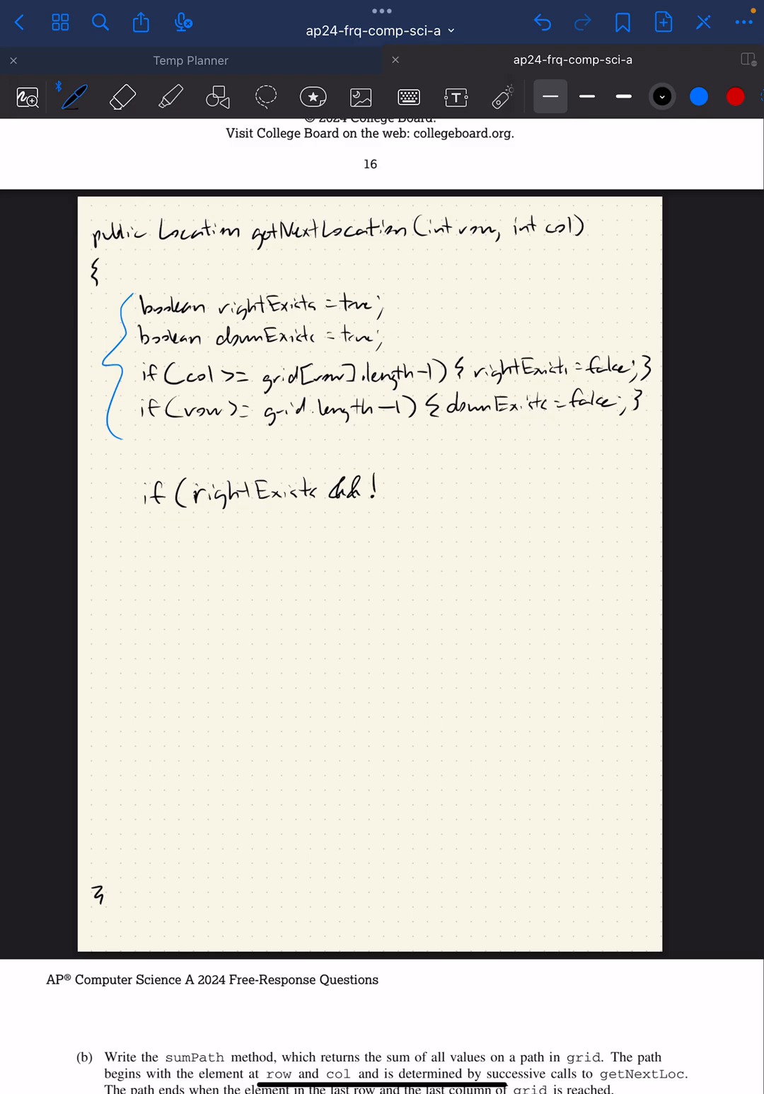
text(downExists))
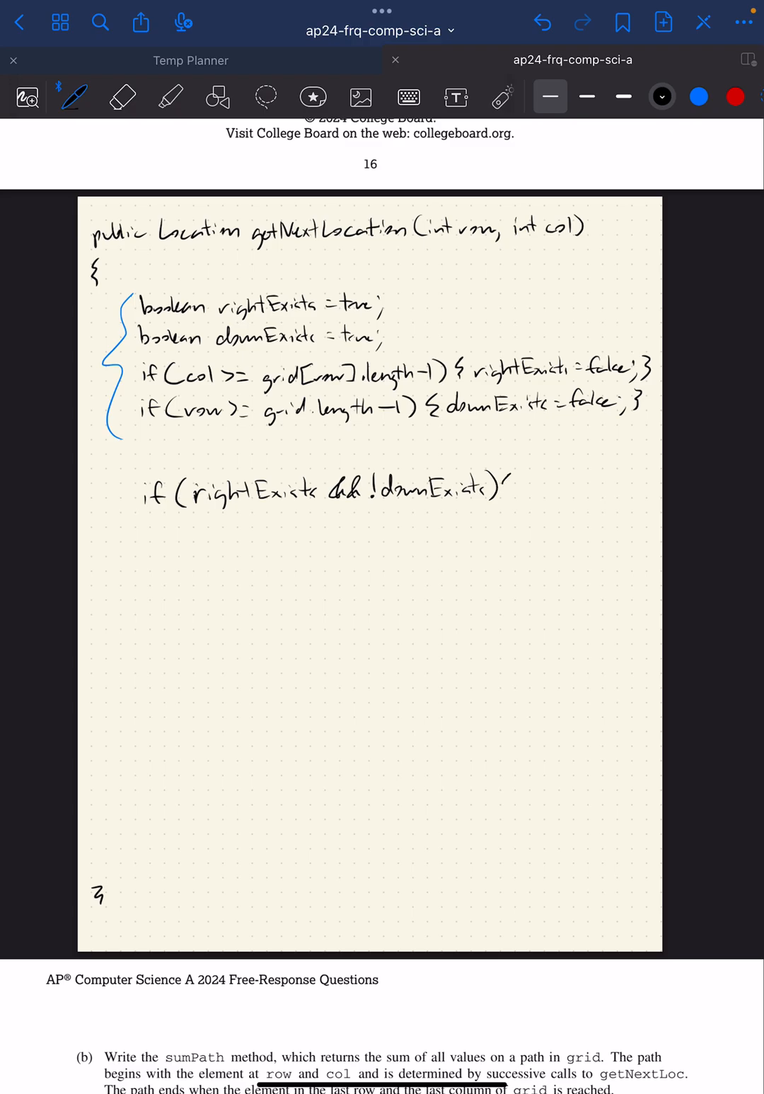
text({return right;)
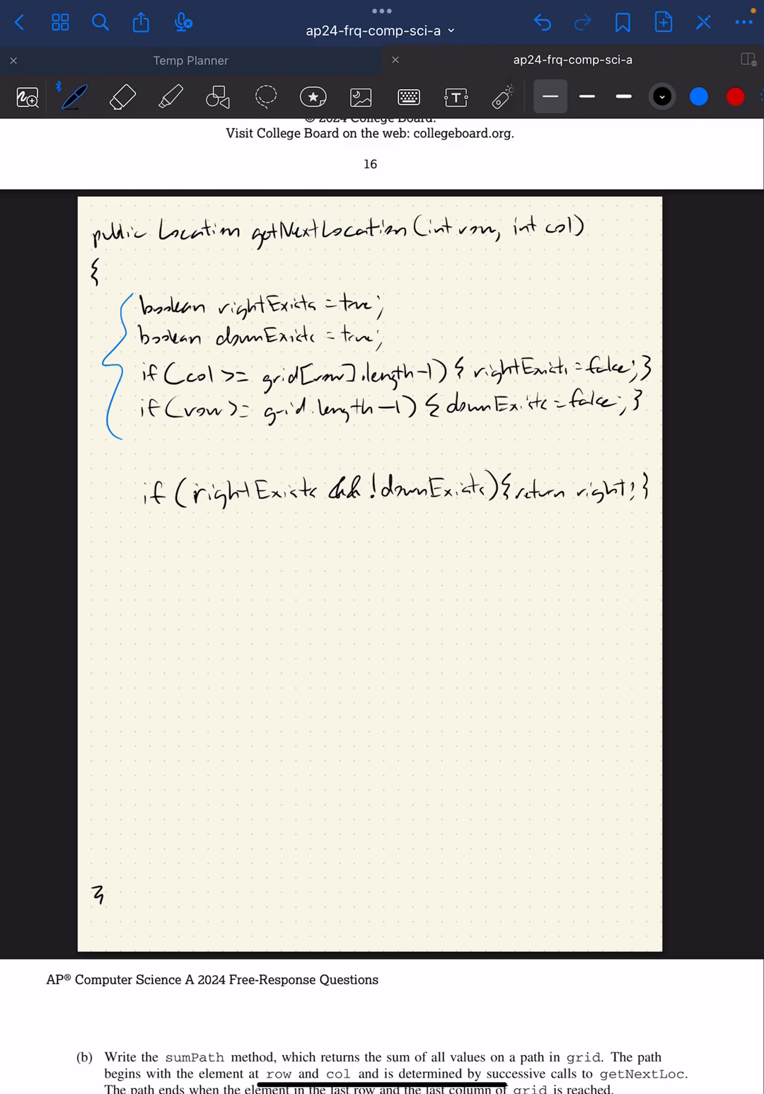
text(elif(!rightExists && down)
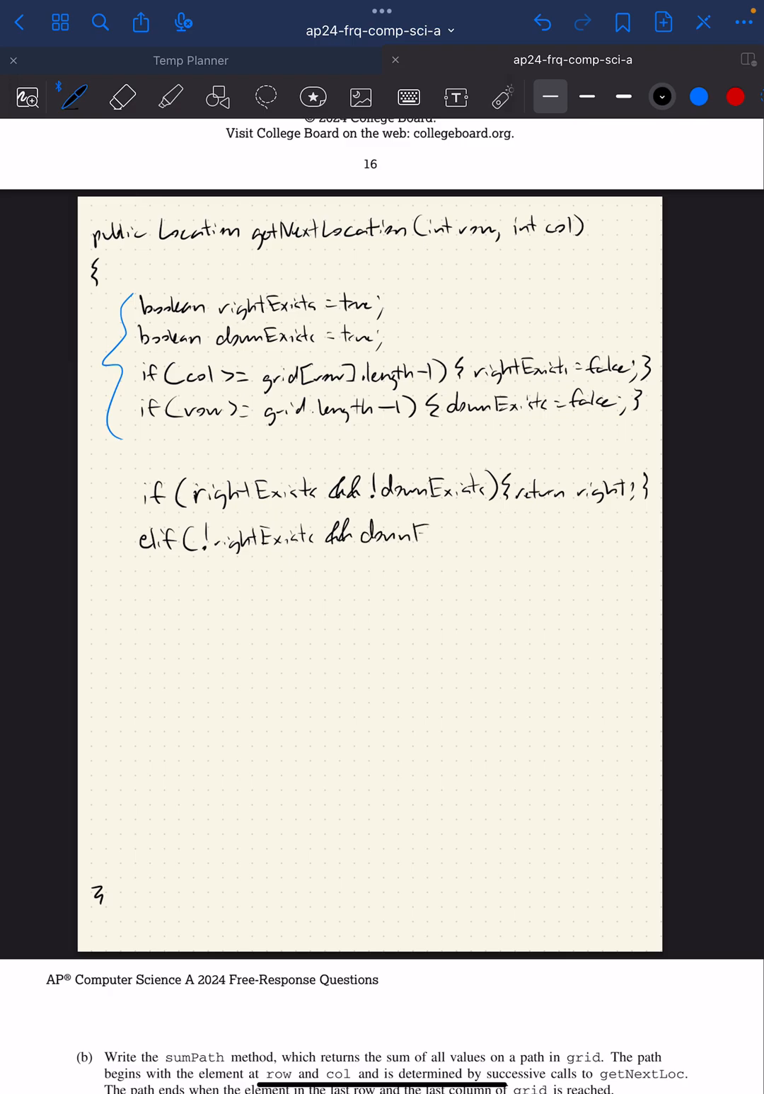
text(Exists){ return dow)
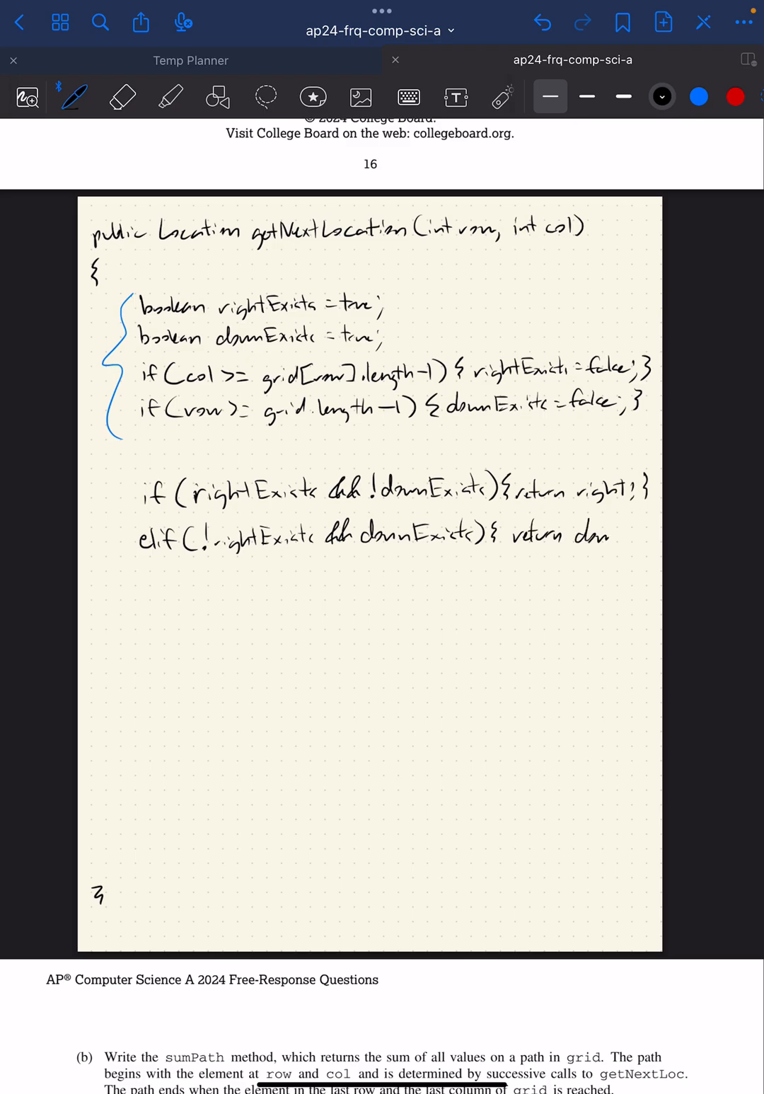
drag(598, 534, 661, 538)
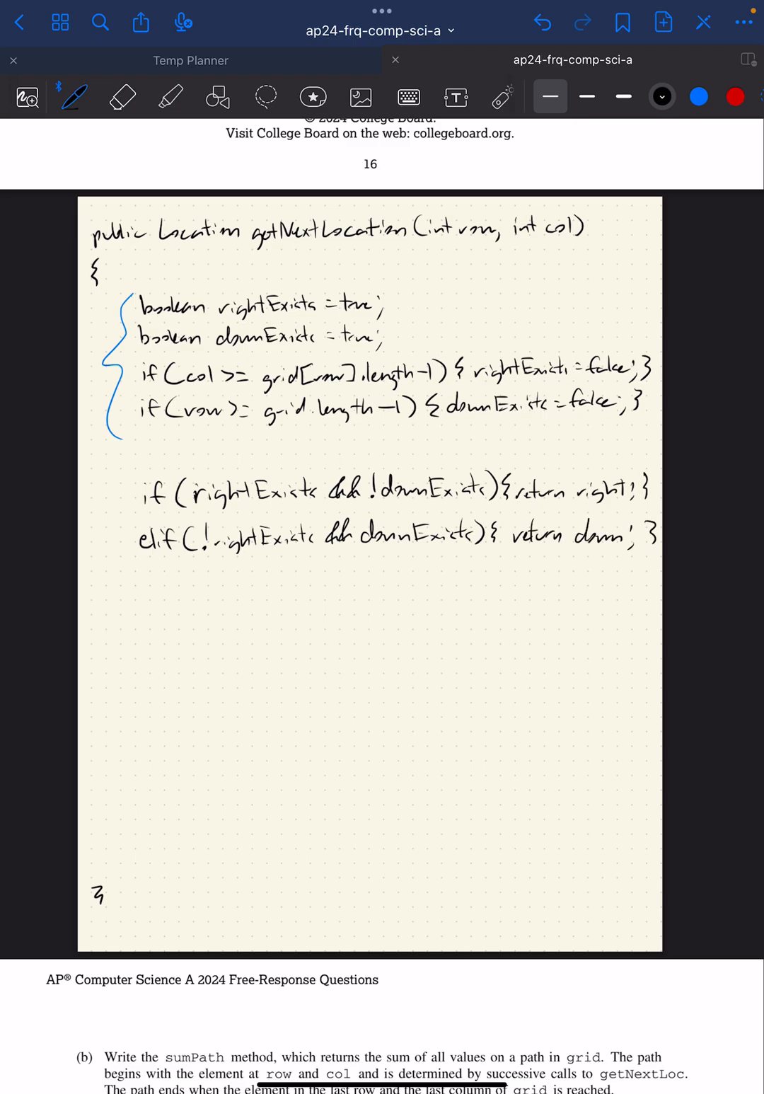
Step: Write the else block with condition if (grid[row+1][col] > grid[row][col+1])
text(else)
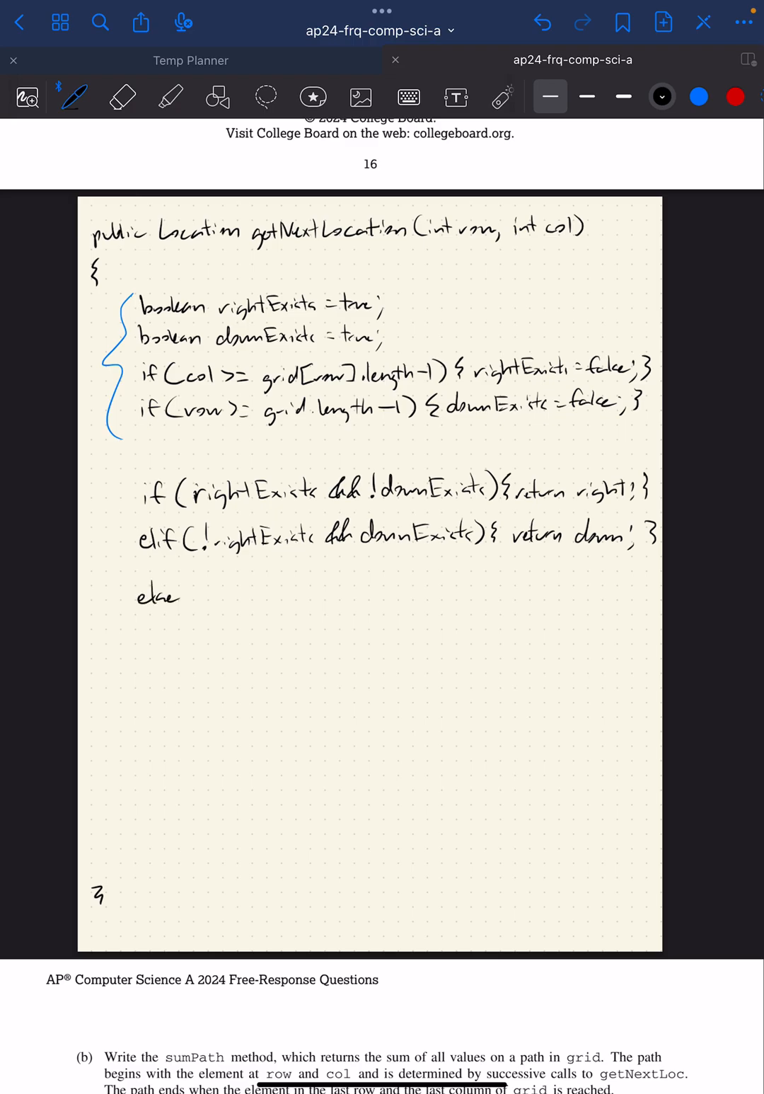
text({)
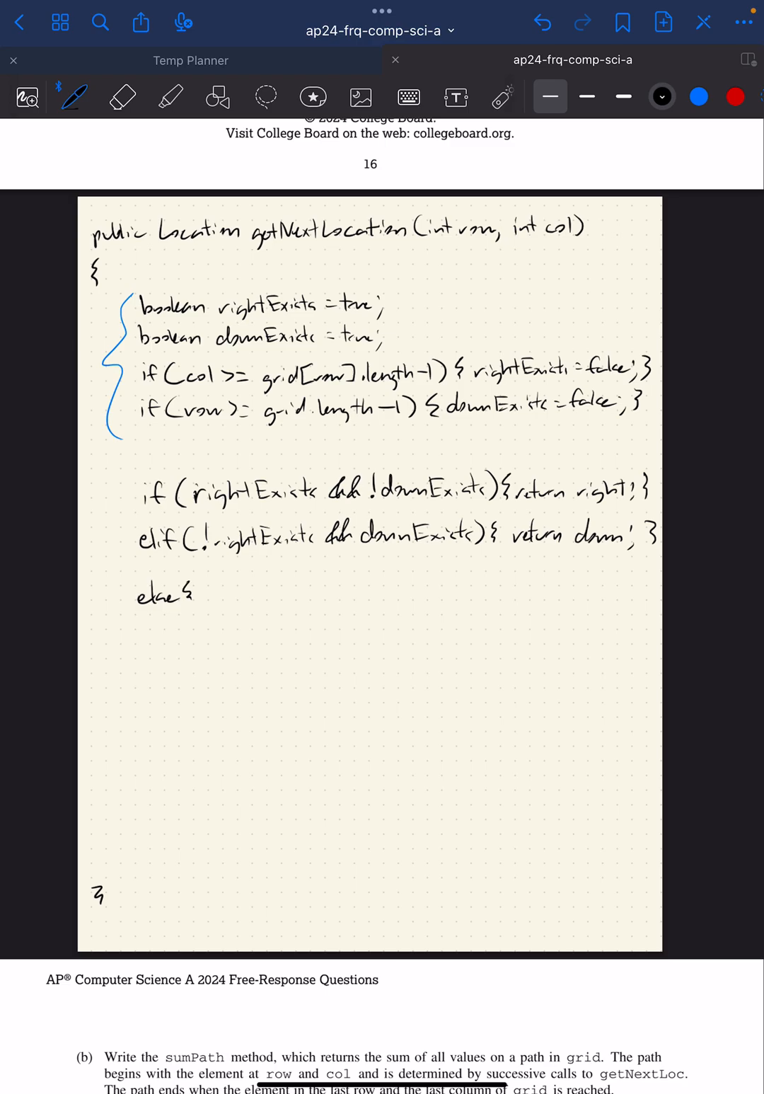
text(if()
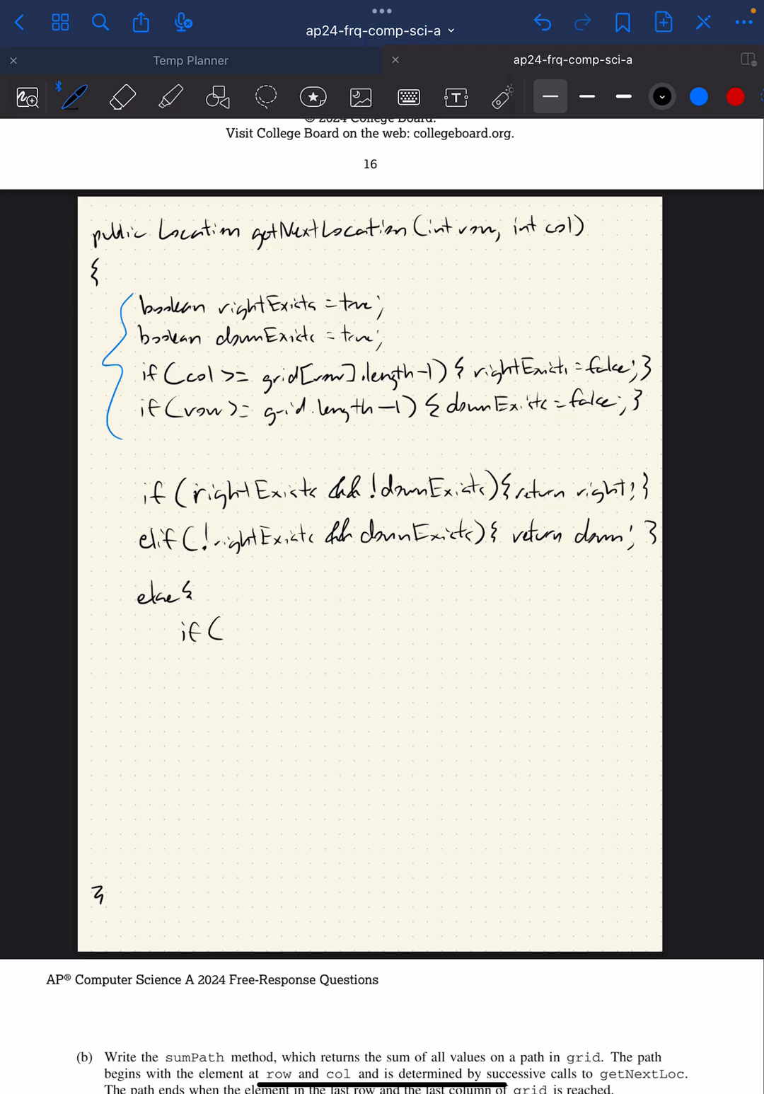
text(grid)
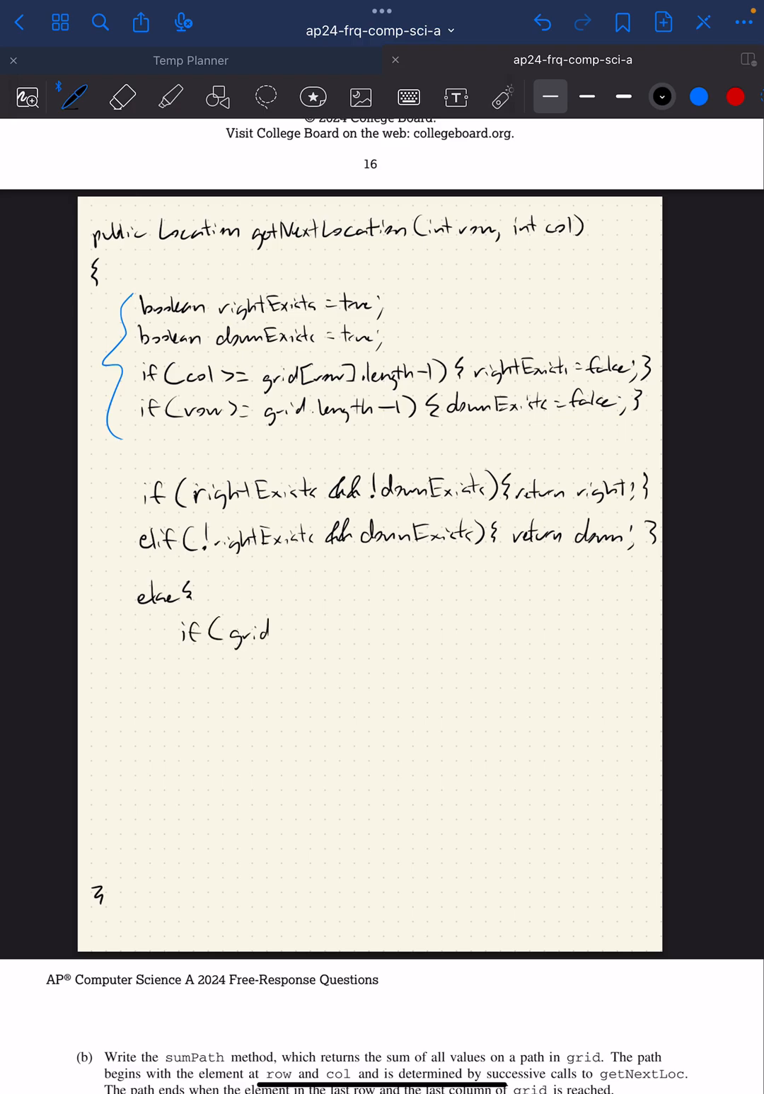
text([row+1)
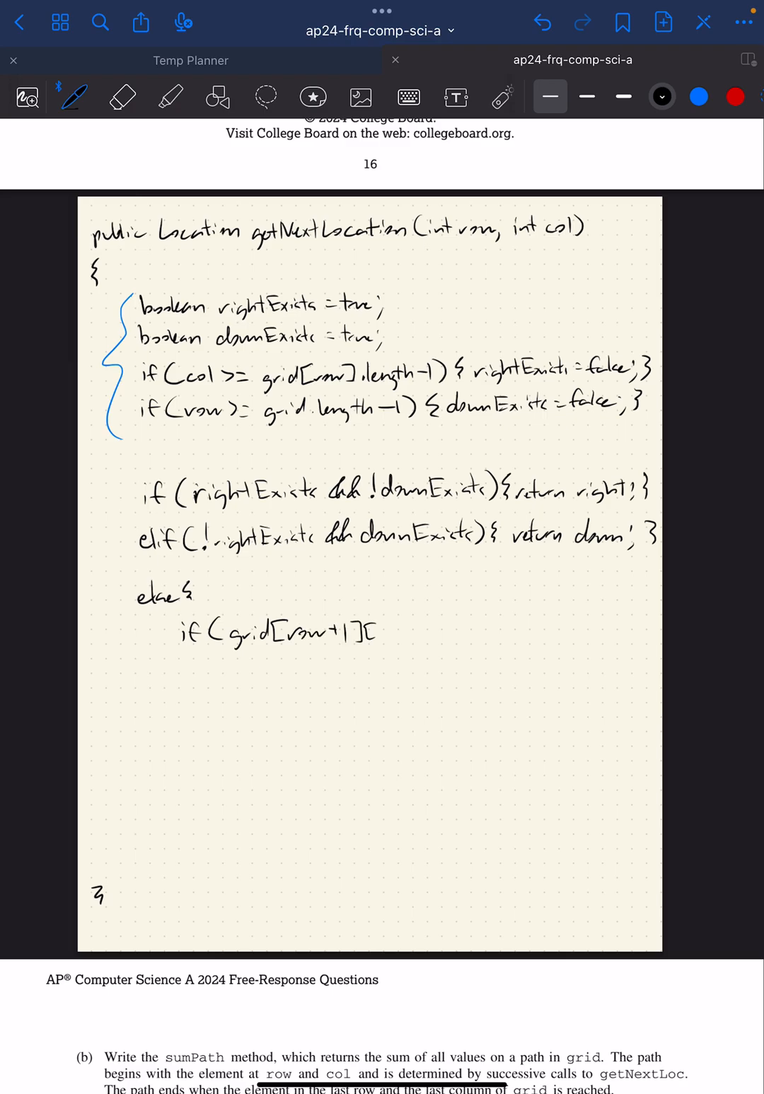
text([col])
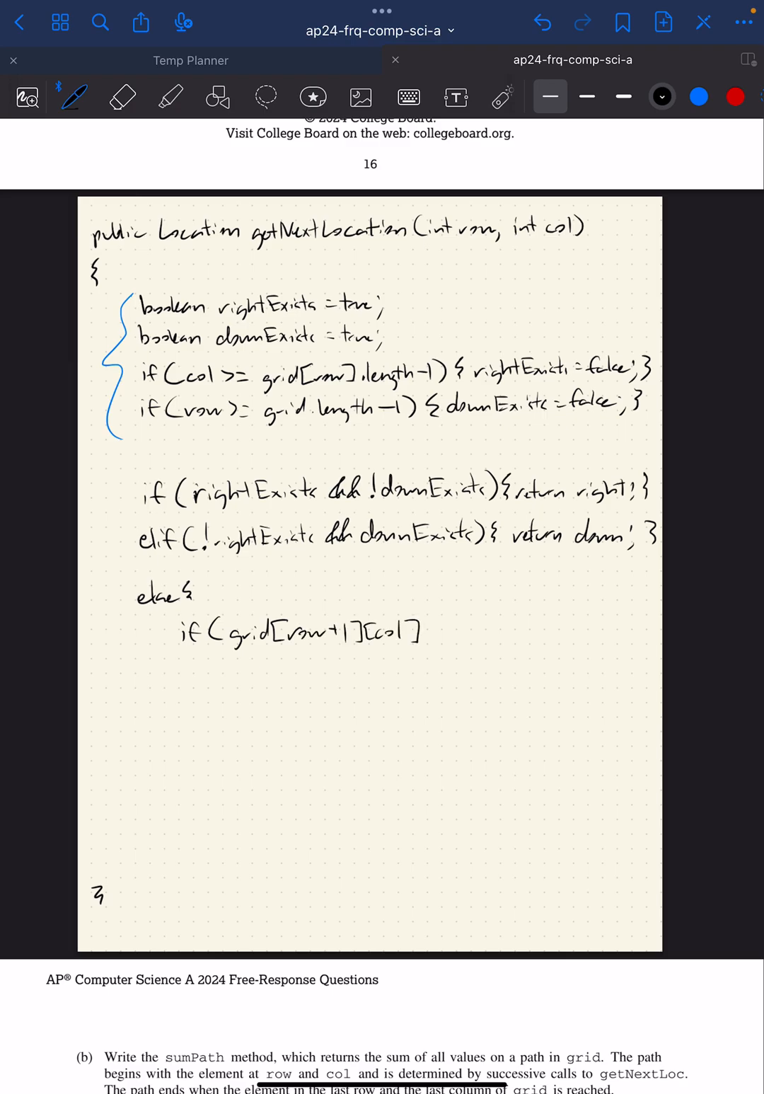
text(>grid[row)
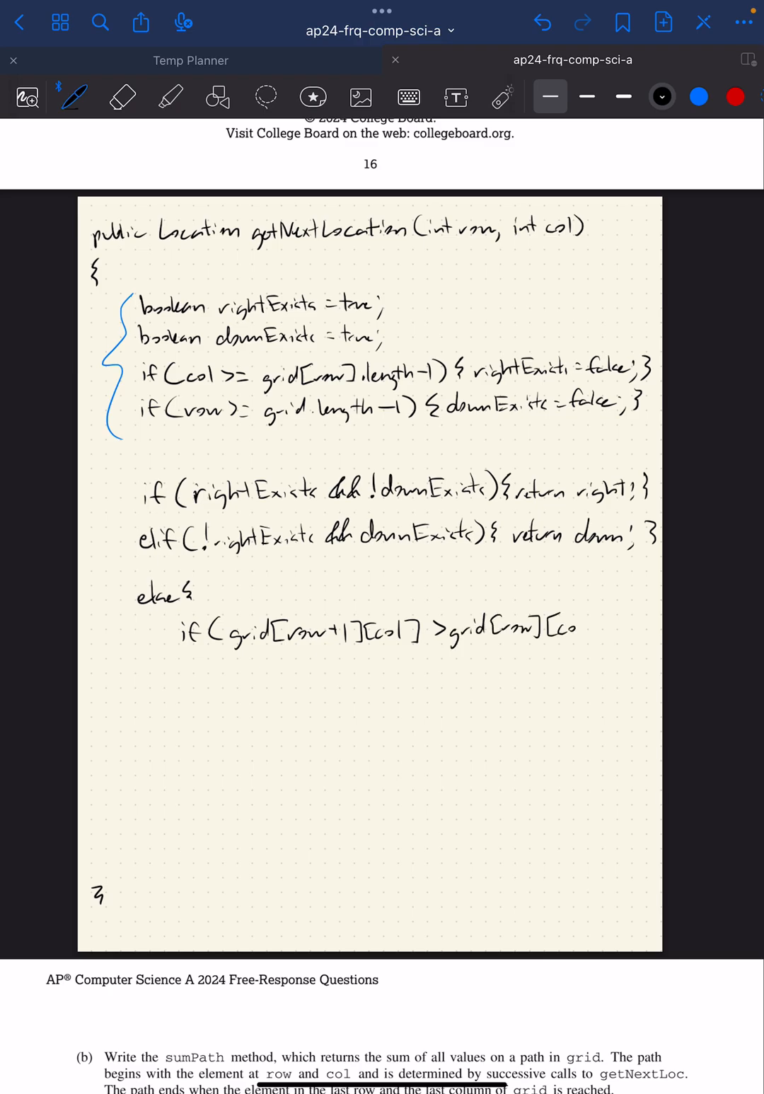
text([col+1])
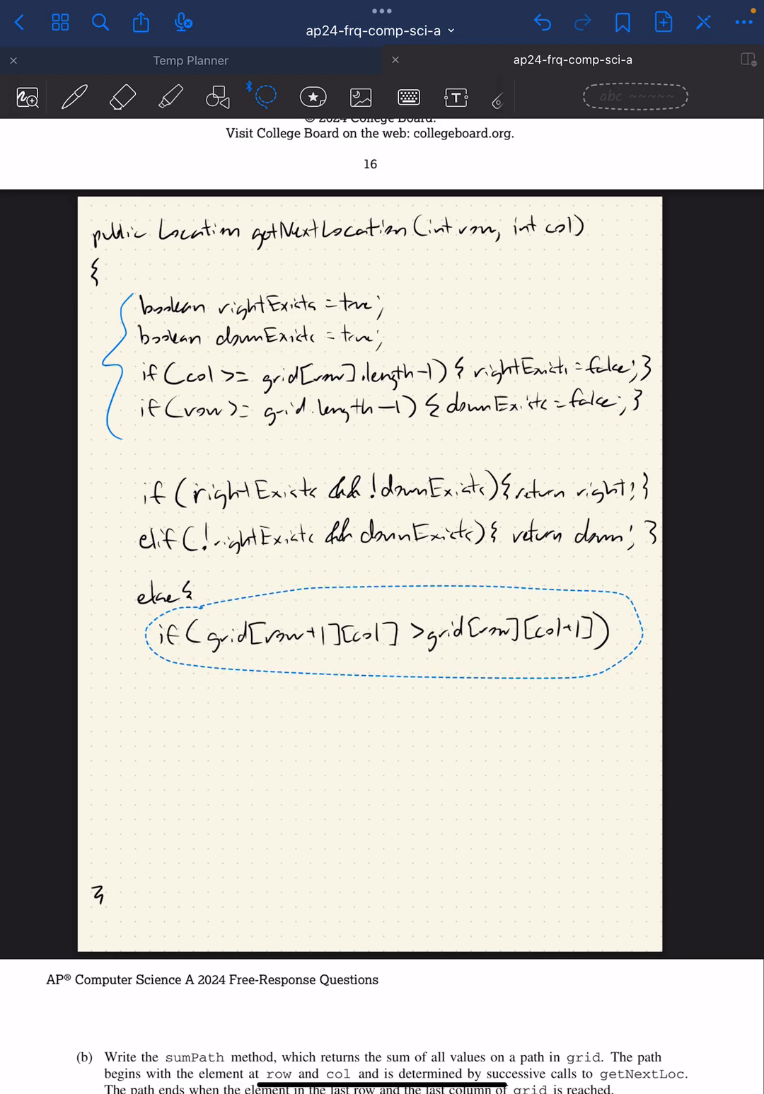
click(73, 97)
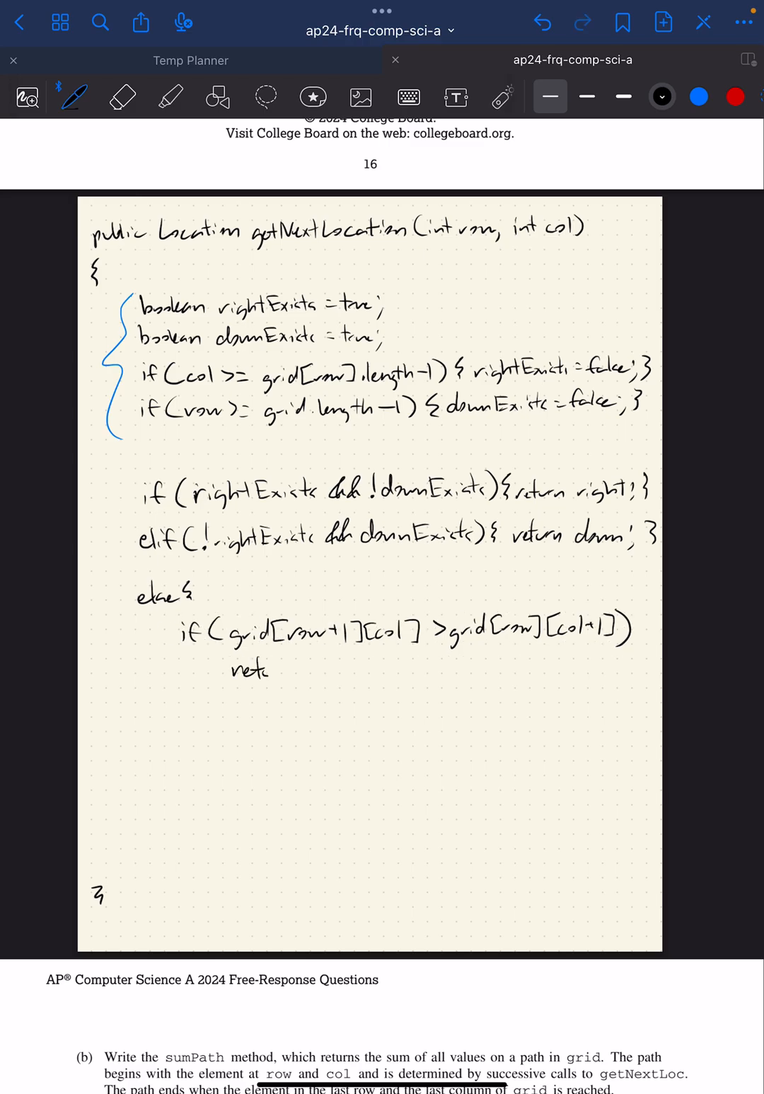
Step: Finish the branch returning right, else returning down, and select blue ink
text(return right)
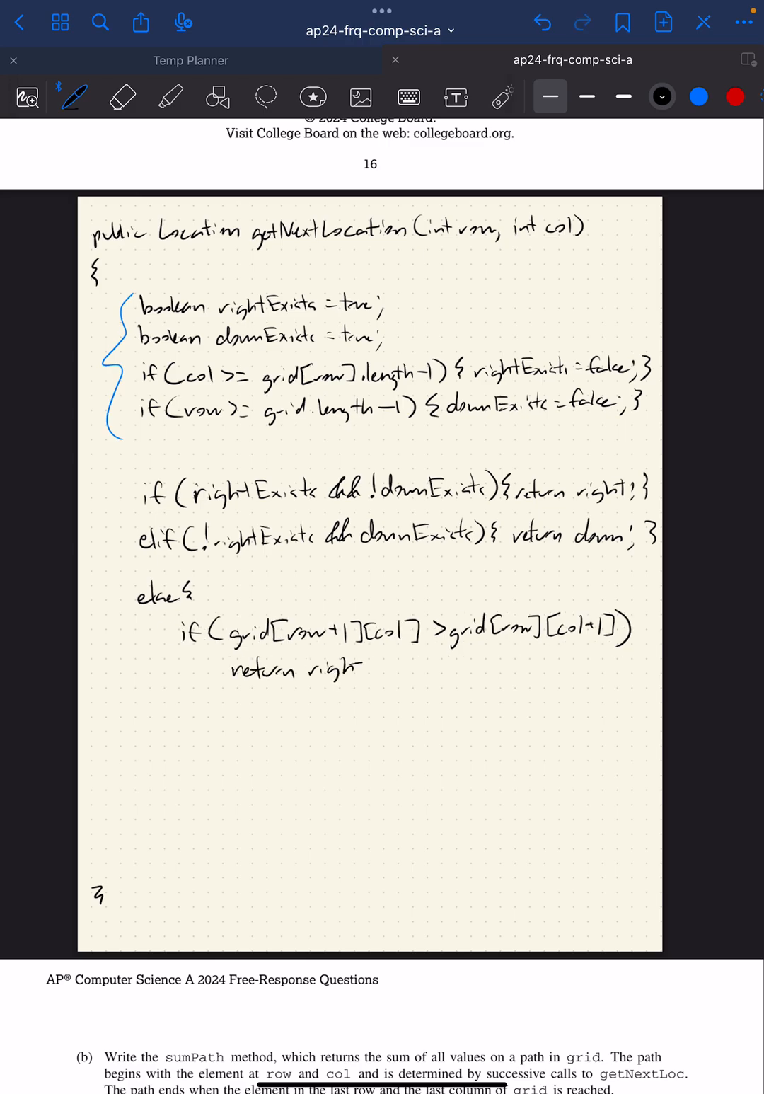
drag(177, 722, 198, 736)
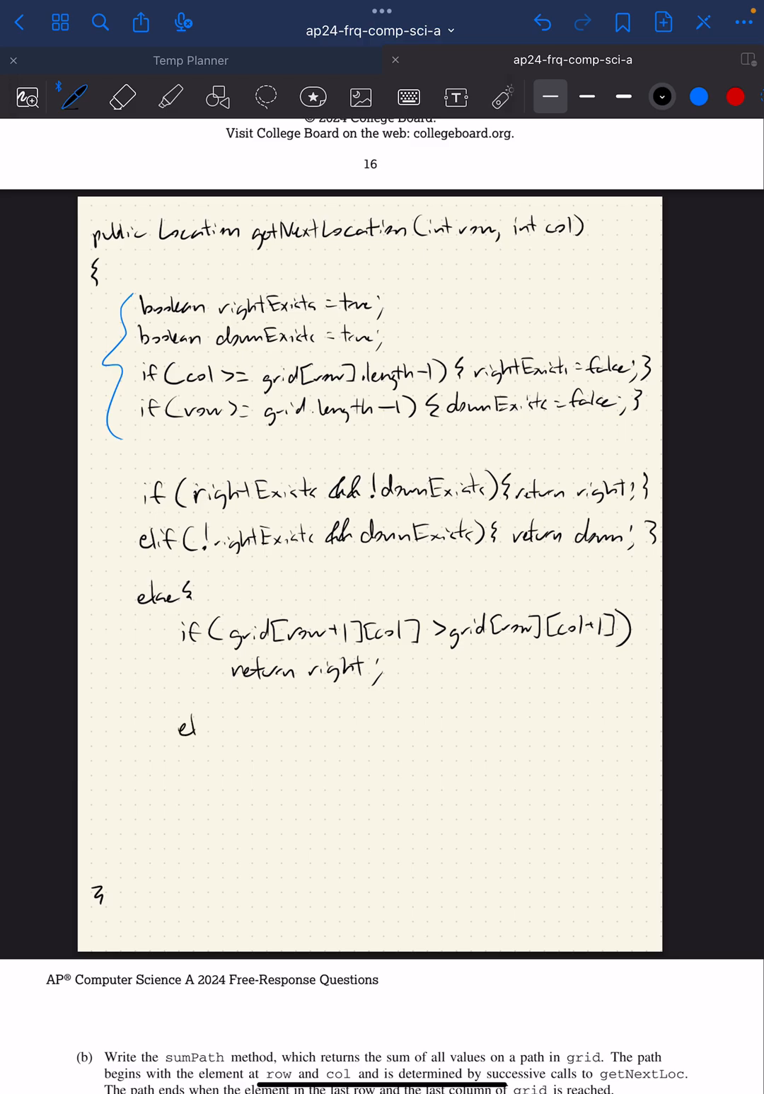
text(else { ne)
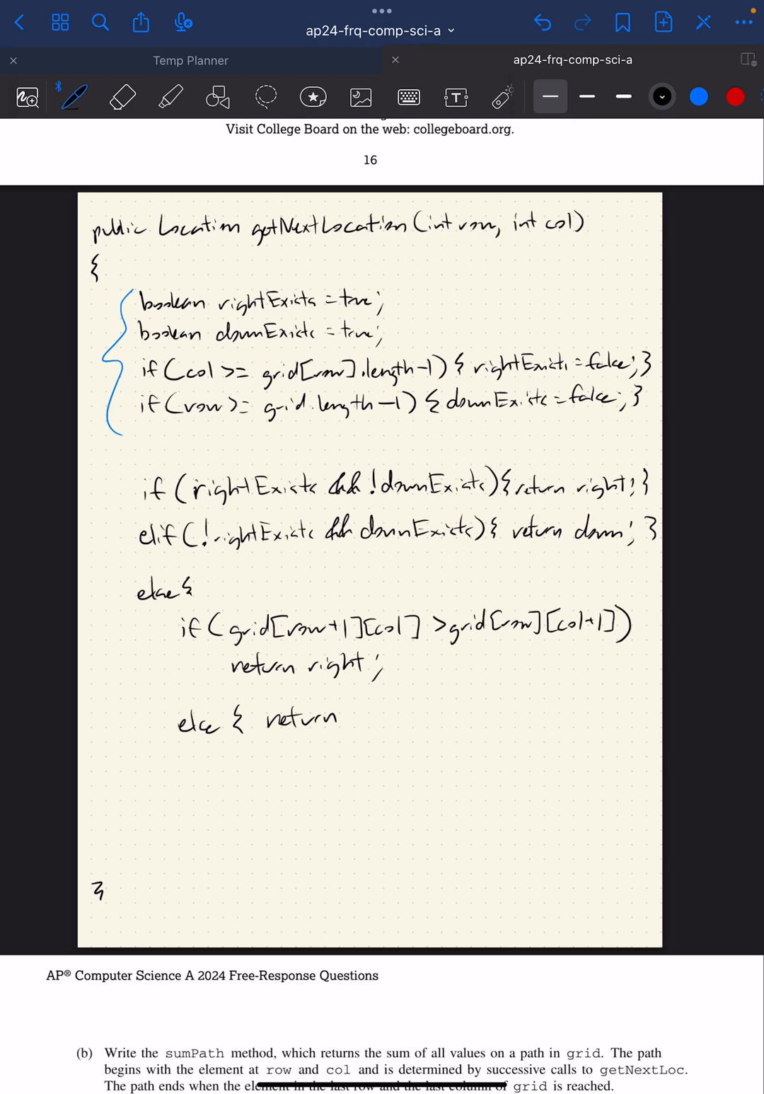
text(down)
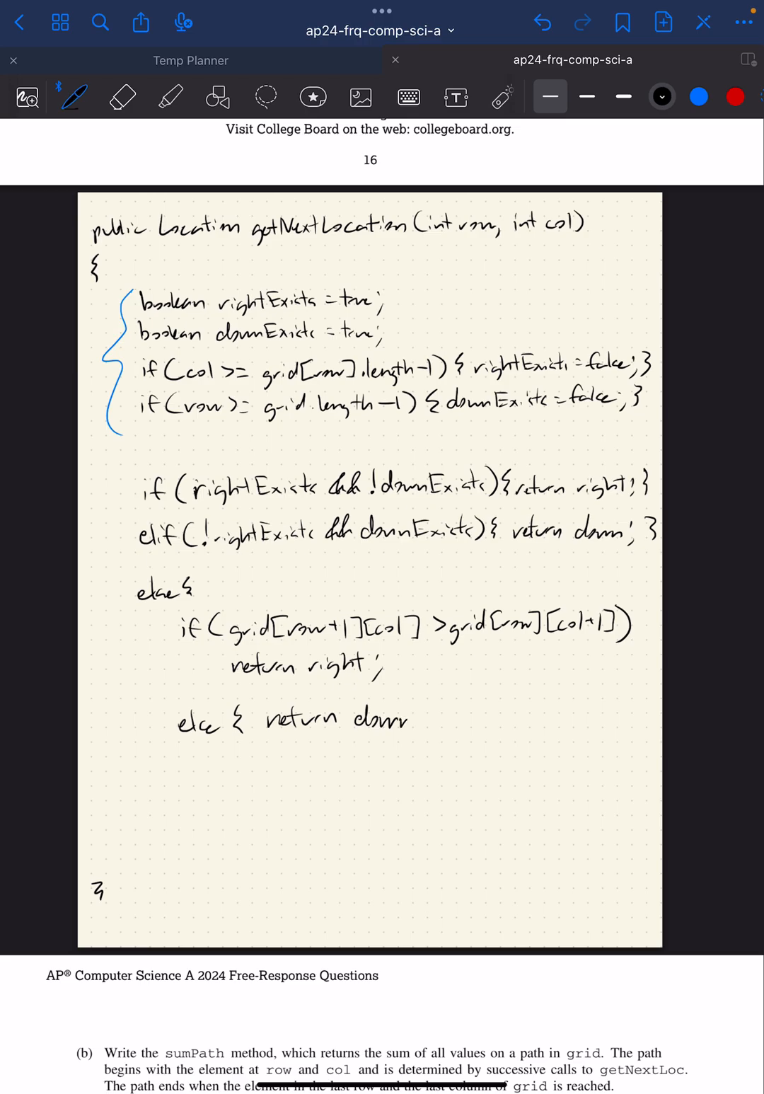
text(;})
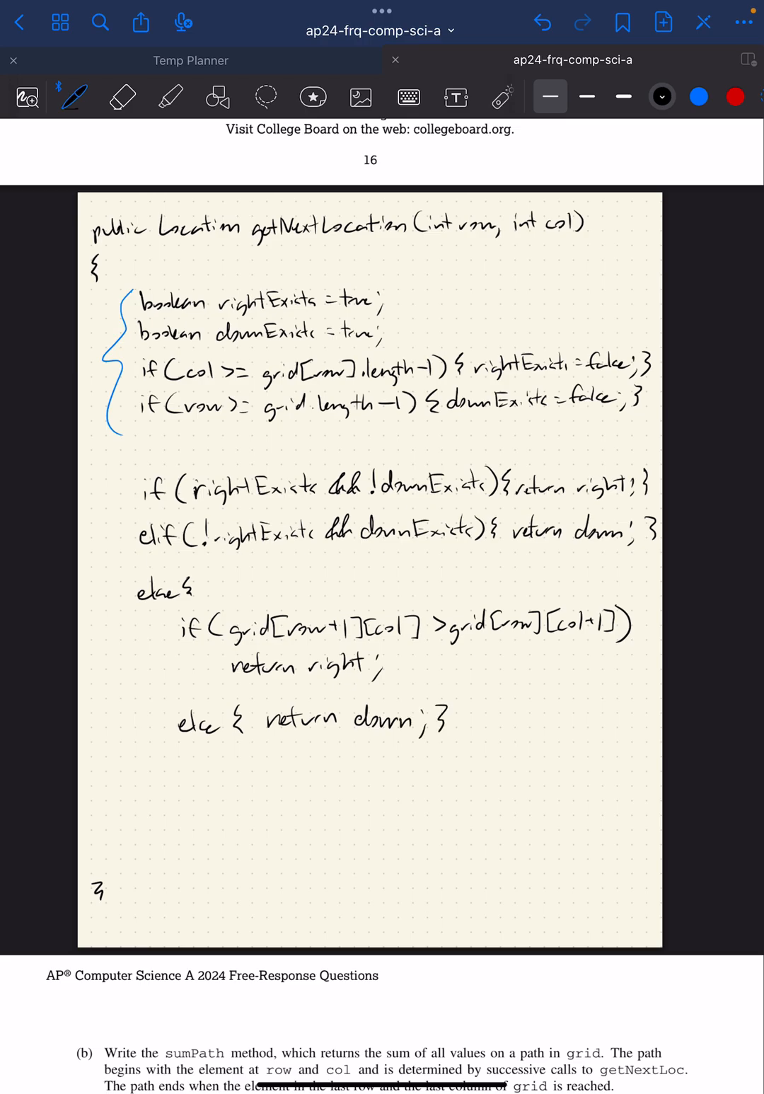
click(699, 96)
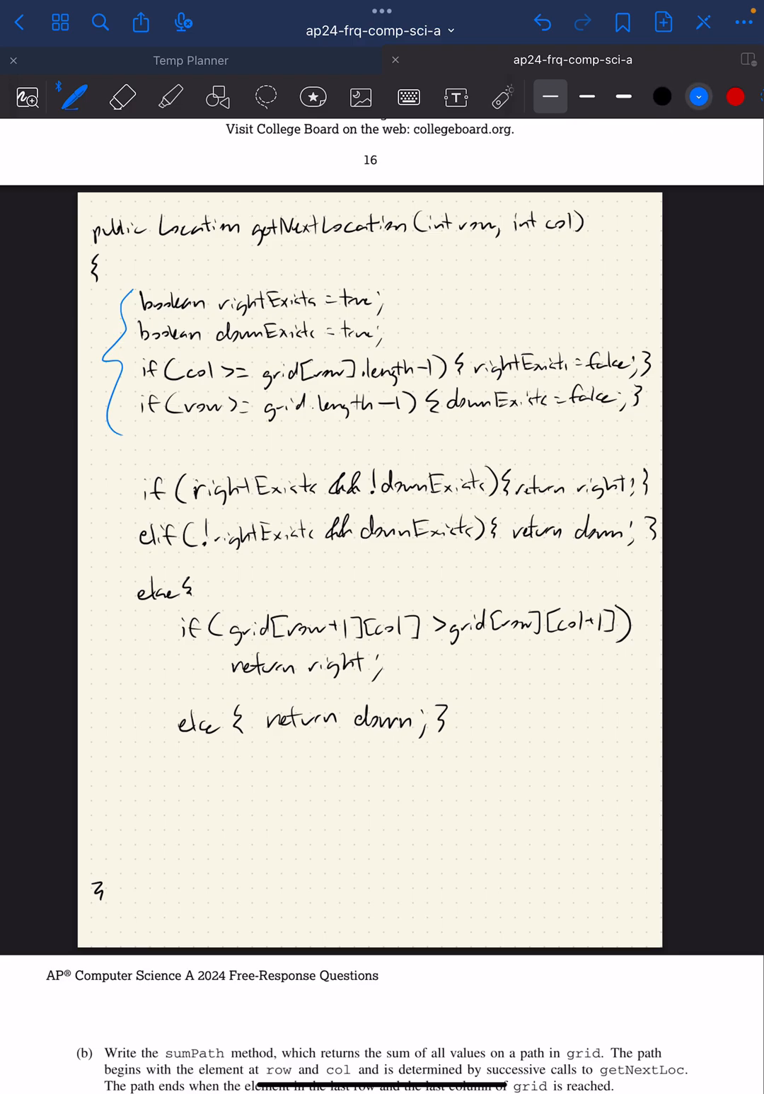
Step: Bracket the Location constructor on page 13 in blue and underline Location in the header
drag(154, 243, 243, 242)
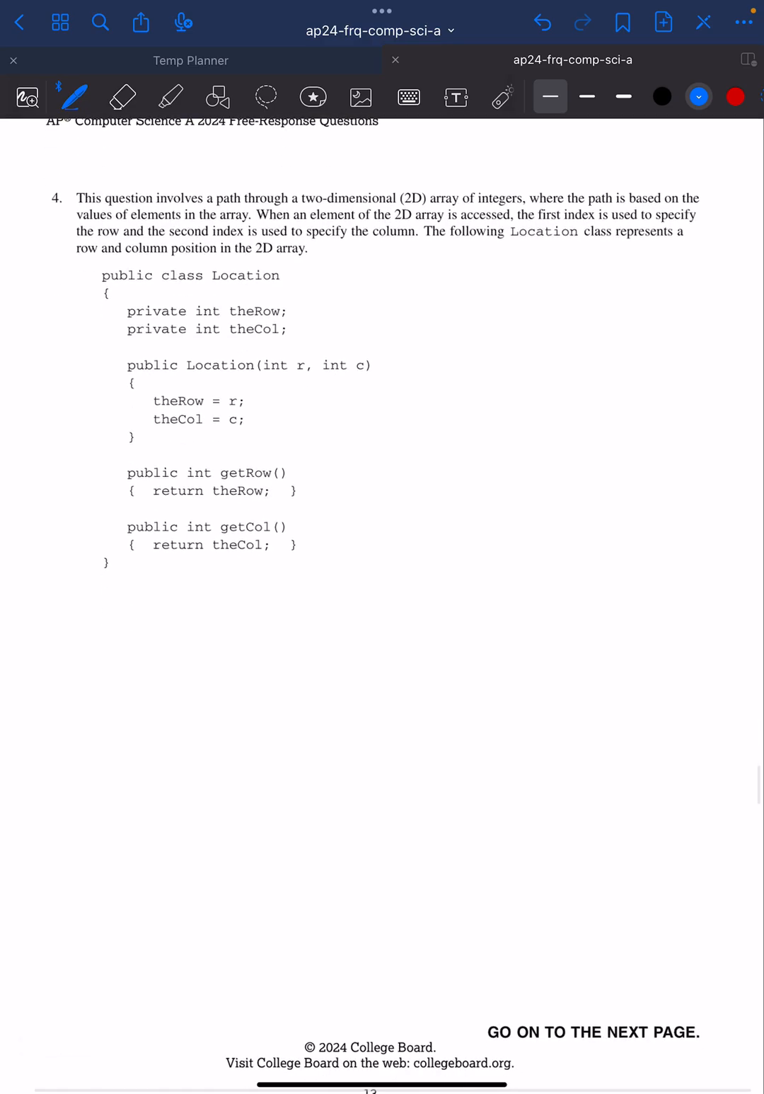
drag(113, 364, 113, 457)
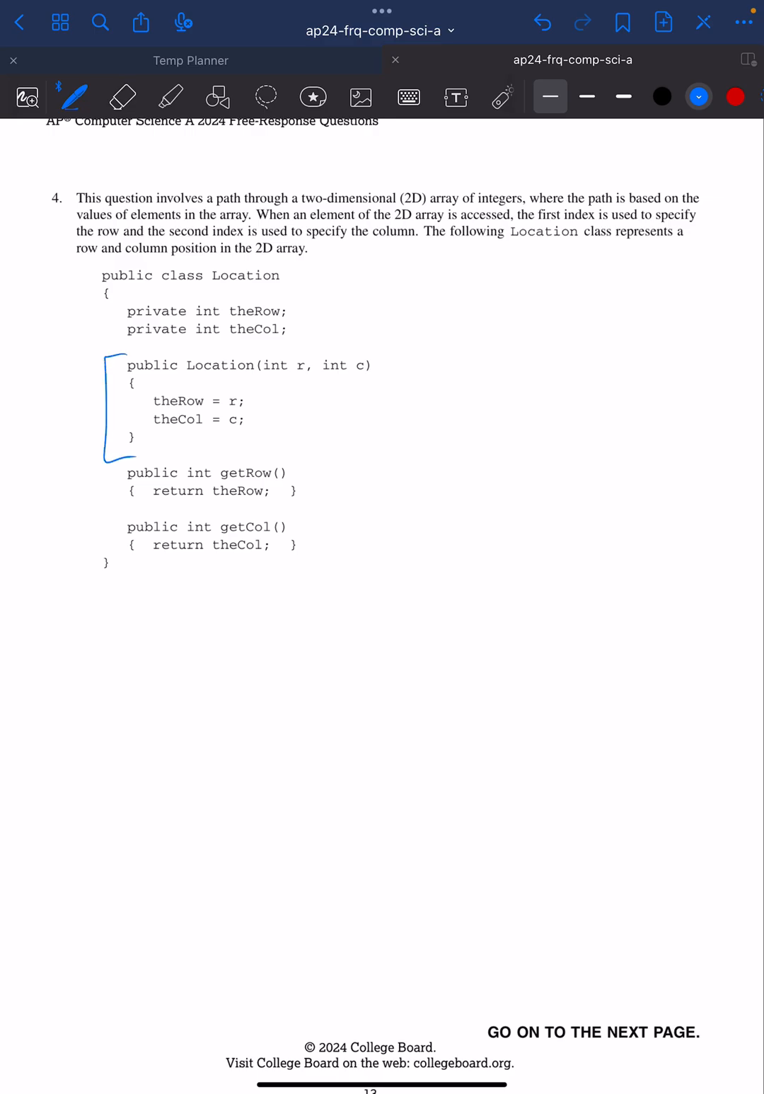
scroll(down, 3)
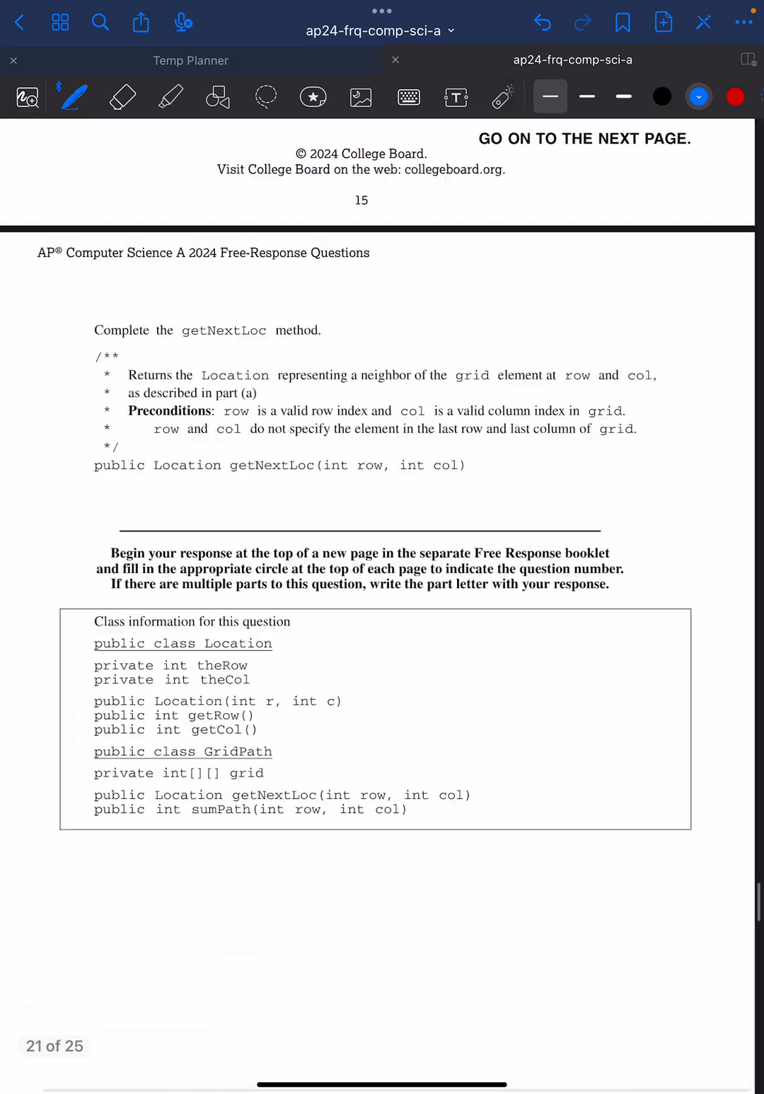
scroll(down, 3)
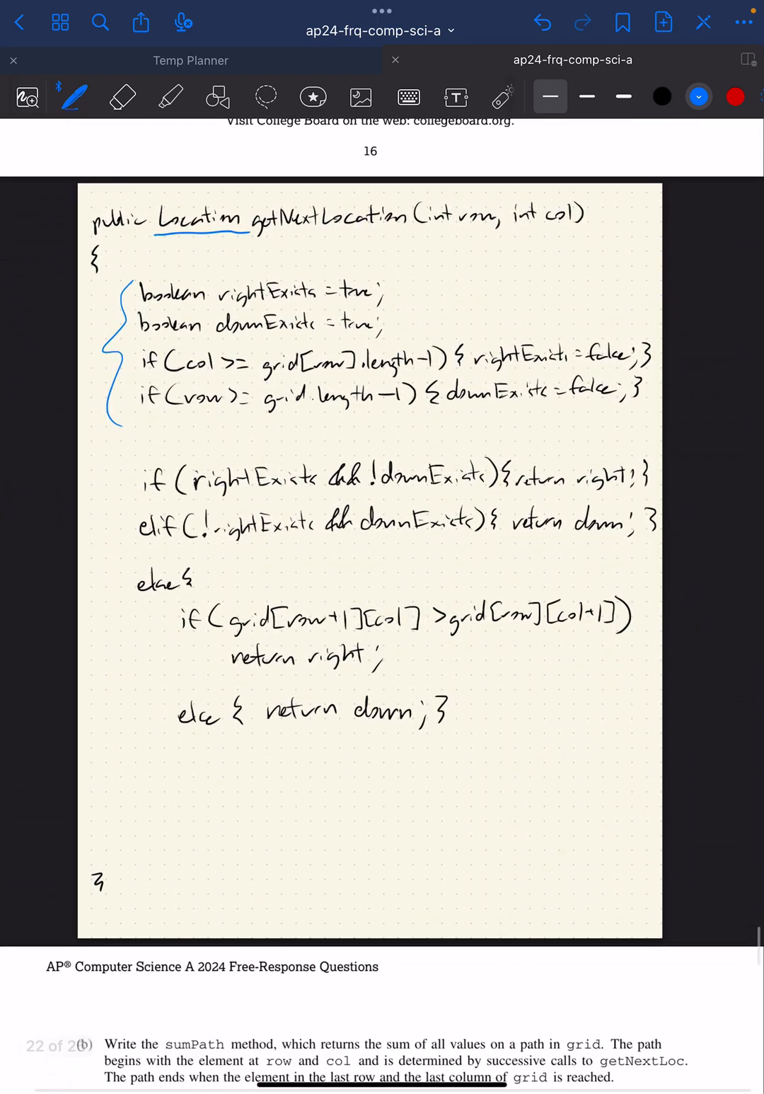
Step: Write the else returns new Location(row, col+1) and new Location(row+1, col), then lasso the block
click(121, 97)
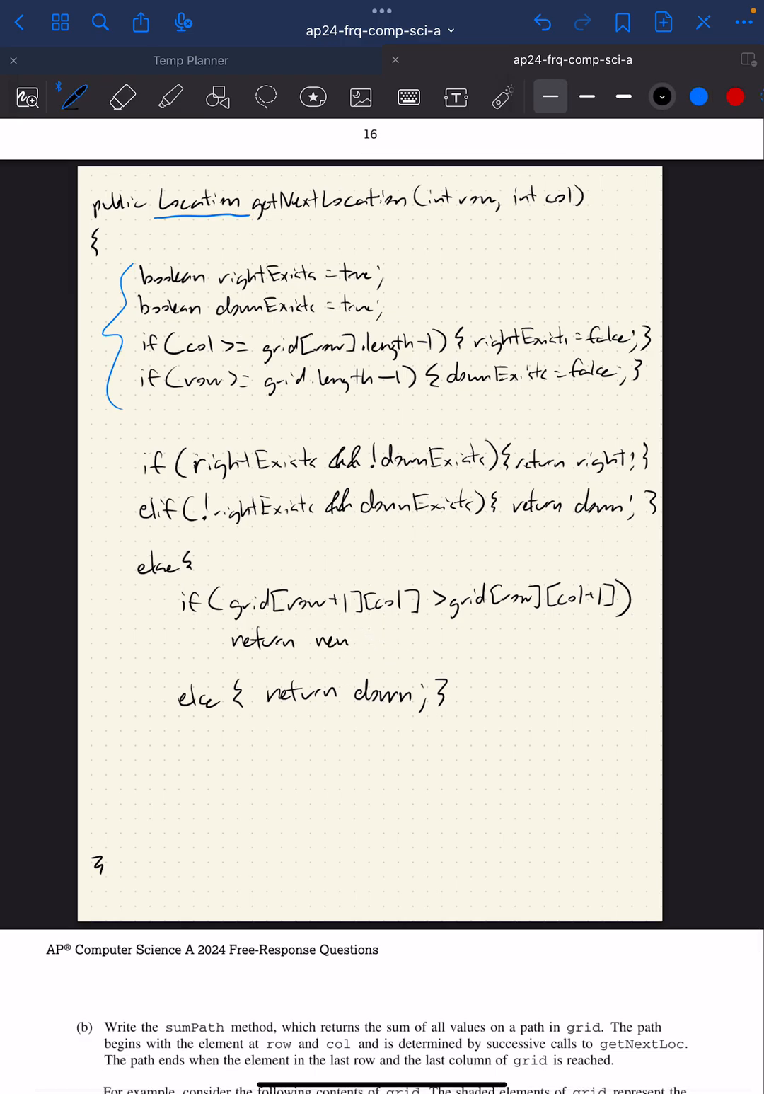
text(location(row,)
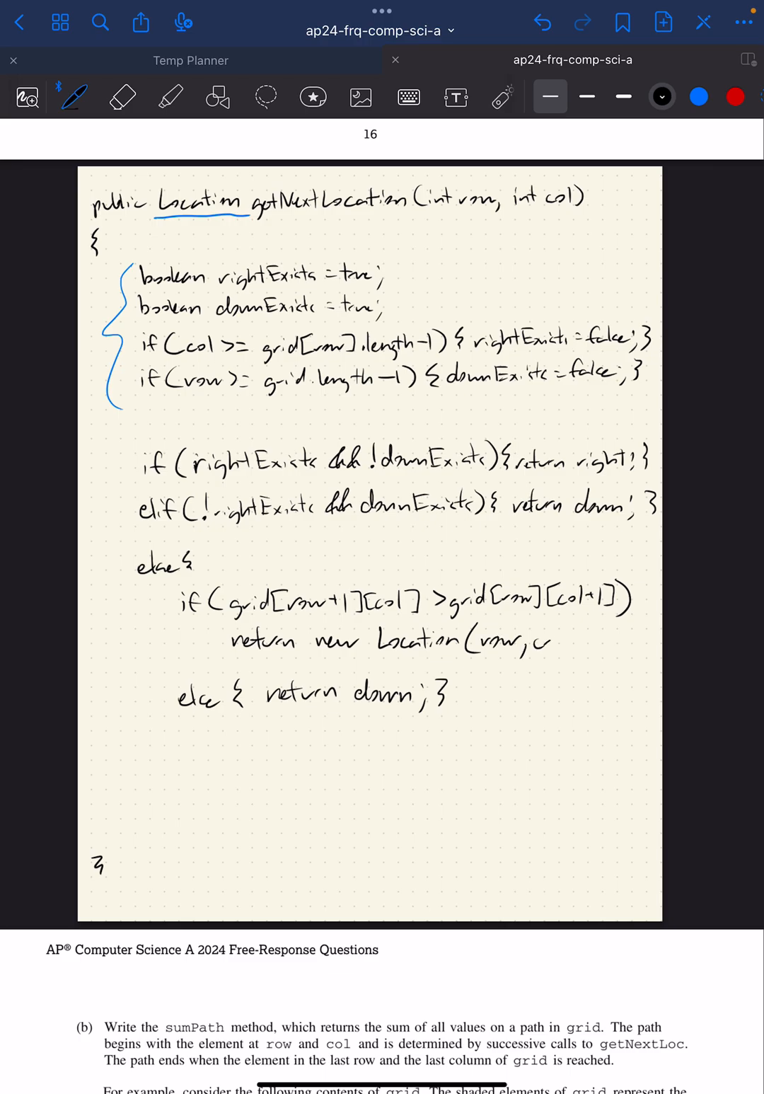
text(col+1);)
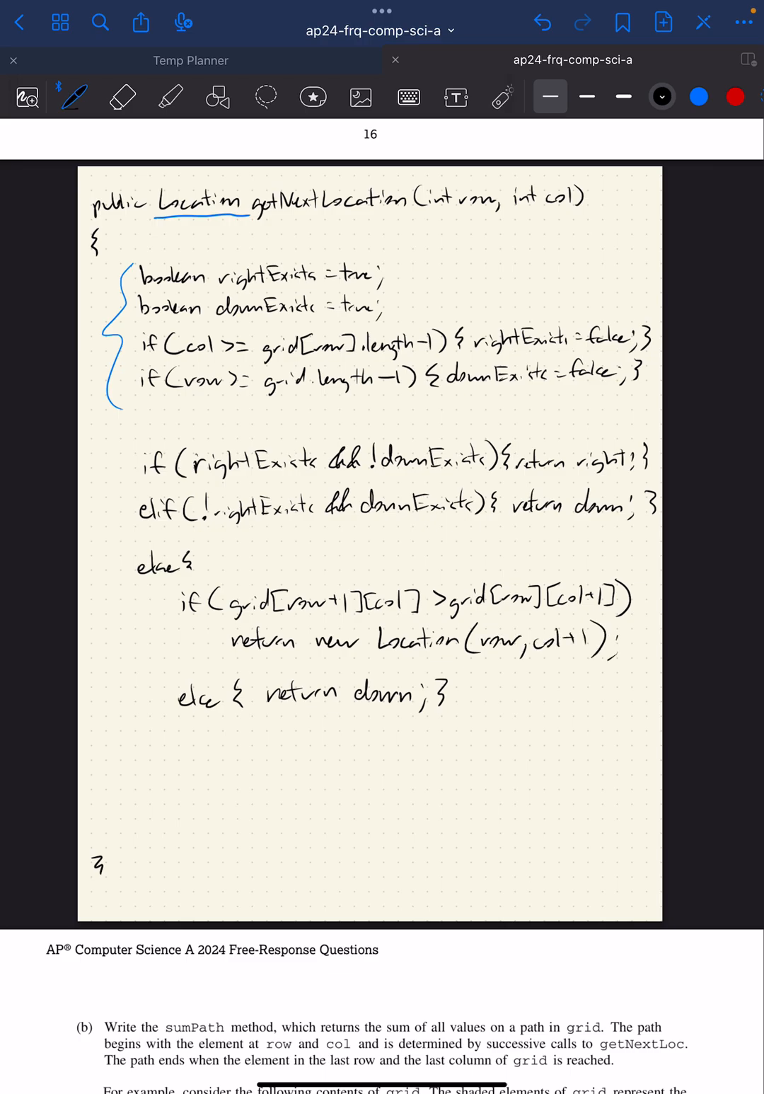
click(121, 97)
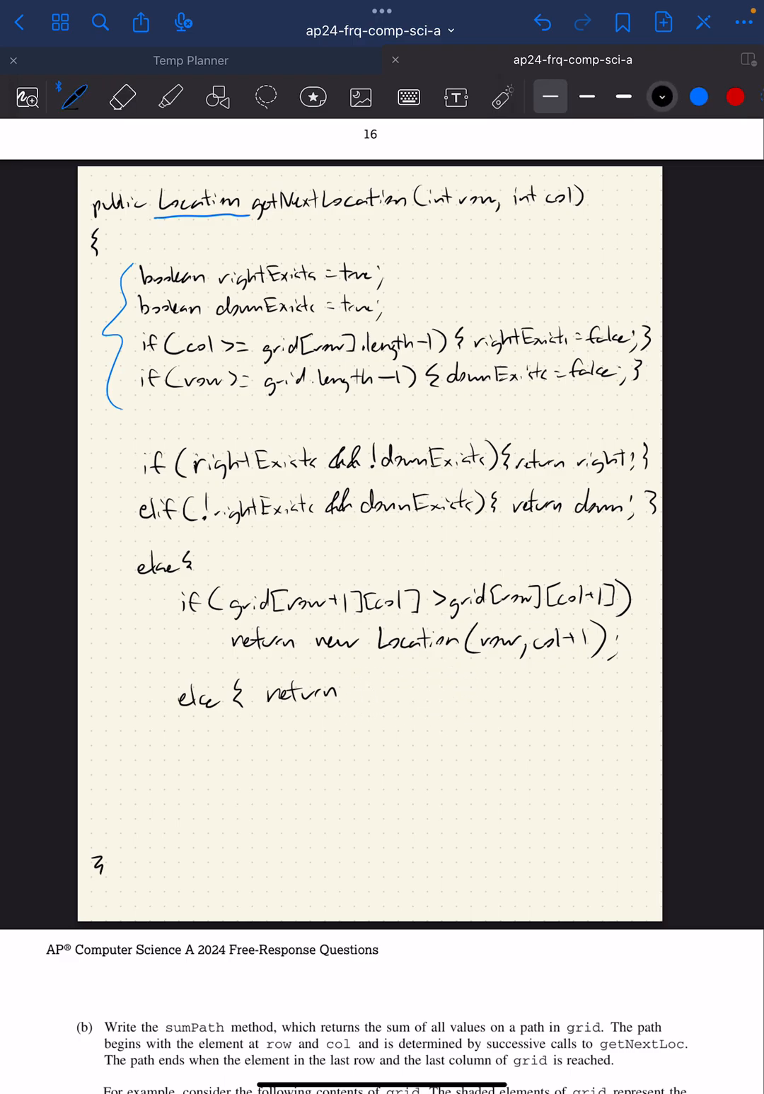
text(nu)
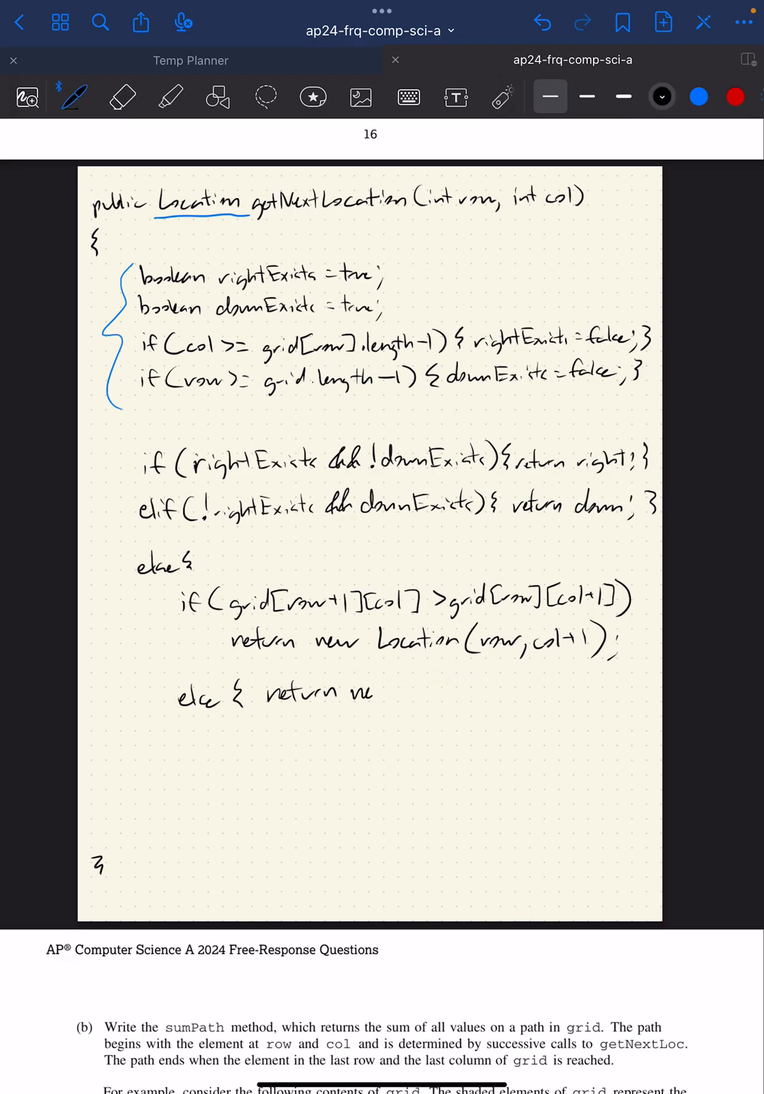
text(new Location (row+1, col); })
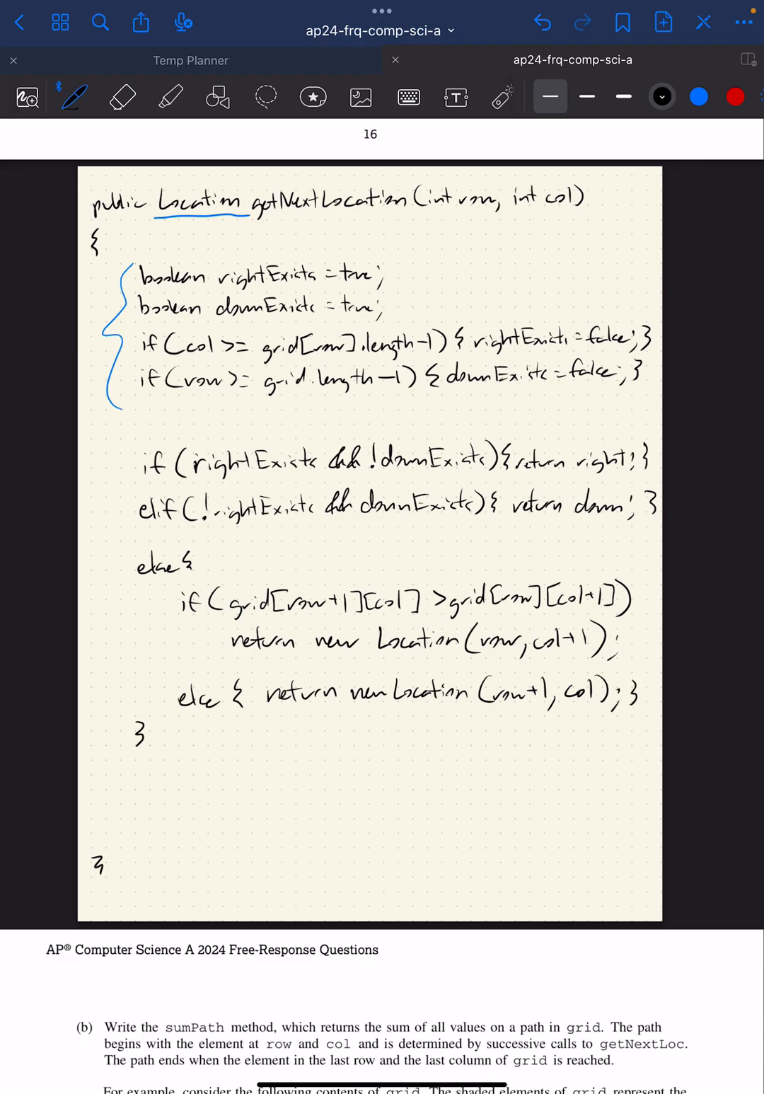
click(120, 97)
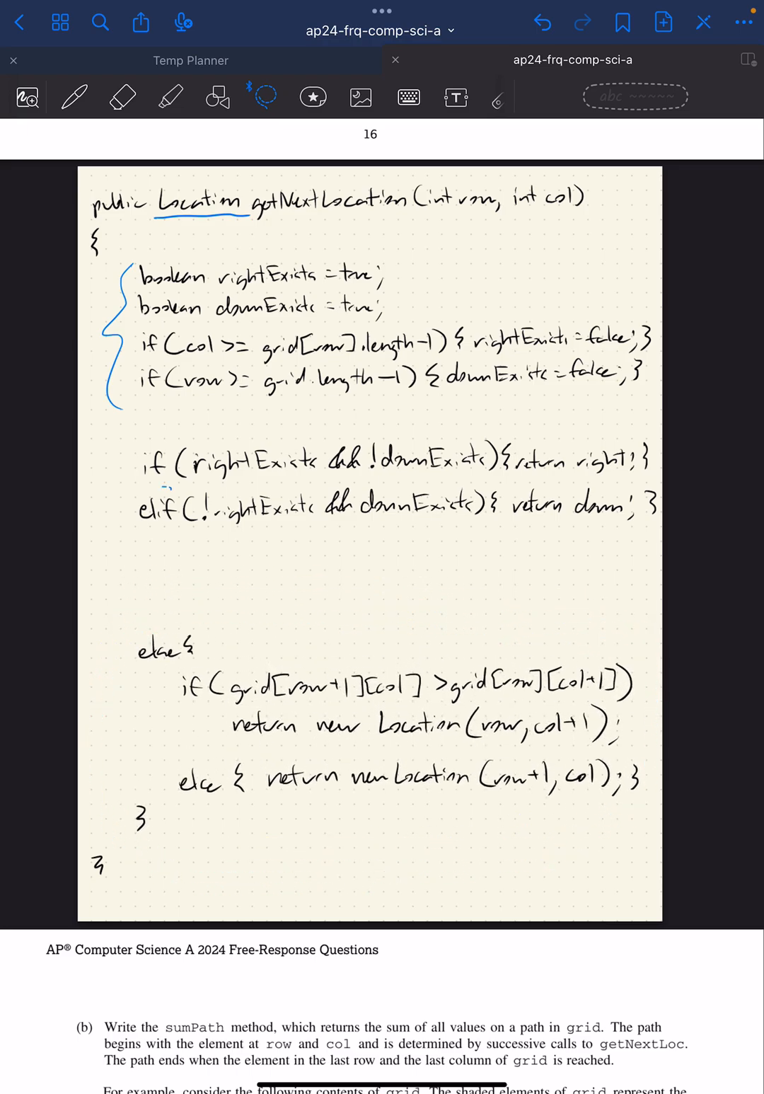
Step: Move the elif line down and write return new Location(row, col+1) in the if branch
drag(156, 495, 679, 510)
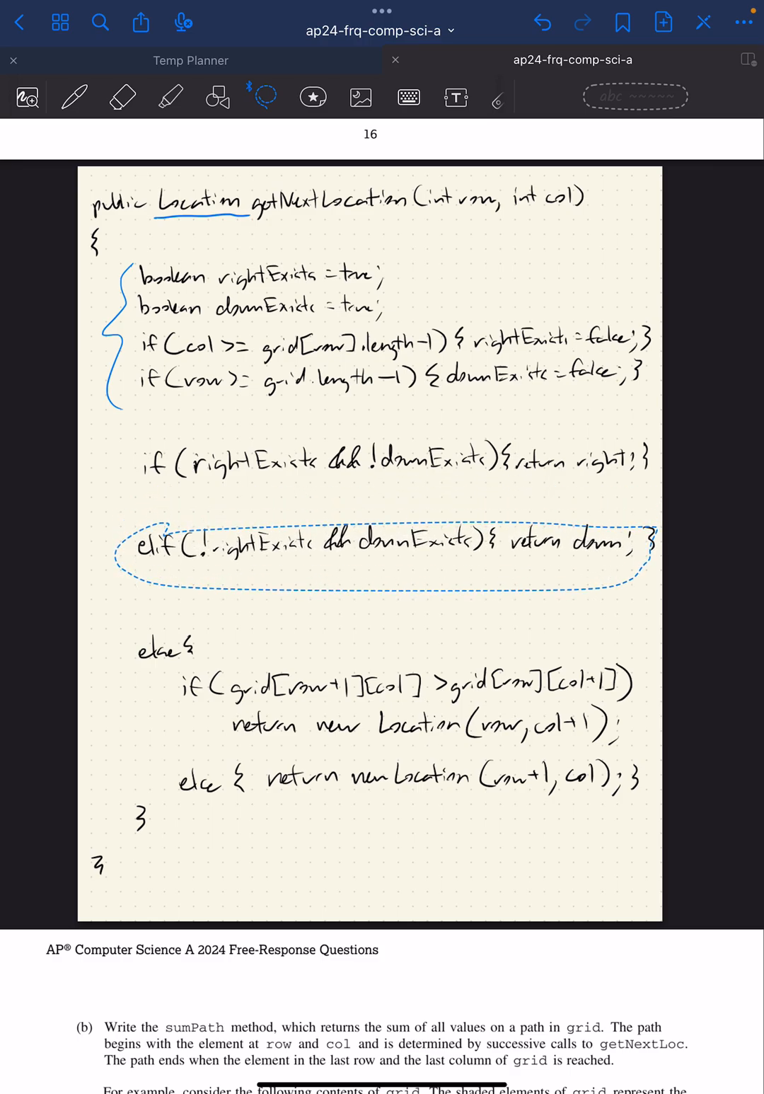
click(122, 97)
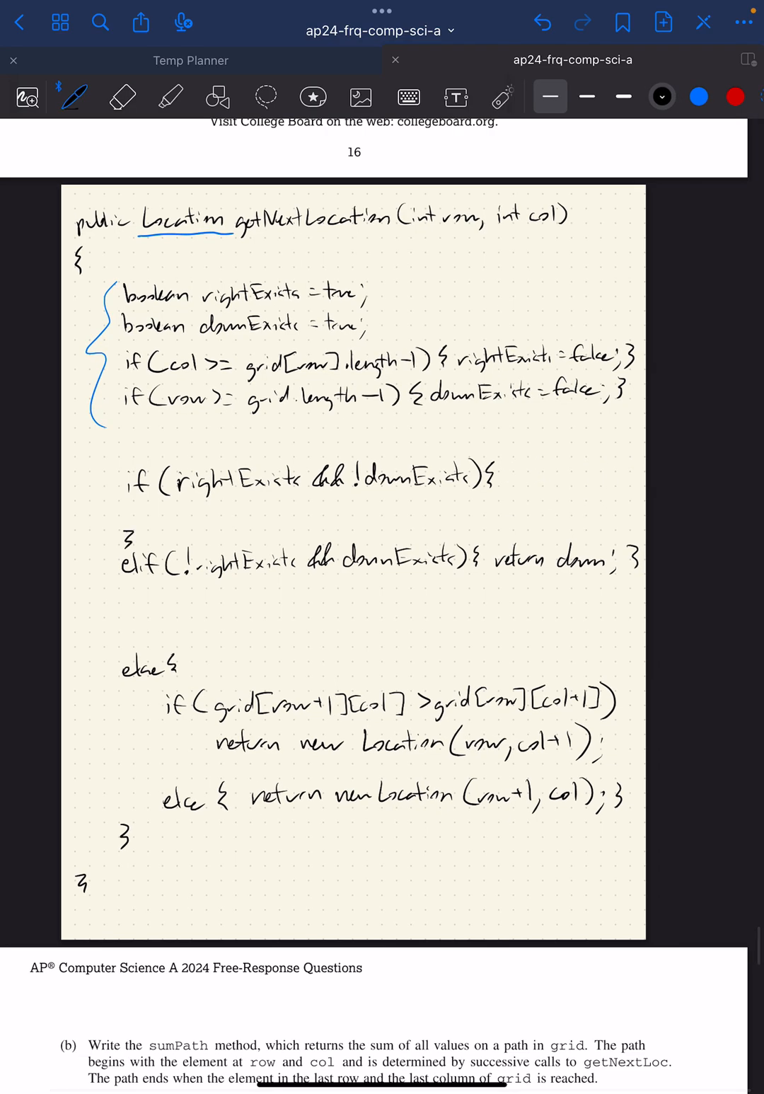
text(return new)
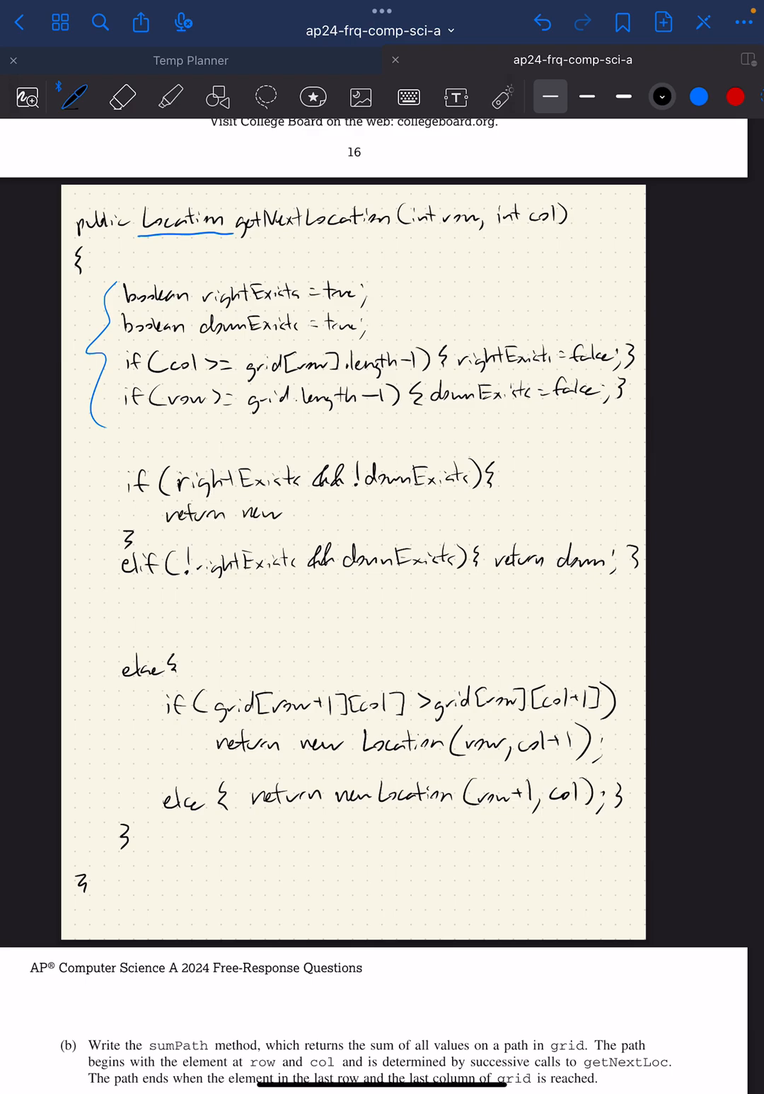
text(Location(row,)
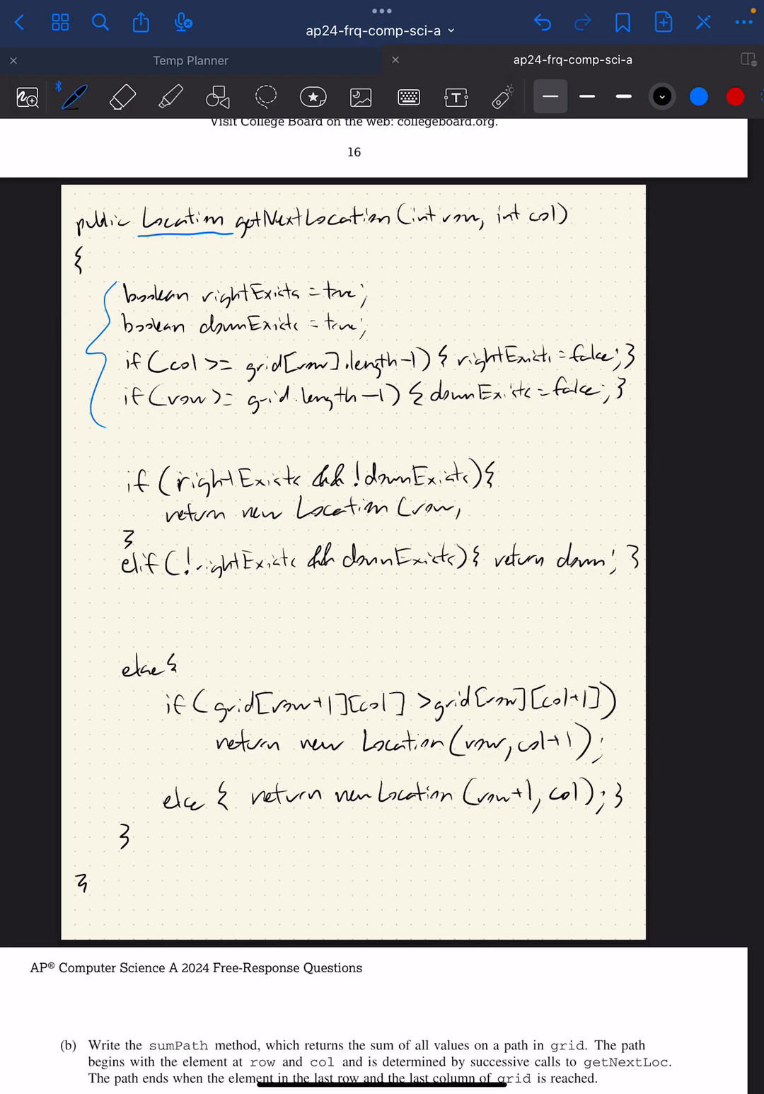
text(col+1))
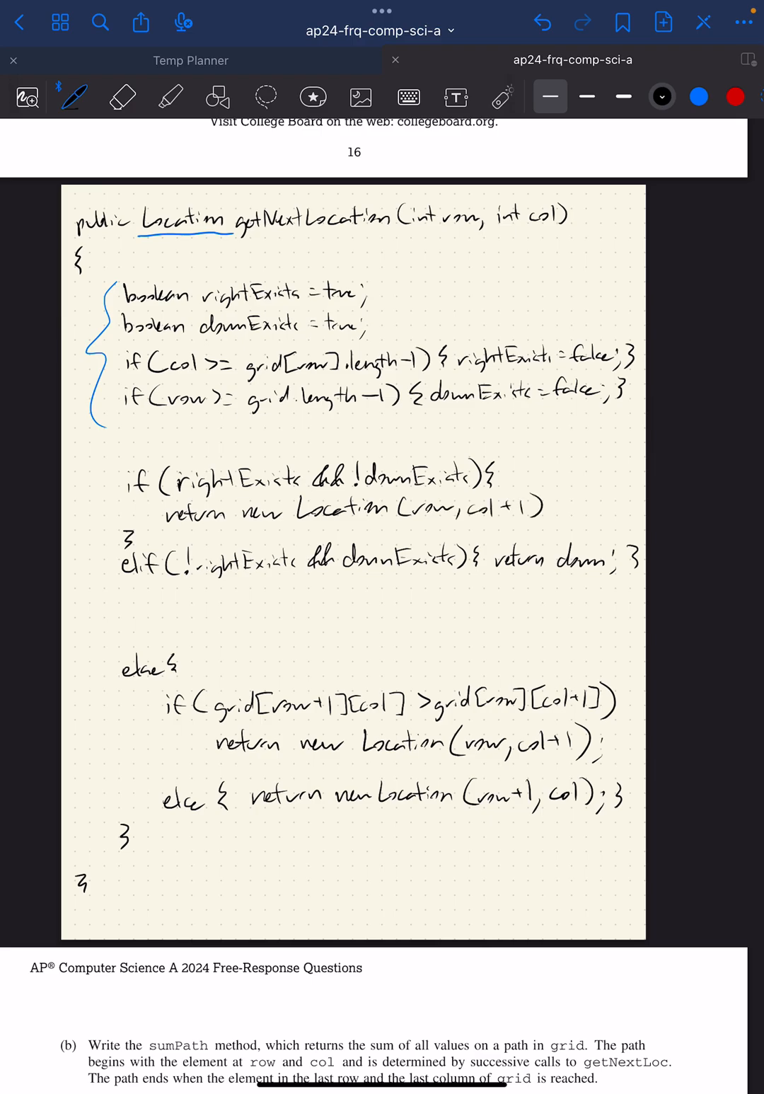
Step: Erase the old elif return and write return new Location(row+1, col);
click(122, 97)
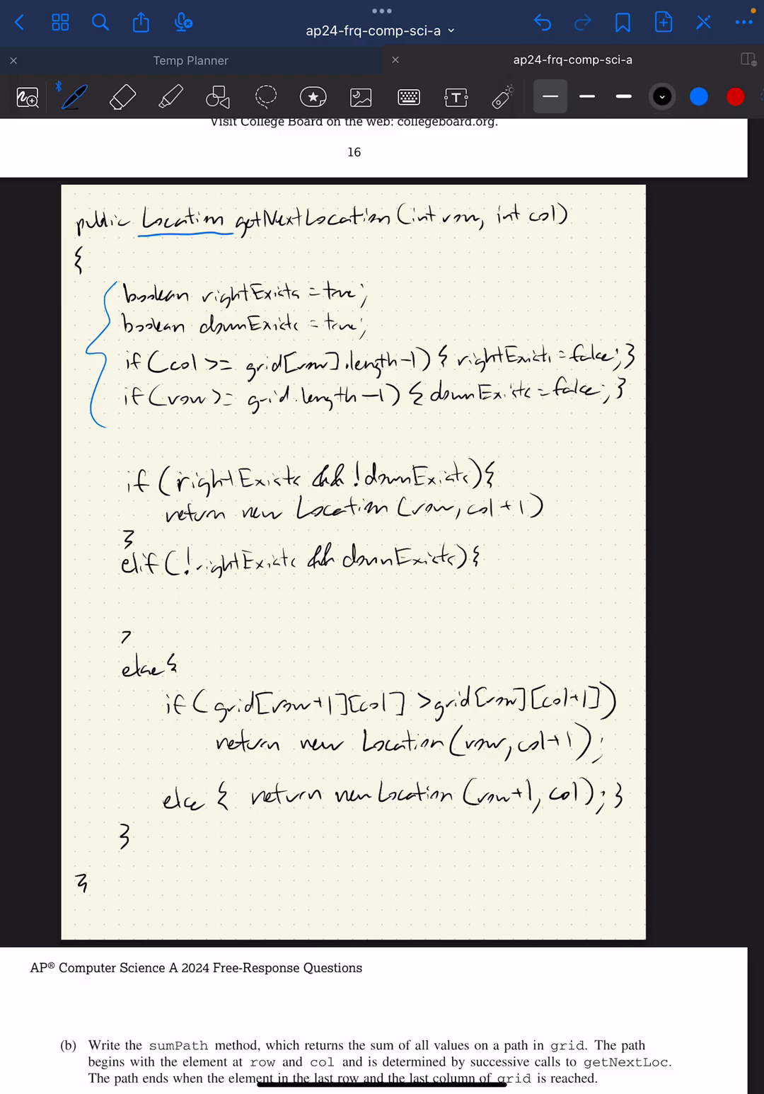
text(return new Location)
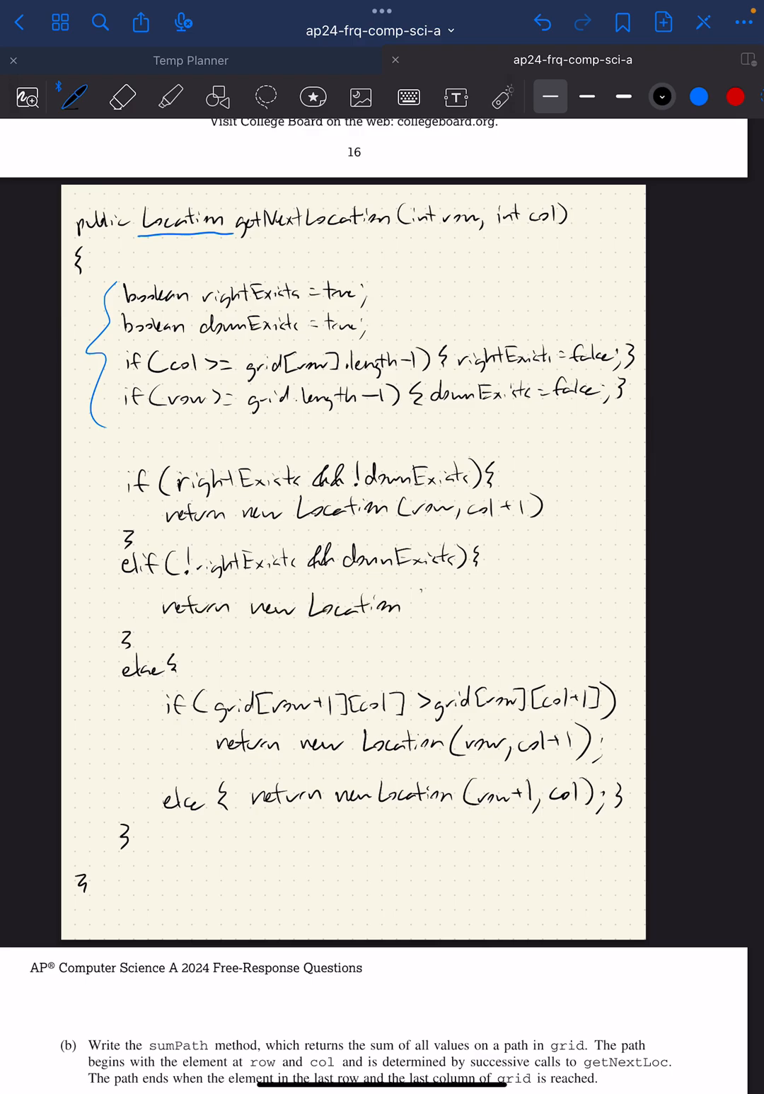
text((row+1,)
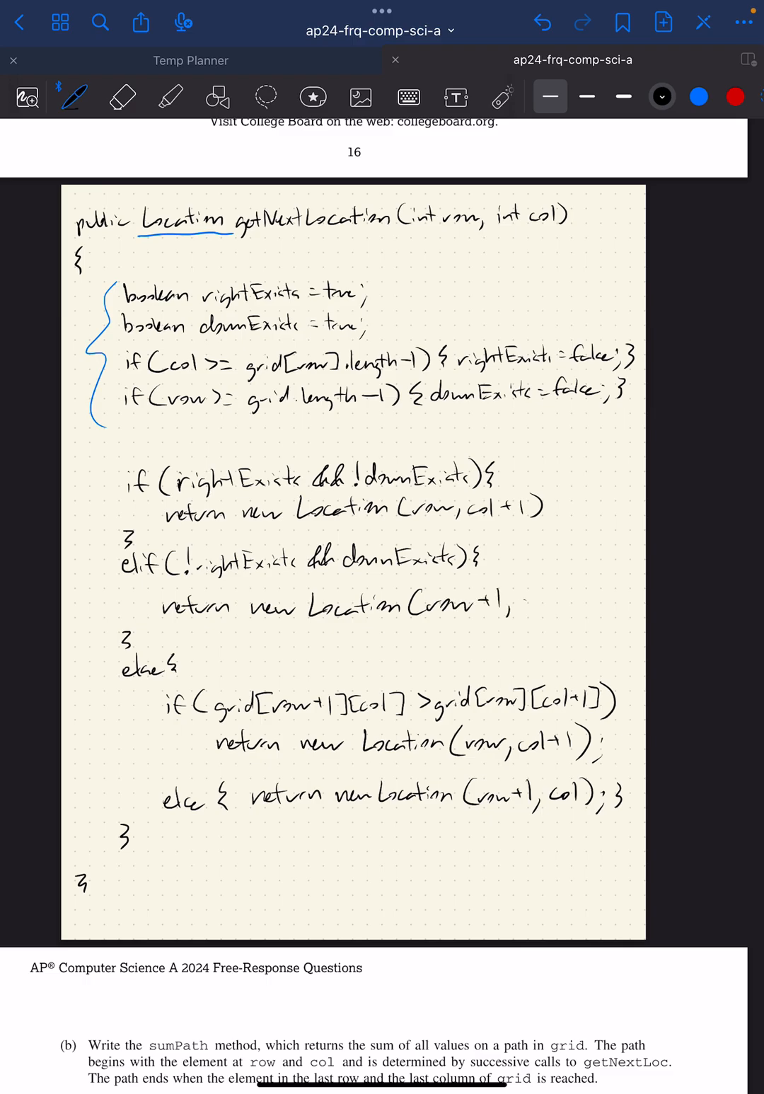
text(col);)
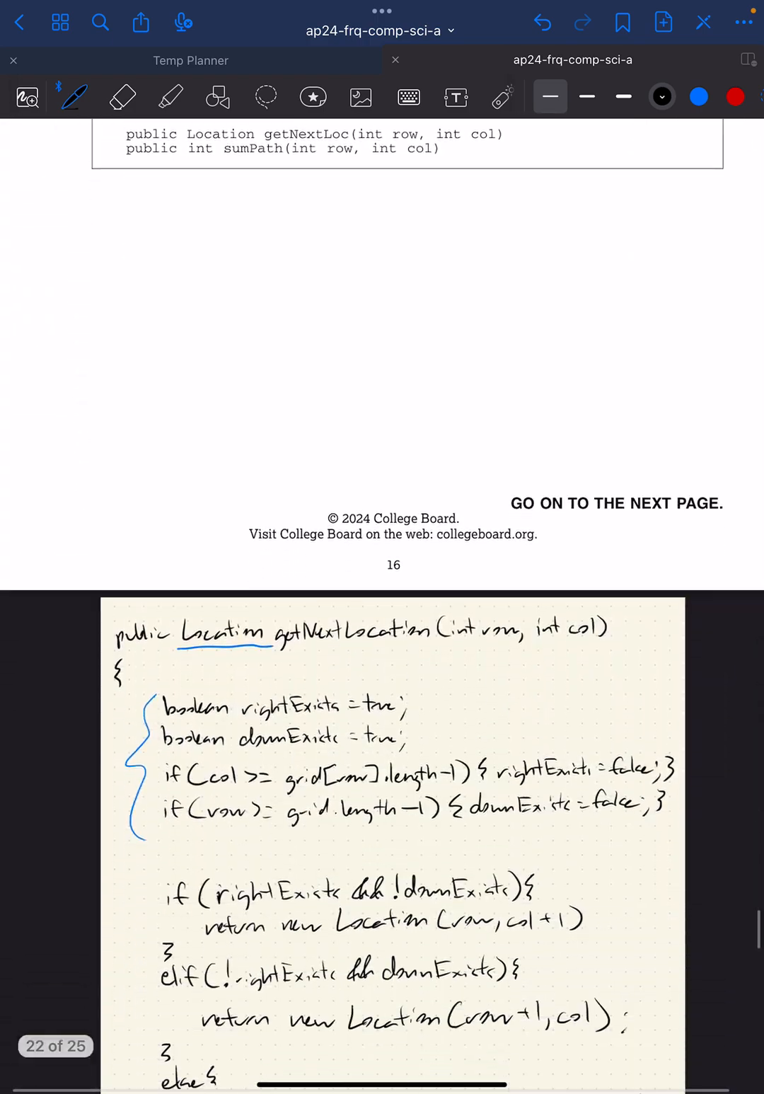
Step: Underline sum, the element at row and col, getNextLoc and ends in part (b), noting grid.length-1
scroll(down, 3)
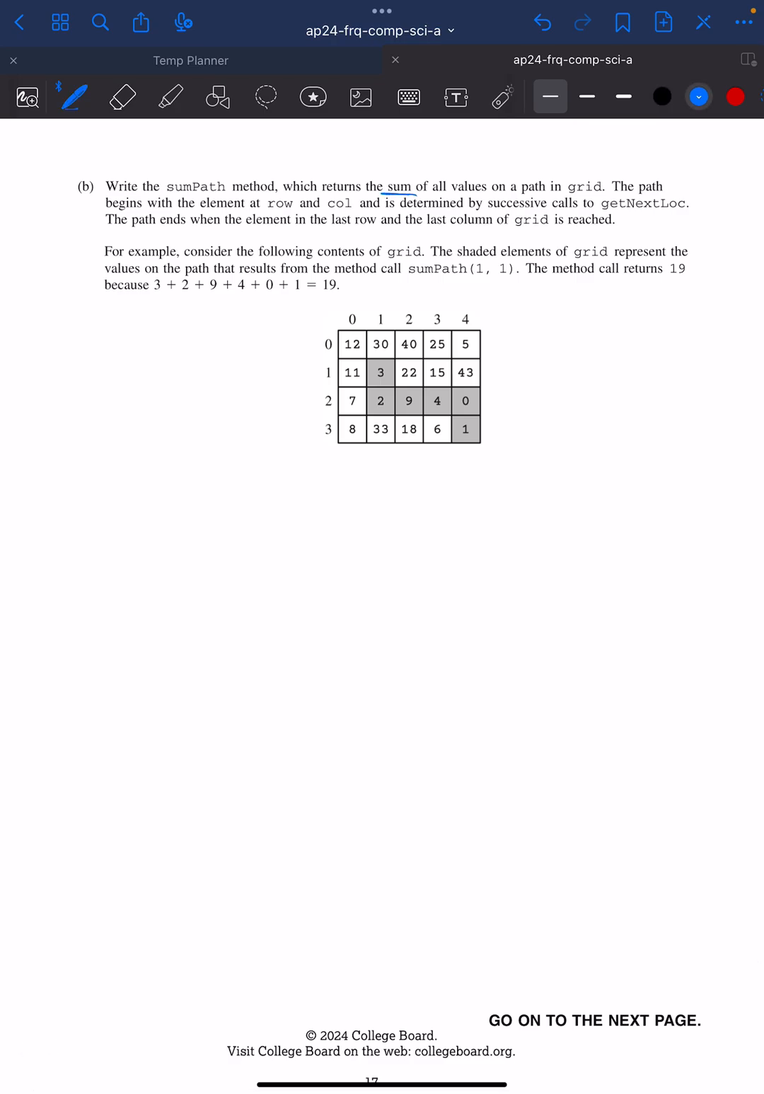
drag(191, 214, 259, 213)
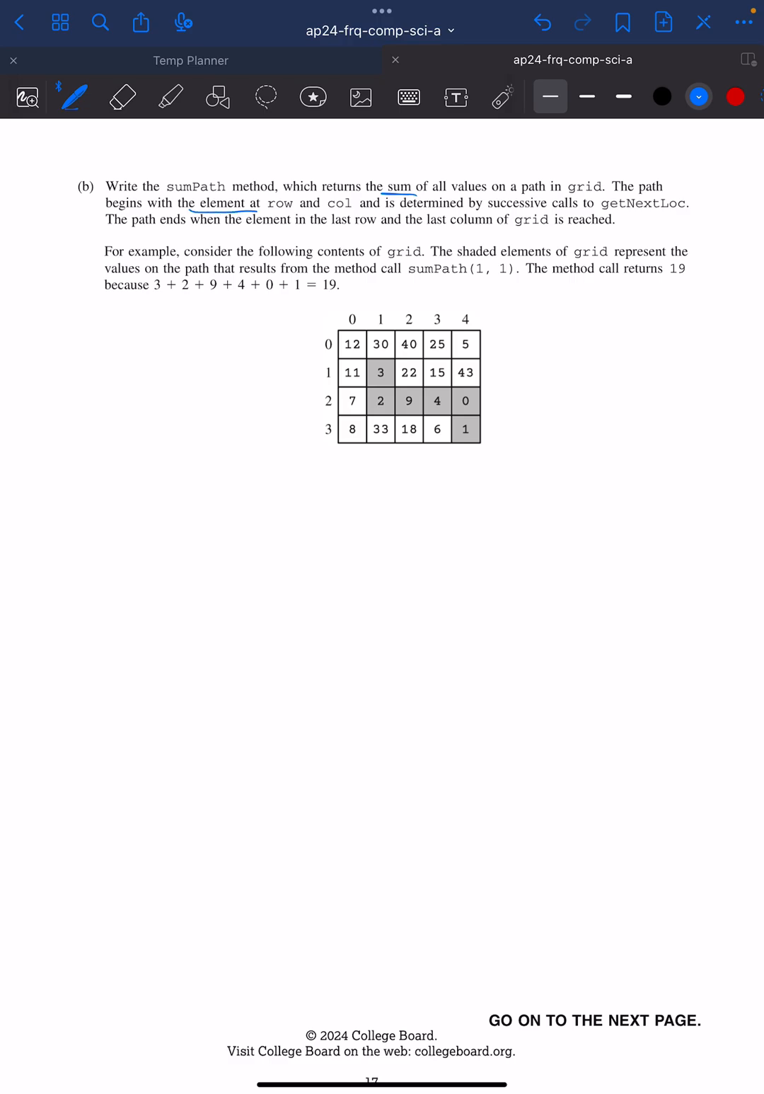
drag(195, 205, 361, 204)
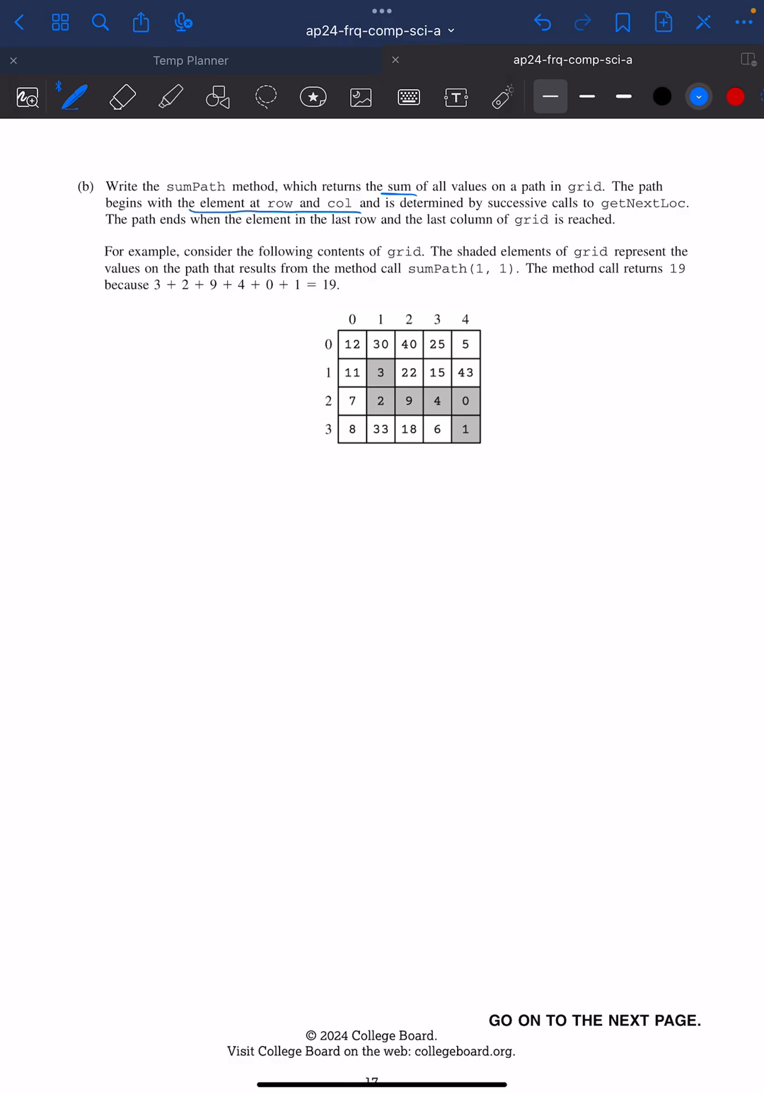
drag(593, 212, 687, 211)
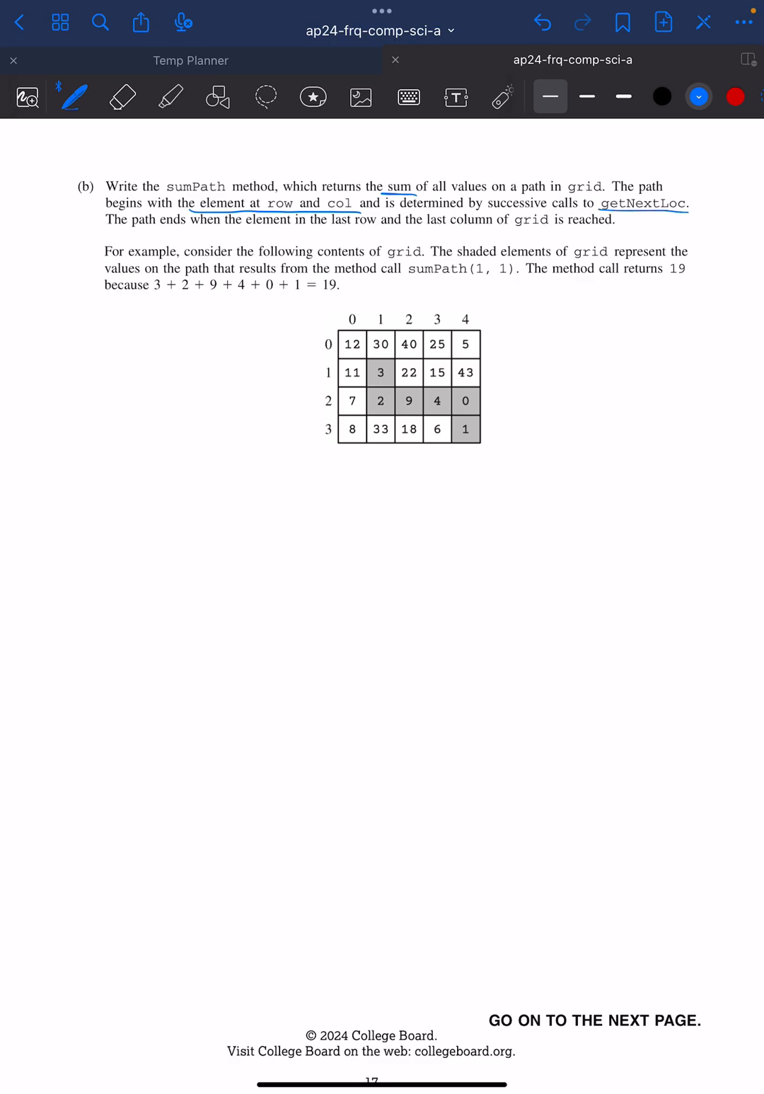
drag(142, 227, 177, 227)
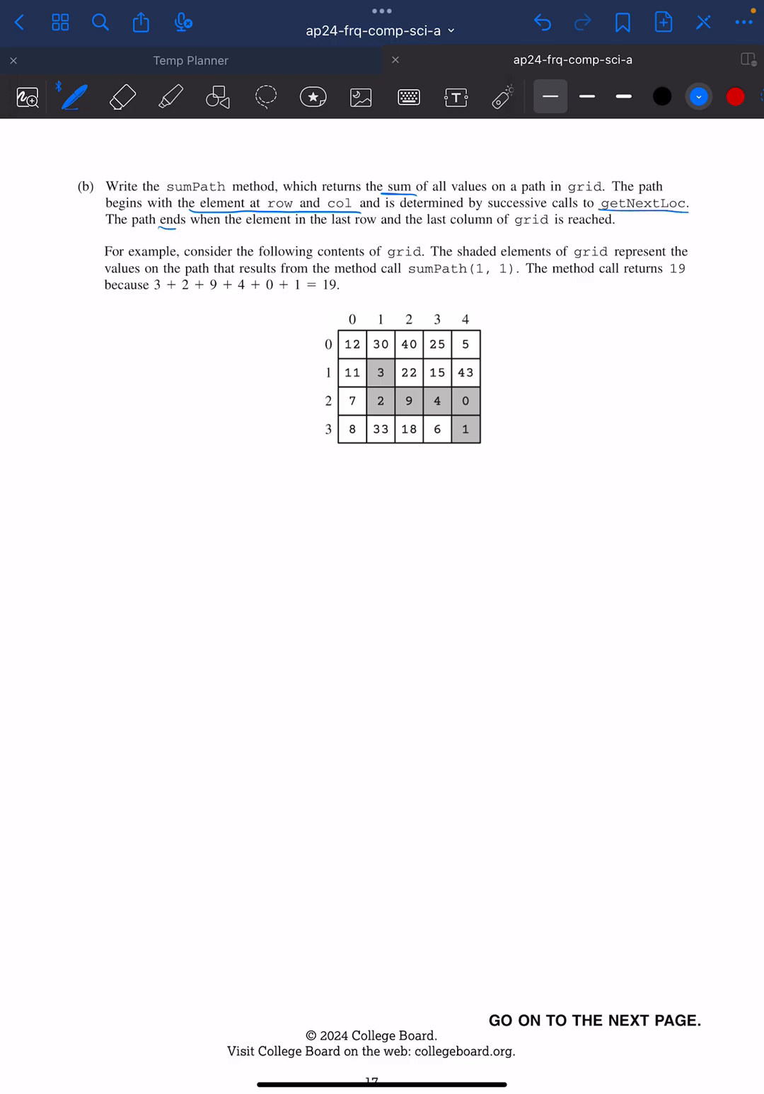
drag(177, 226, 612, 226)
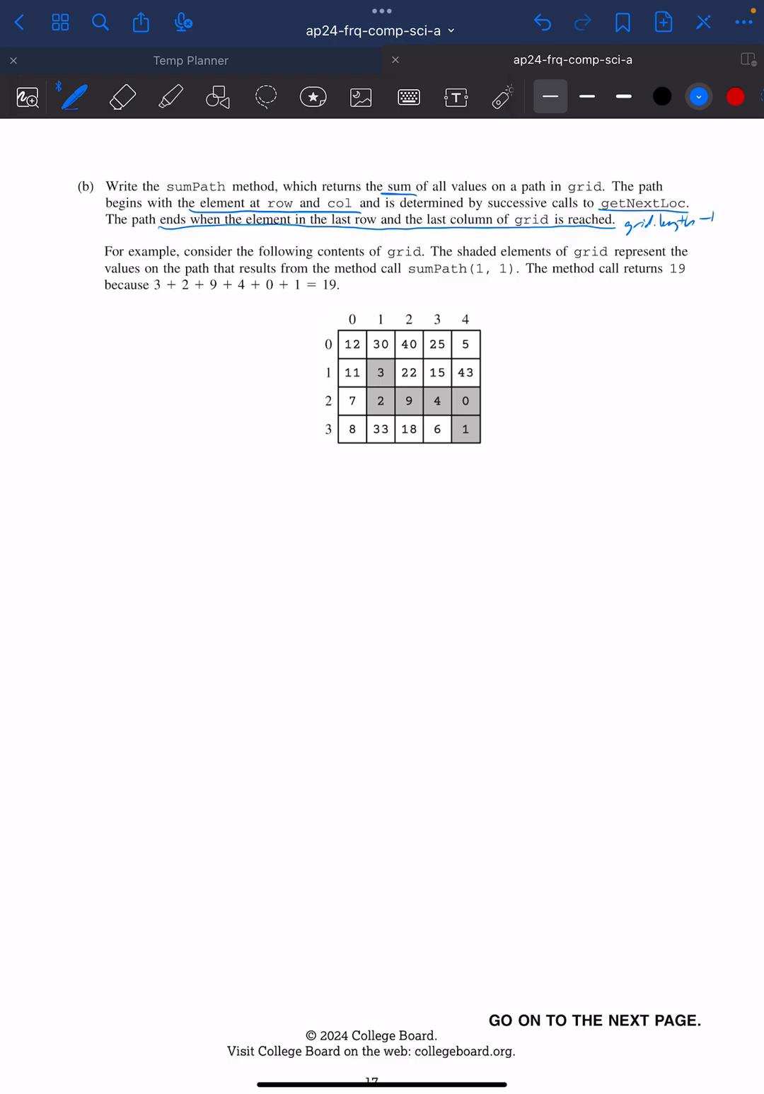
drag(630, 245, 651, 240)
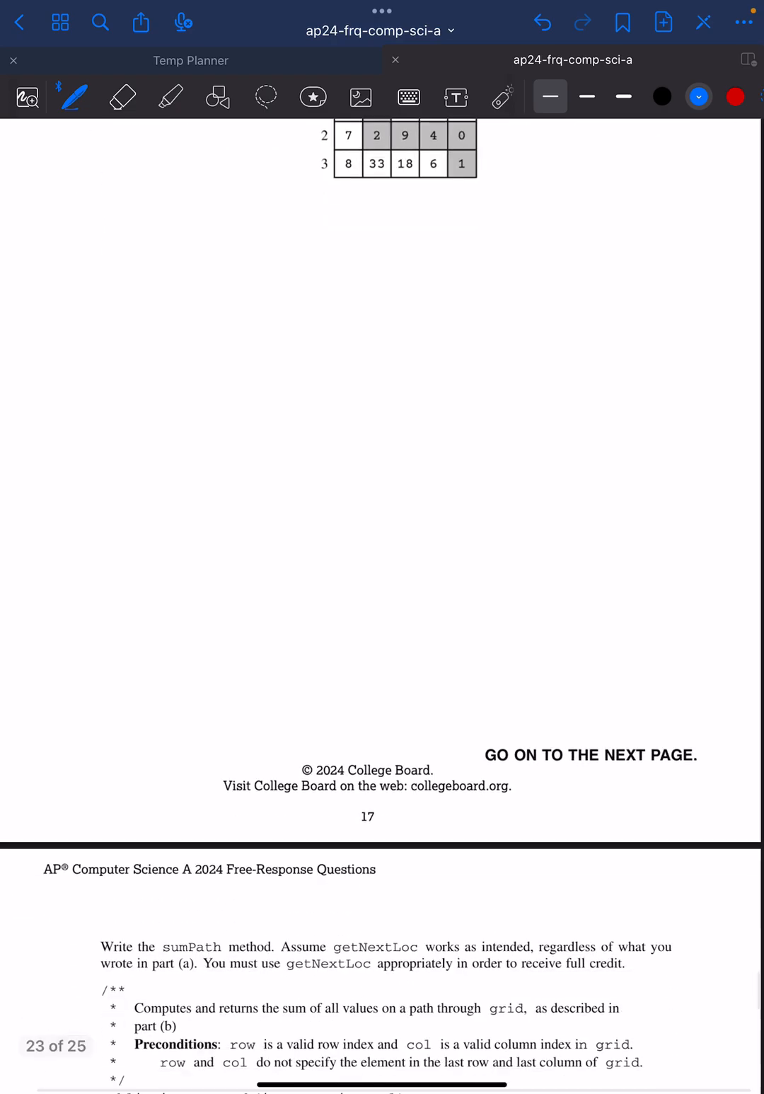
Step: Insert a dotted page after page 18 with the sumPath header, braces and int sum = 0;
scroll(down, 3)
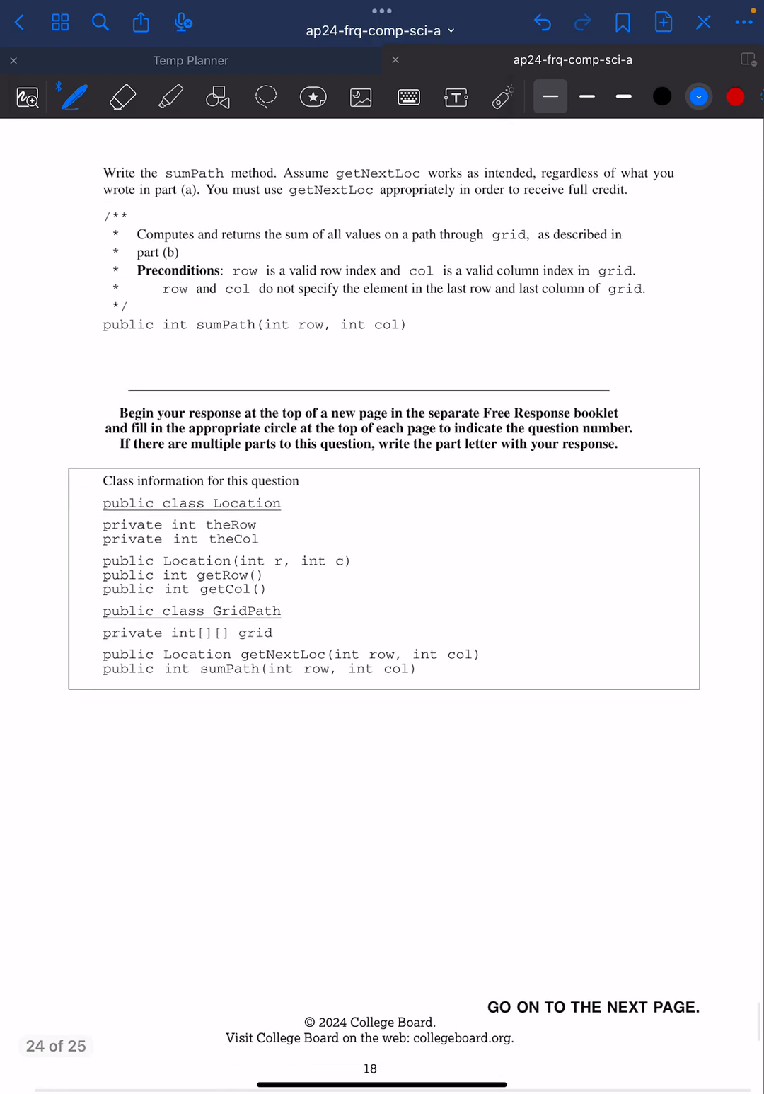
click(662, 21)
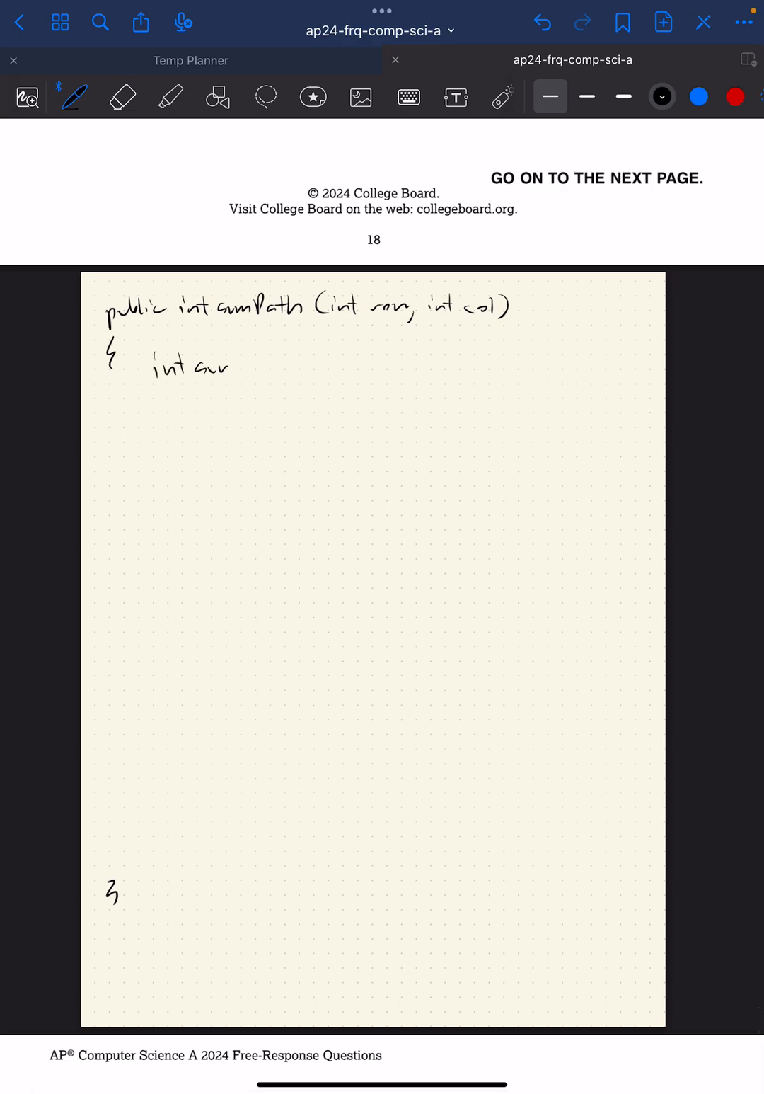
drag(226, 368, 297, 382)
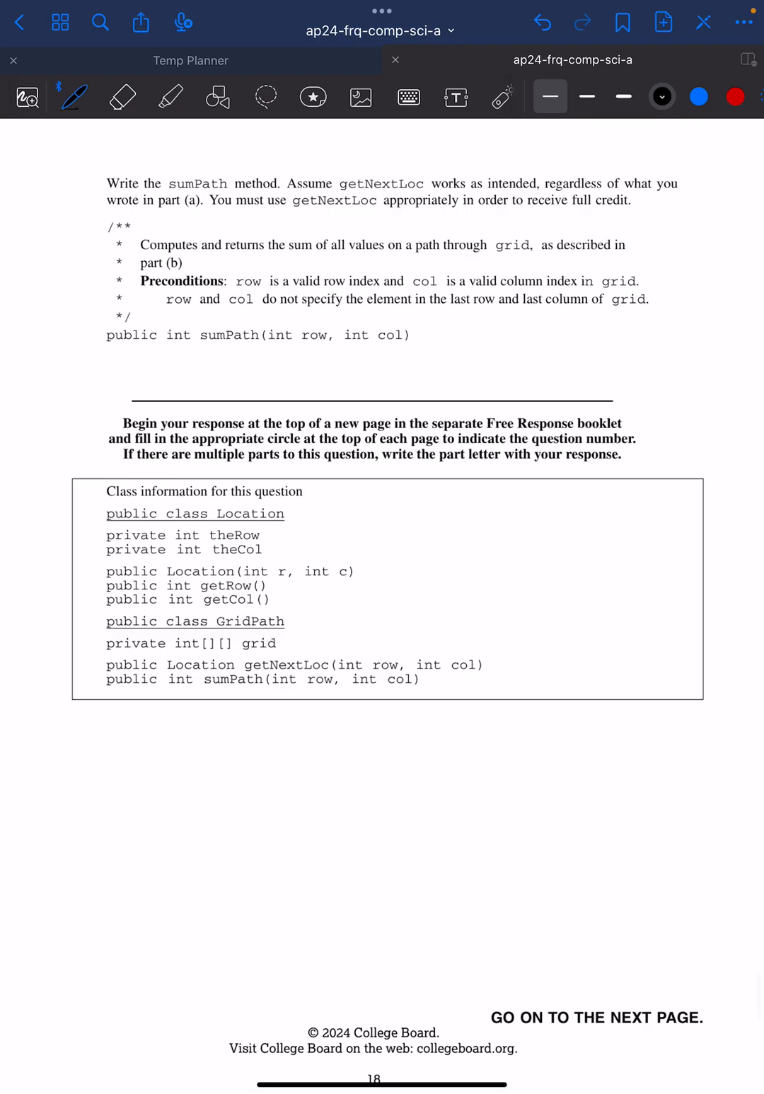
scroll(down, 3)
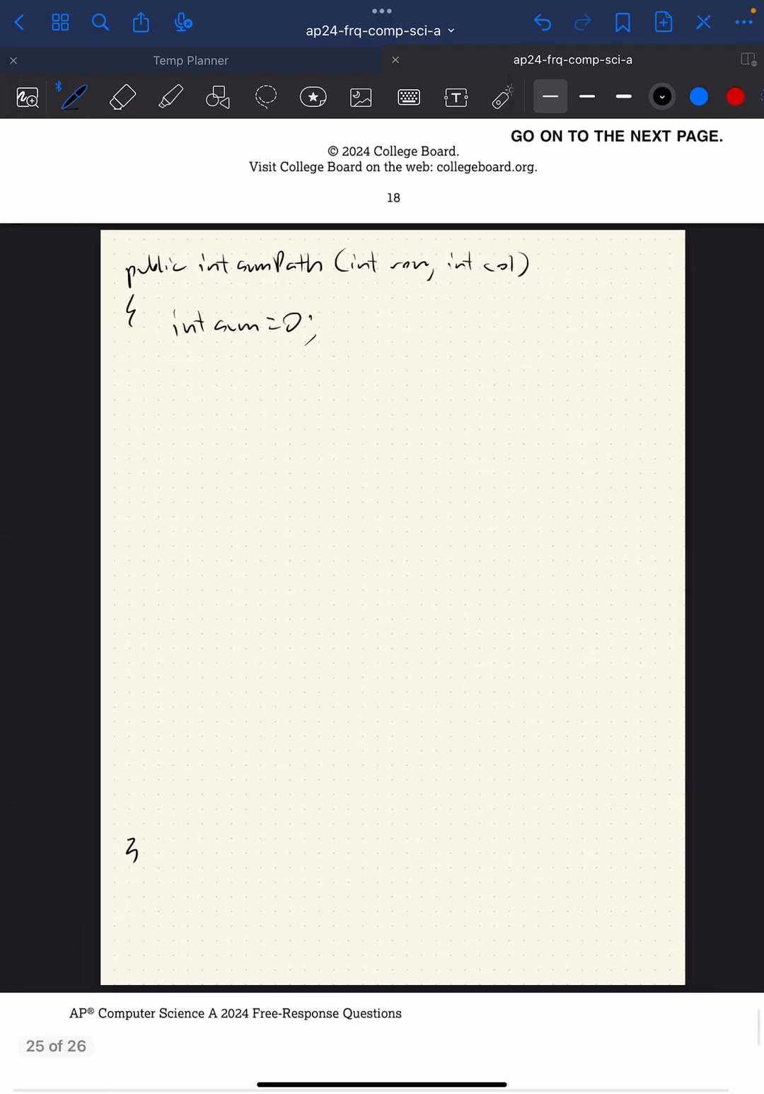
Step: Write while (!(row == grid.length-1 && col == grid[row].length-1)) with braces and sum += grid[row][col];
click(175, 380)
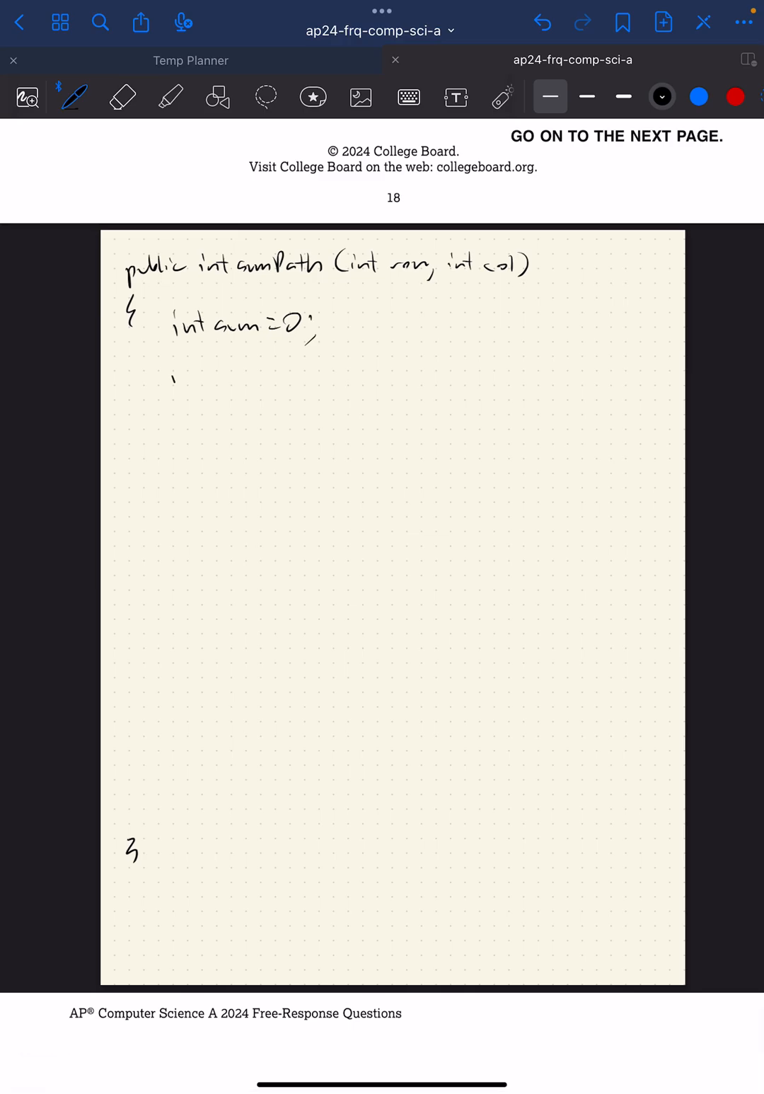
drag(177, 378, 251, 379)
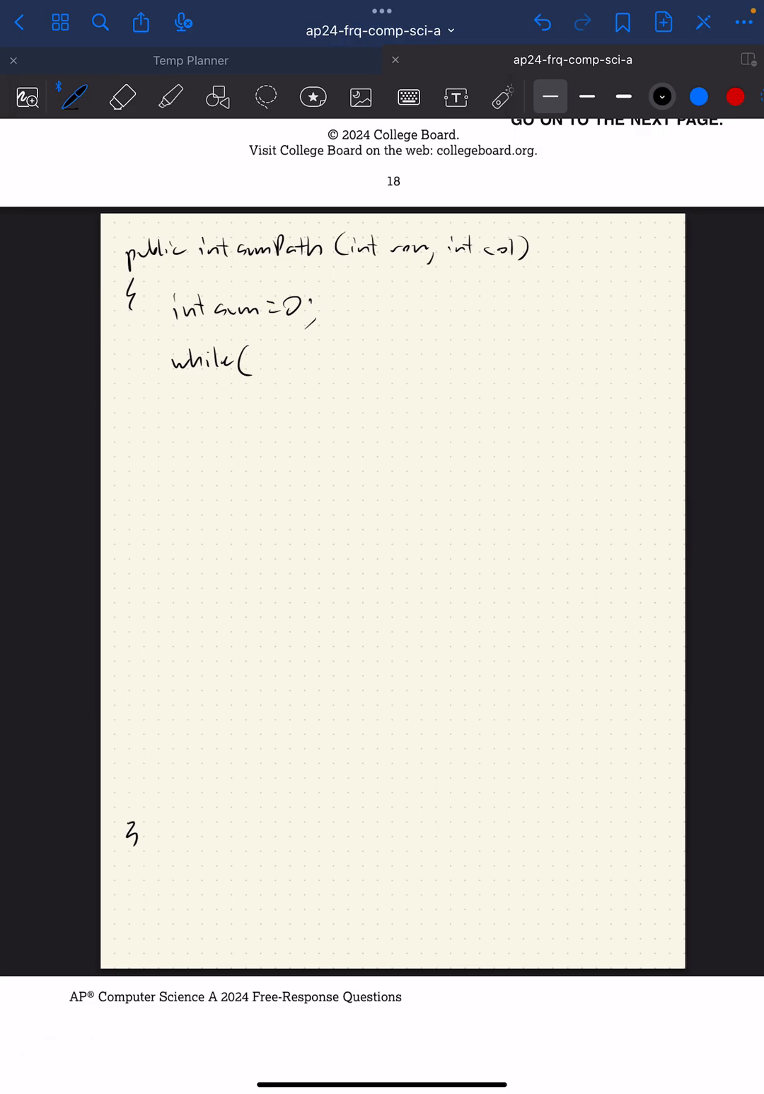
text(row == grid.length-1 &&)
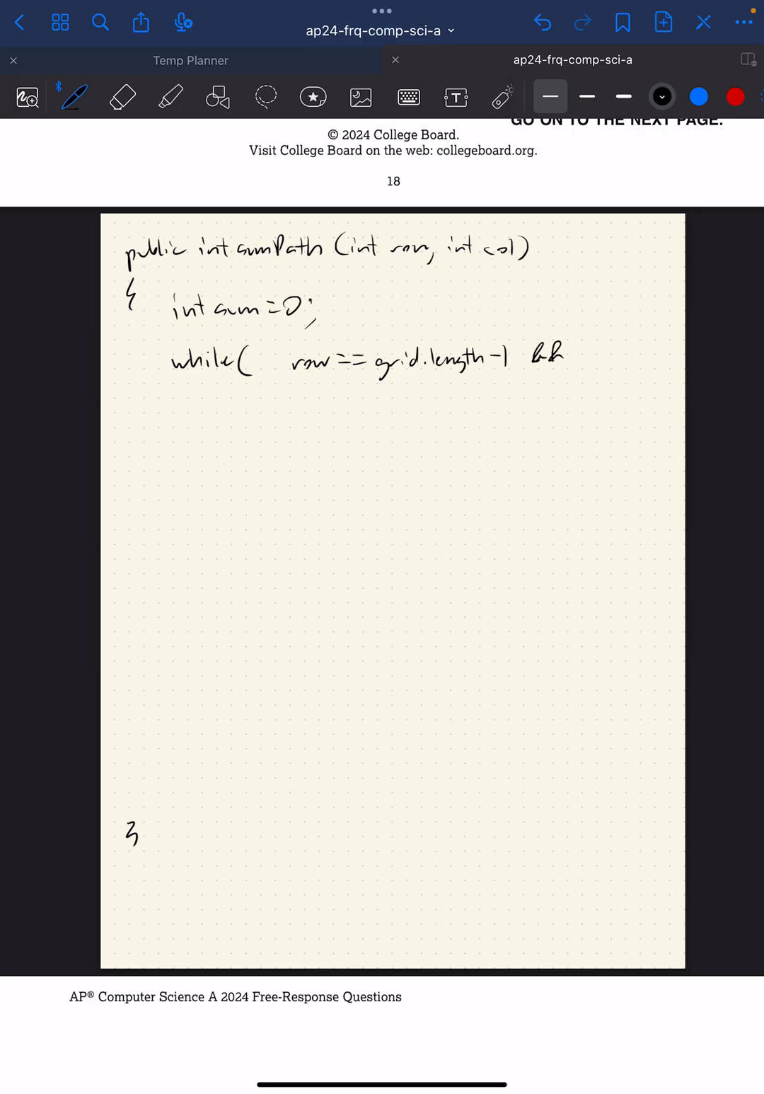
text(col ==grid[row].leng)
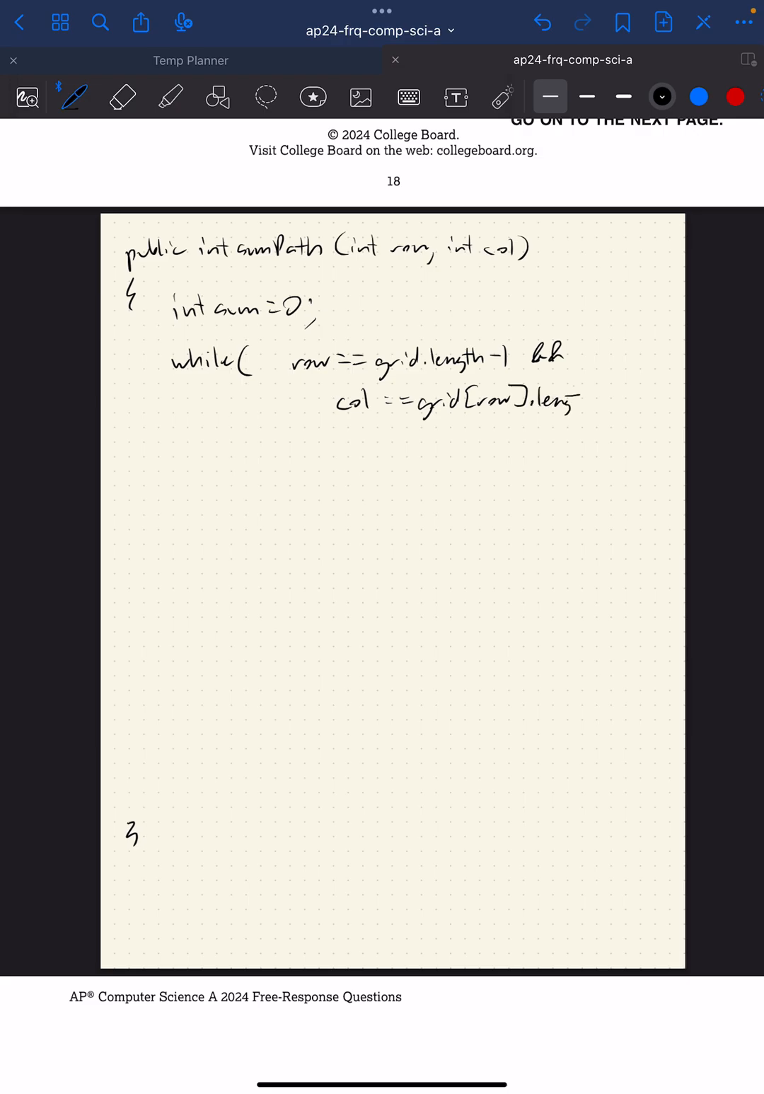
drag(559, 396, 616, 397)
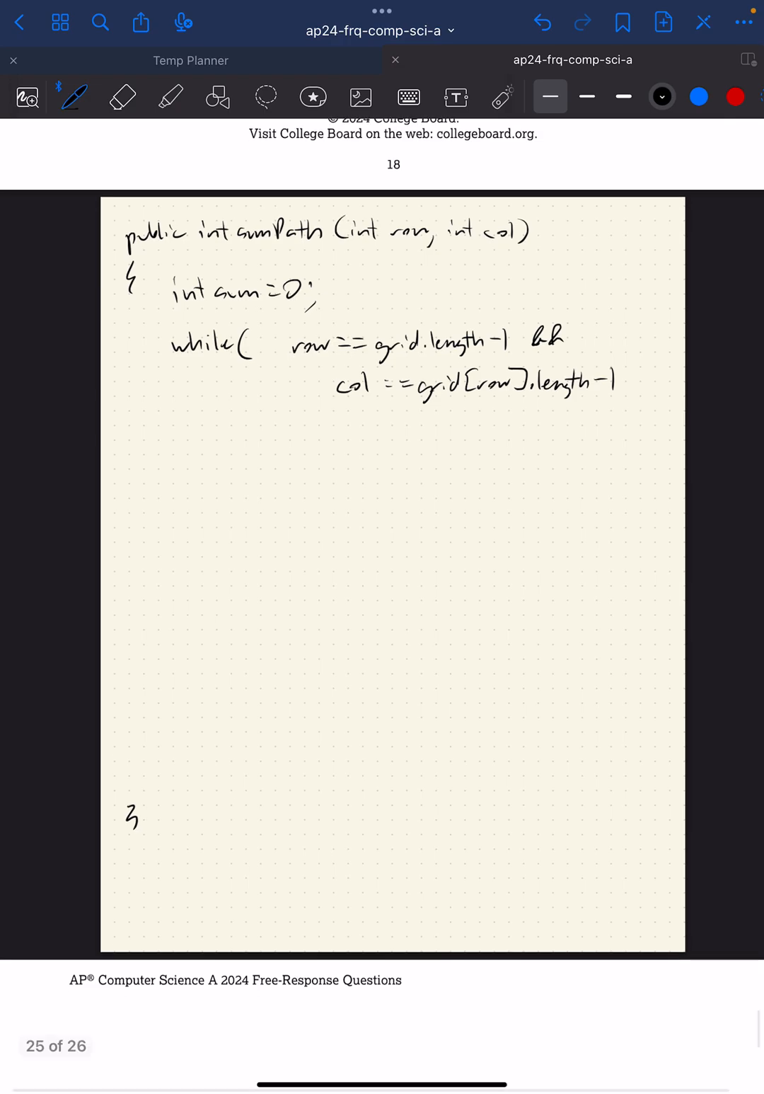
drag(255, 346, 276, 371)
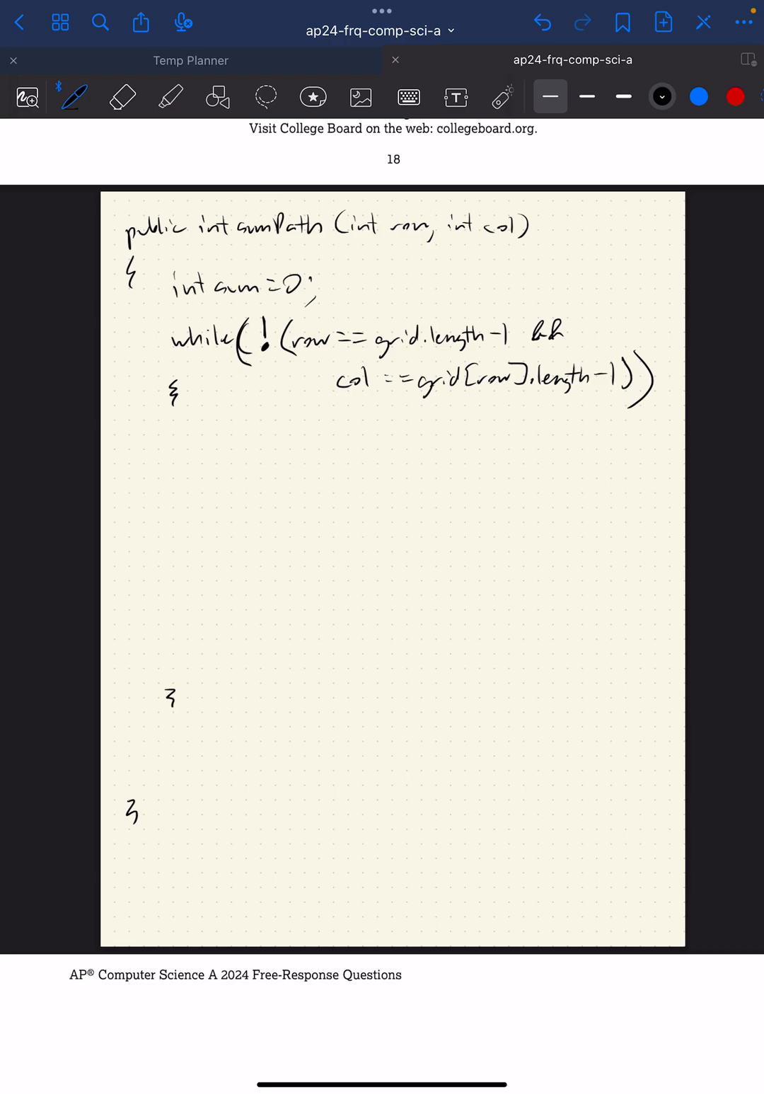
text(sum += grid[row][col];)
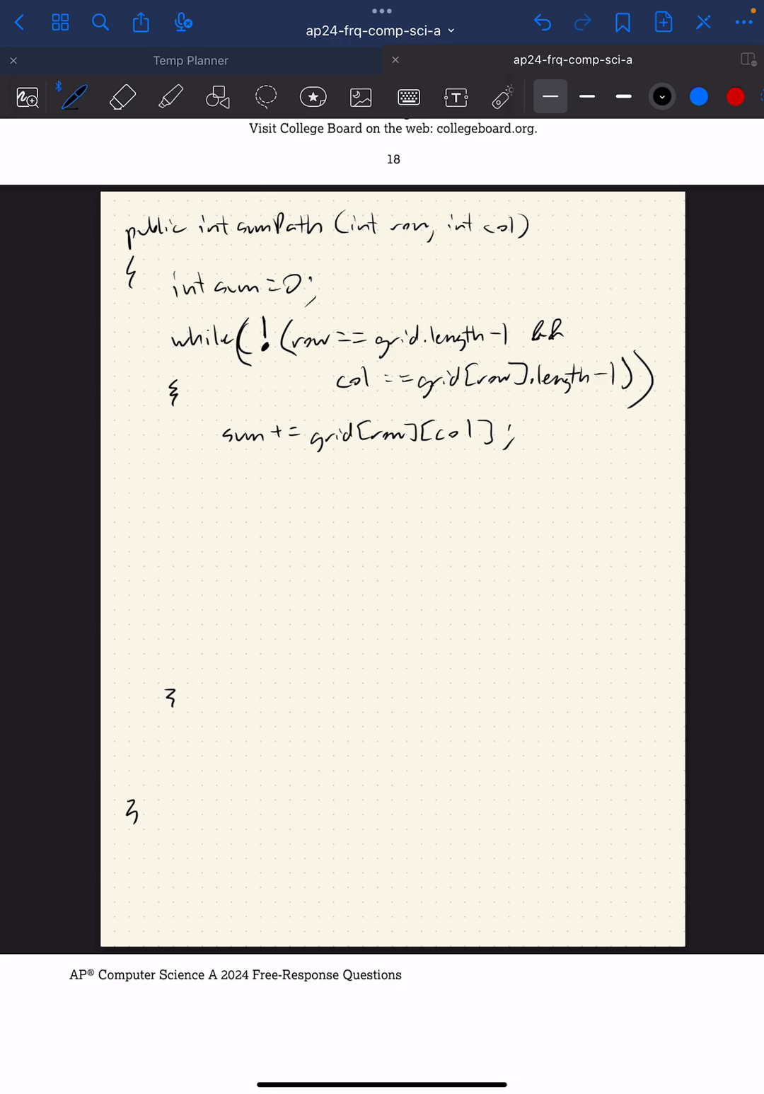
Step: Start the Location next line and mark getNextLoc, sumPath and GridPath in the class information
scroll(down, 3)
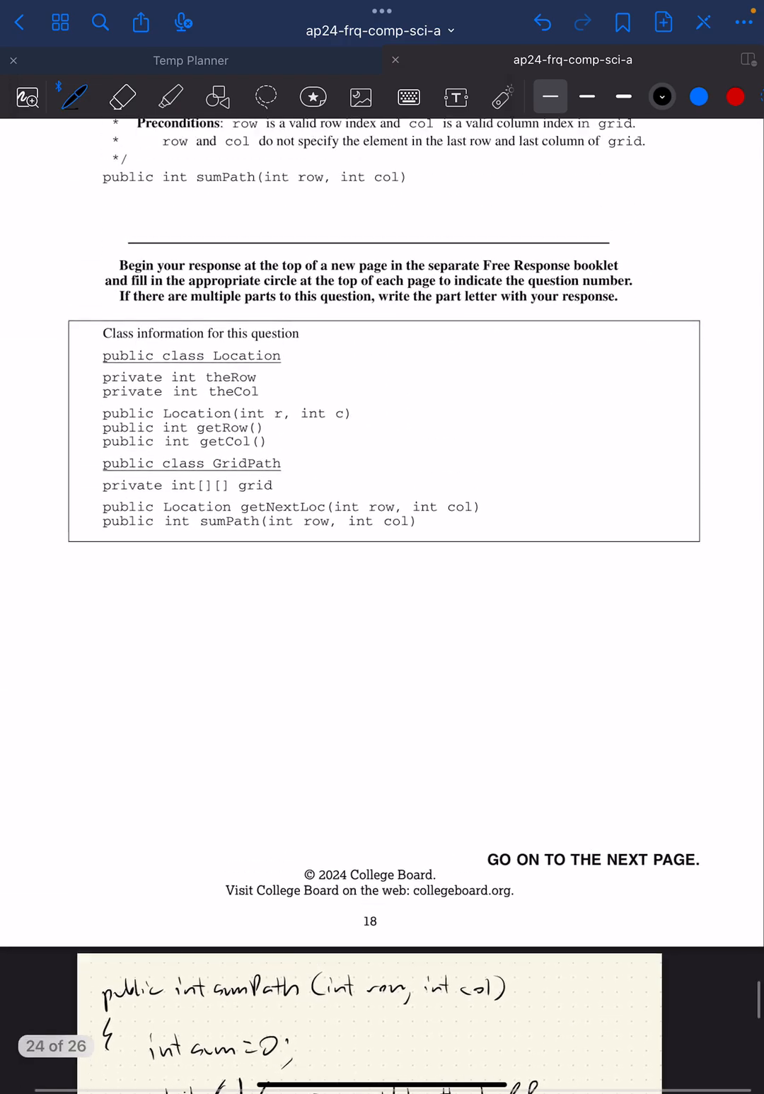
scroll(down, 3)
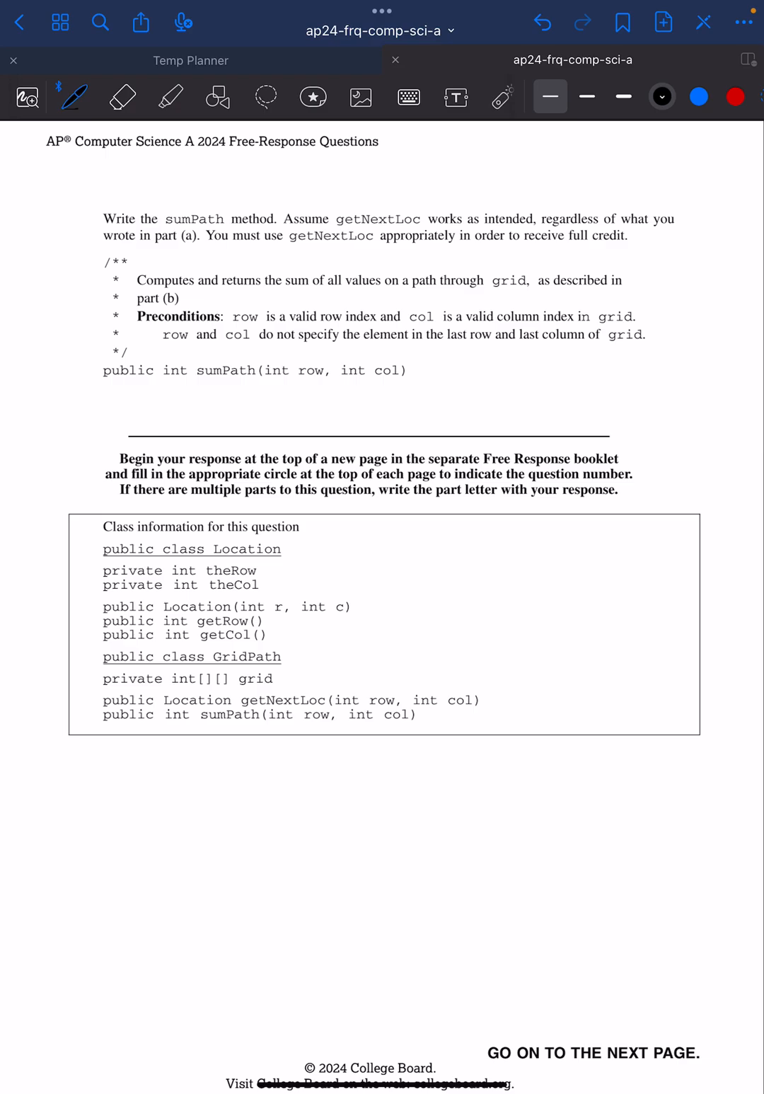
scroll(down, 3)
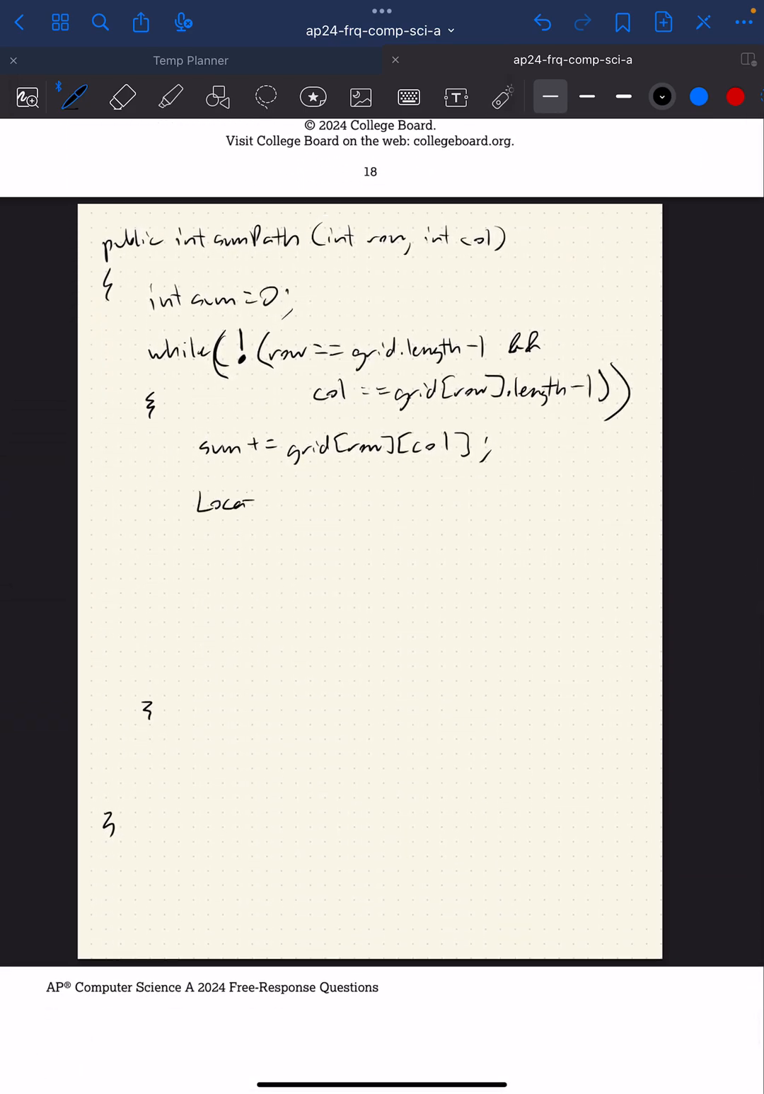
text(tion)
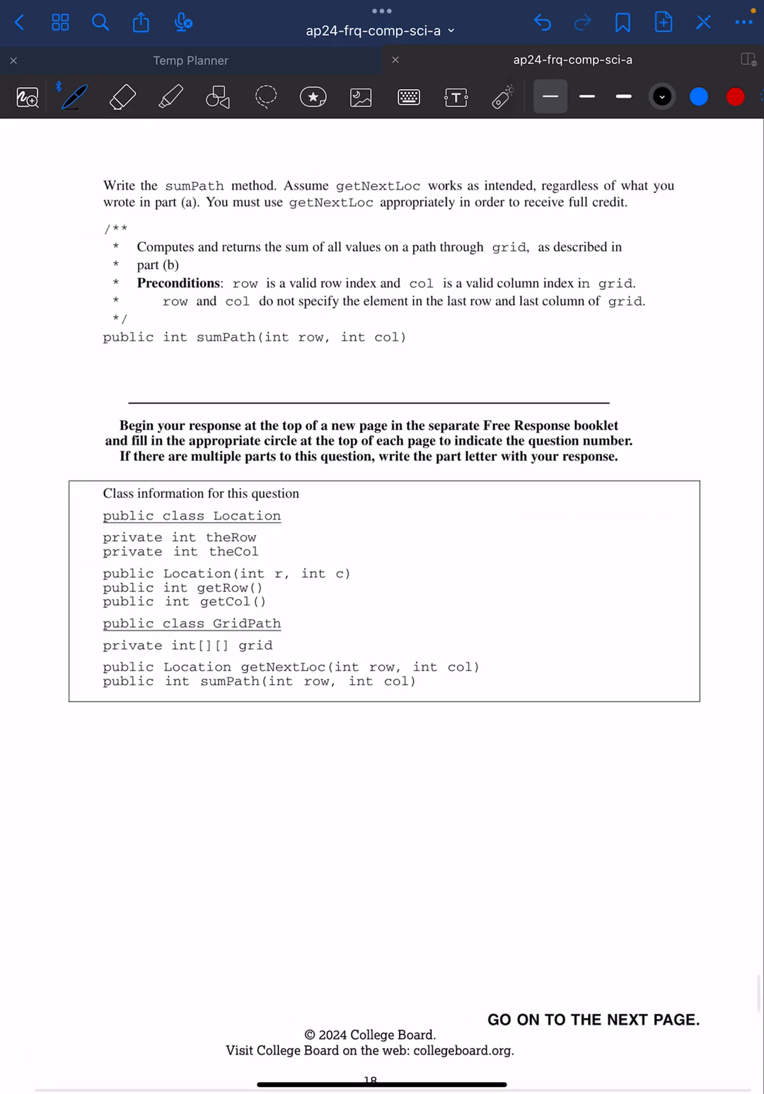
drag(202, 697, 266, 695)
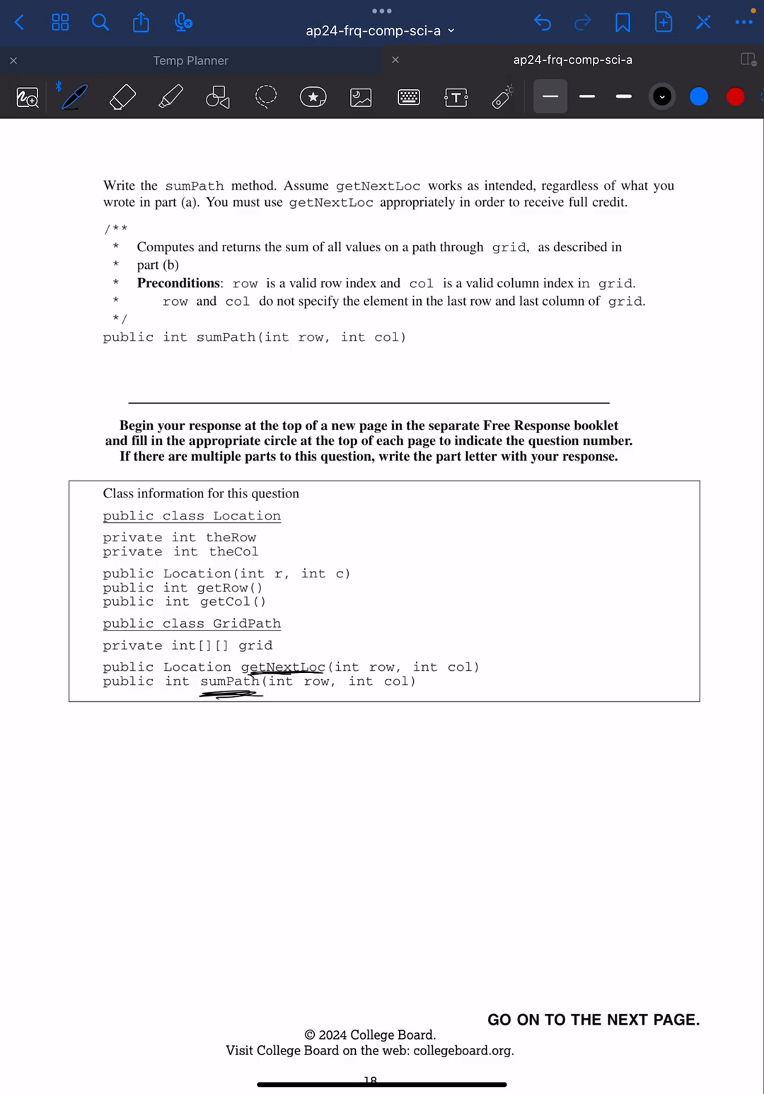
drag(205, 633, 297, 627)
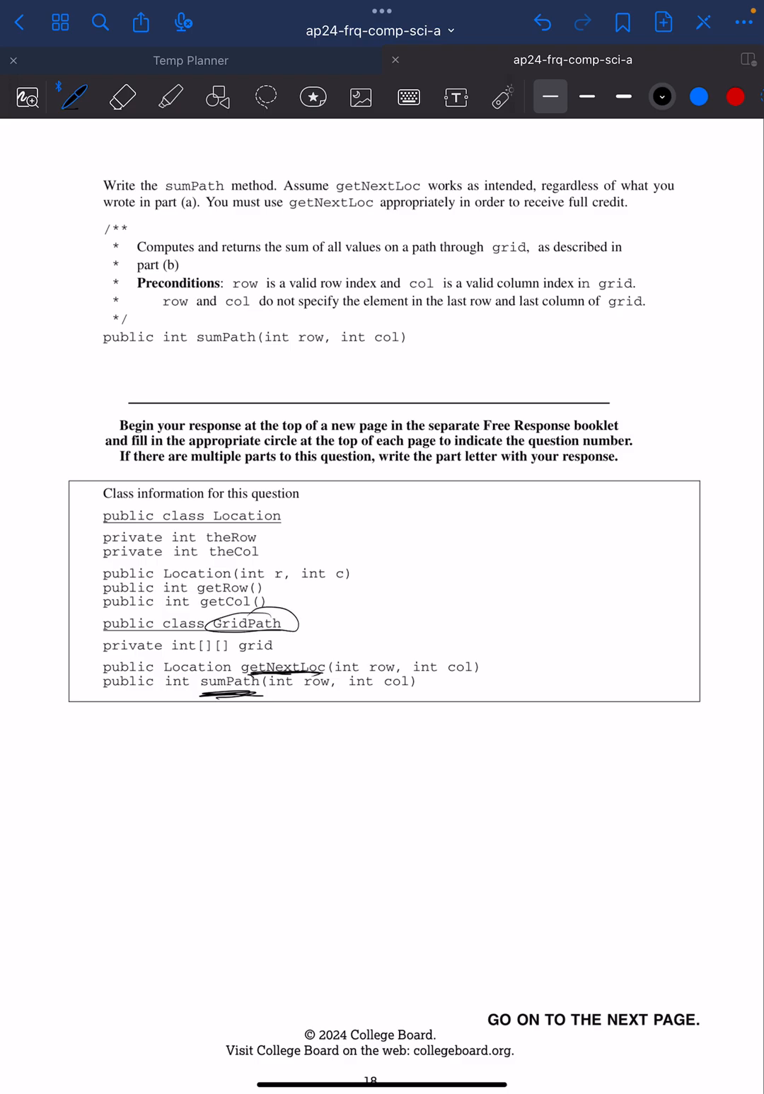
Step: Complete Location next = getNextLoc(row, col); inside the loop
scroll(down, 3)
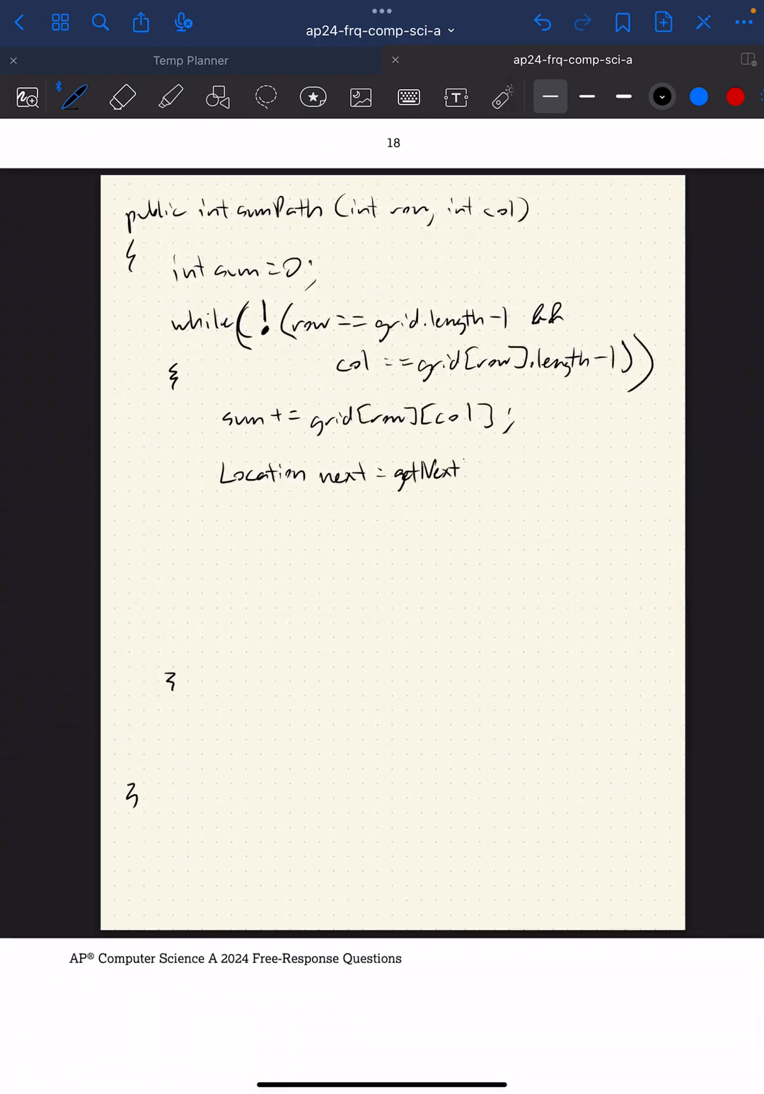
text(LocC()
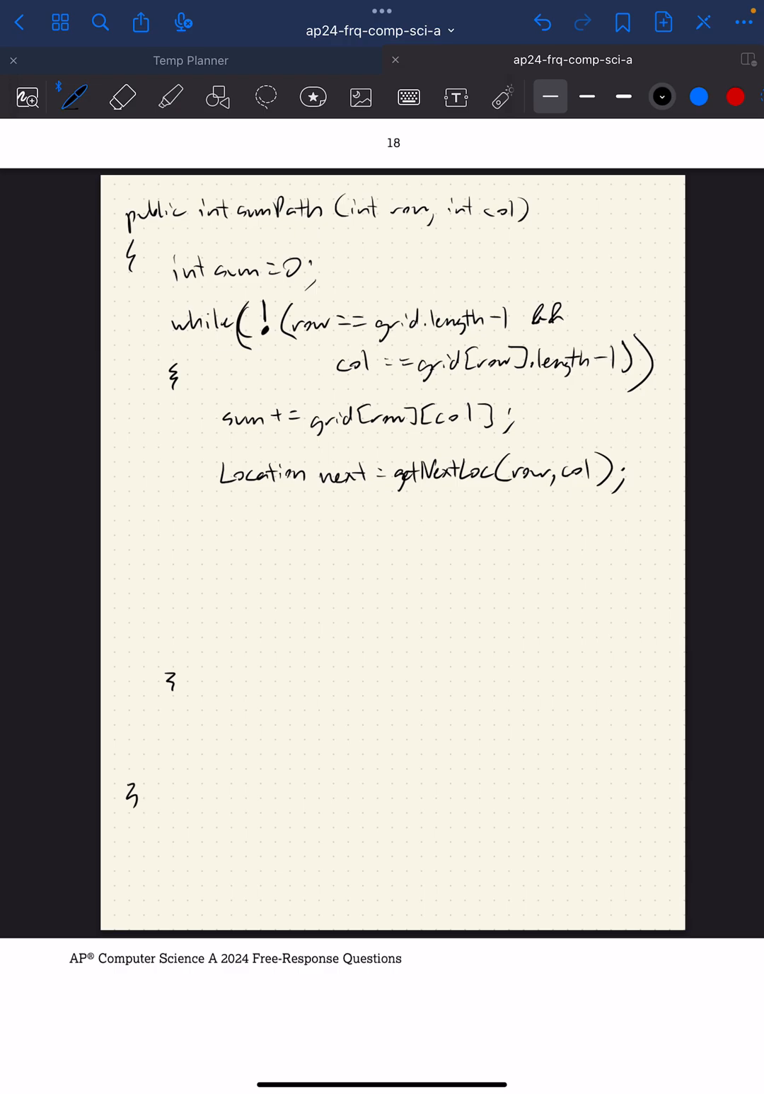
drag(322, 308, 382, 271)
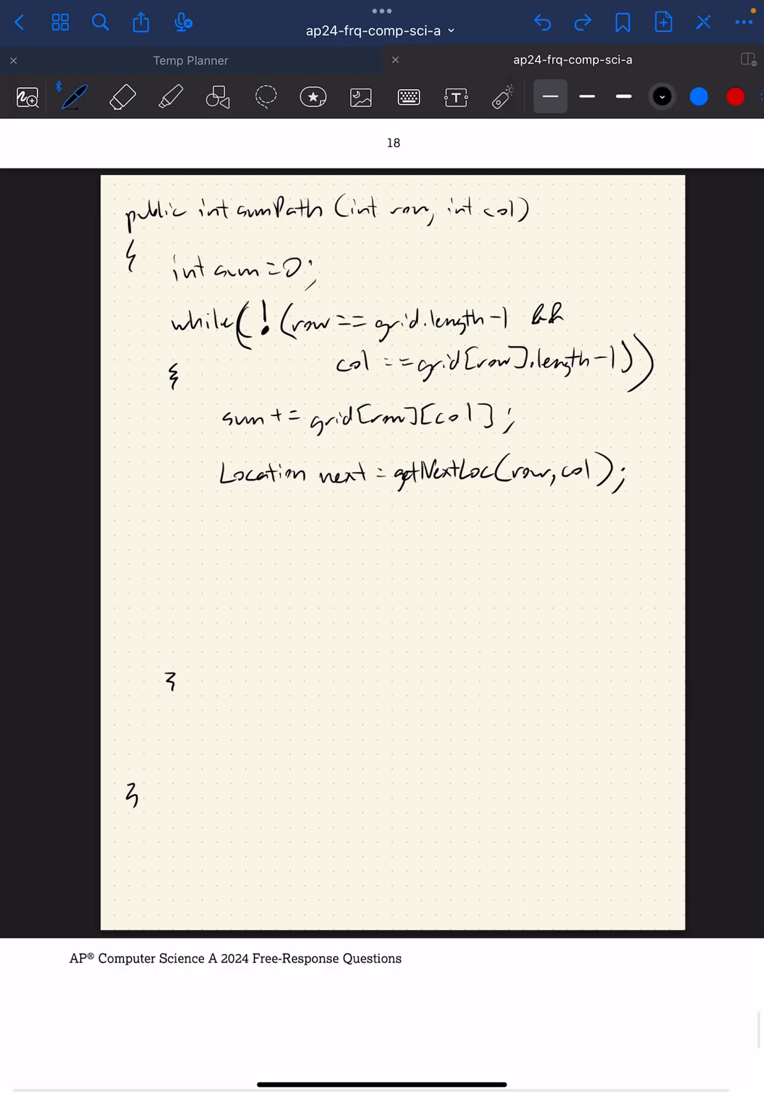
text(row)
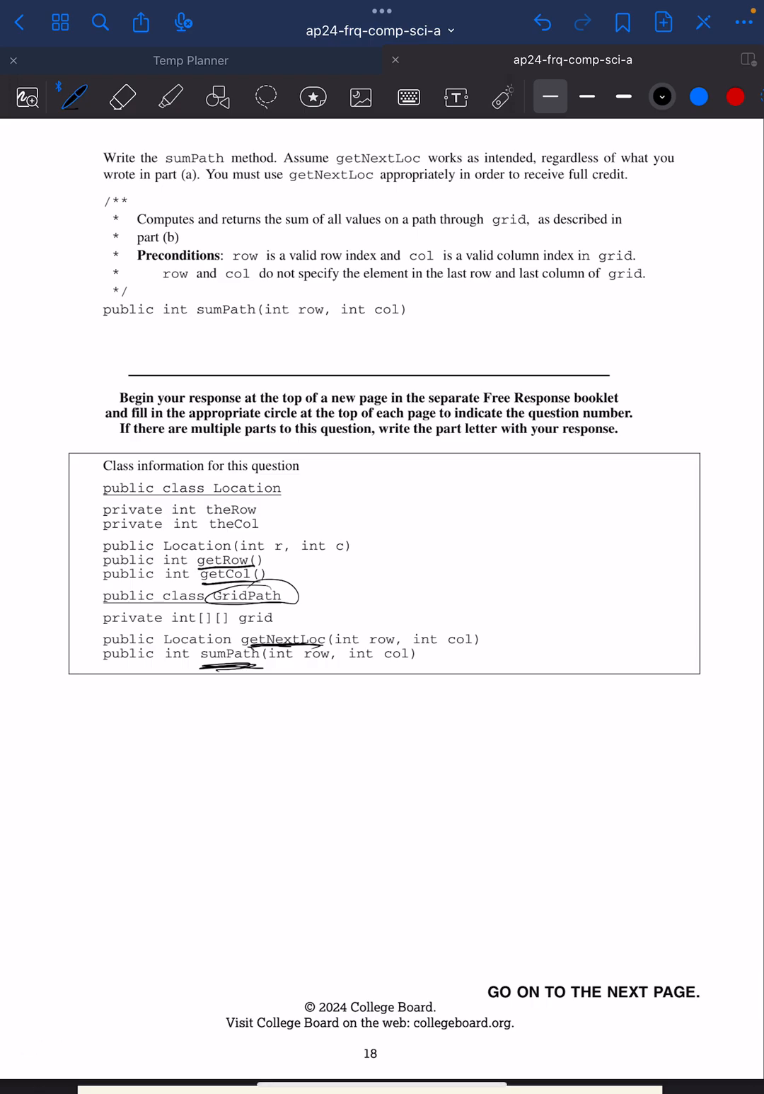
Step: Tick theRow in the class information, then write row = next.getRow(); and col = next.getCol();
scroll(down, 3)
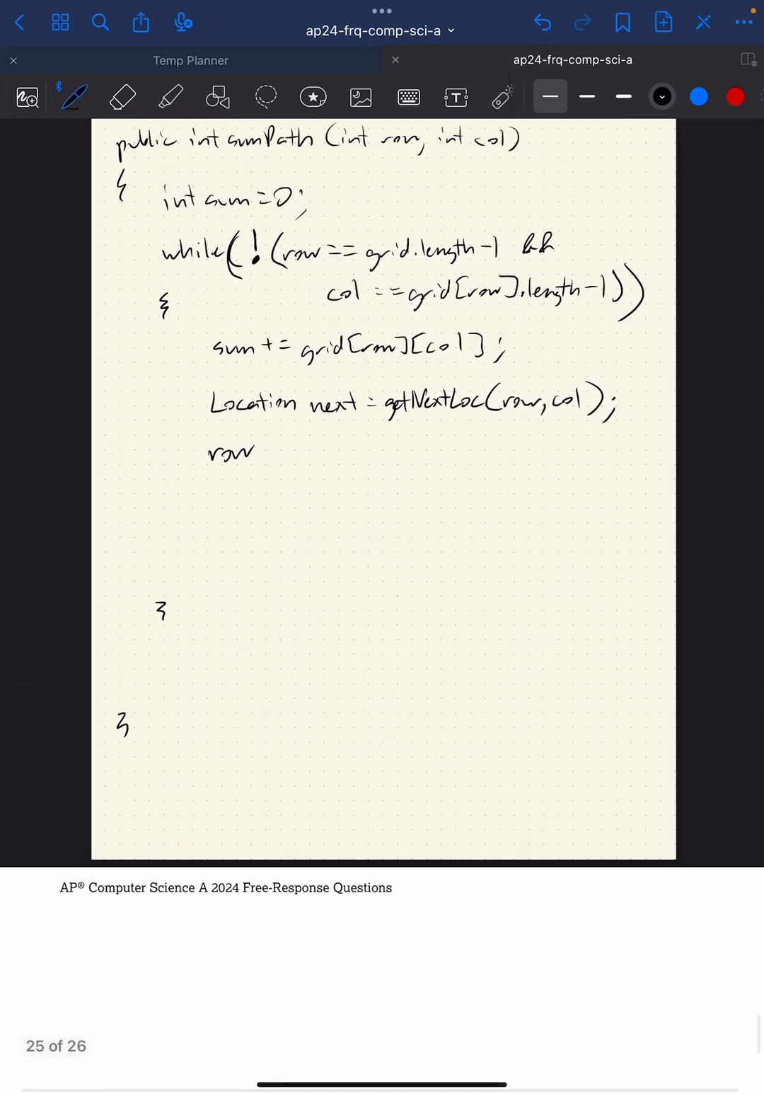
scroll(down, 3)
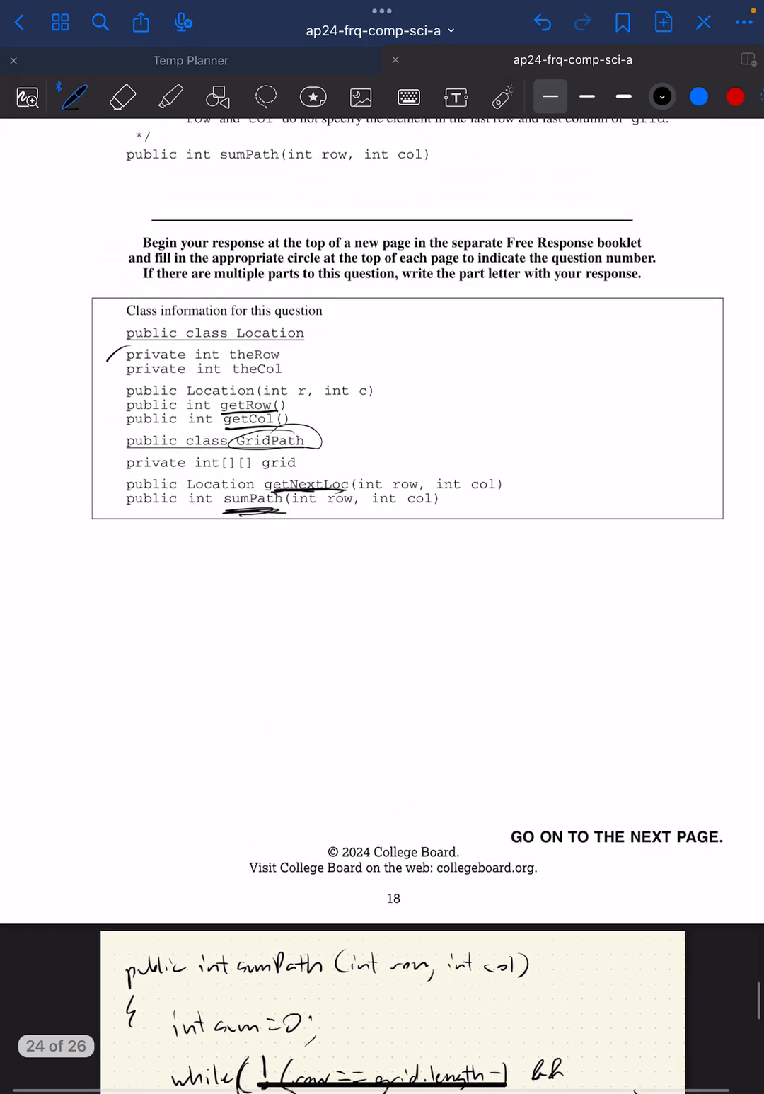
drag(134, 351, 117, 386)
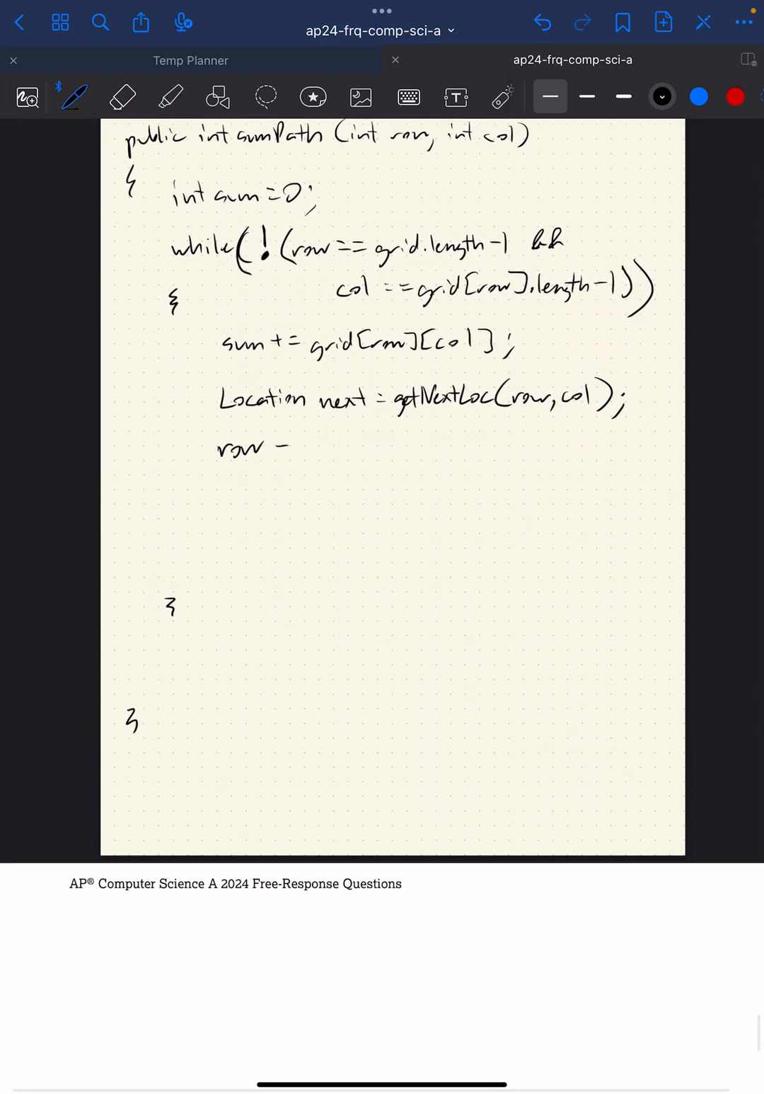
text(= next)
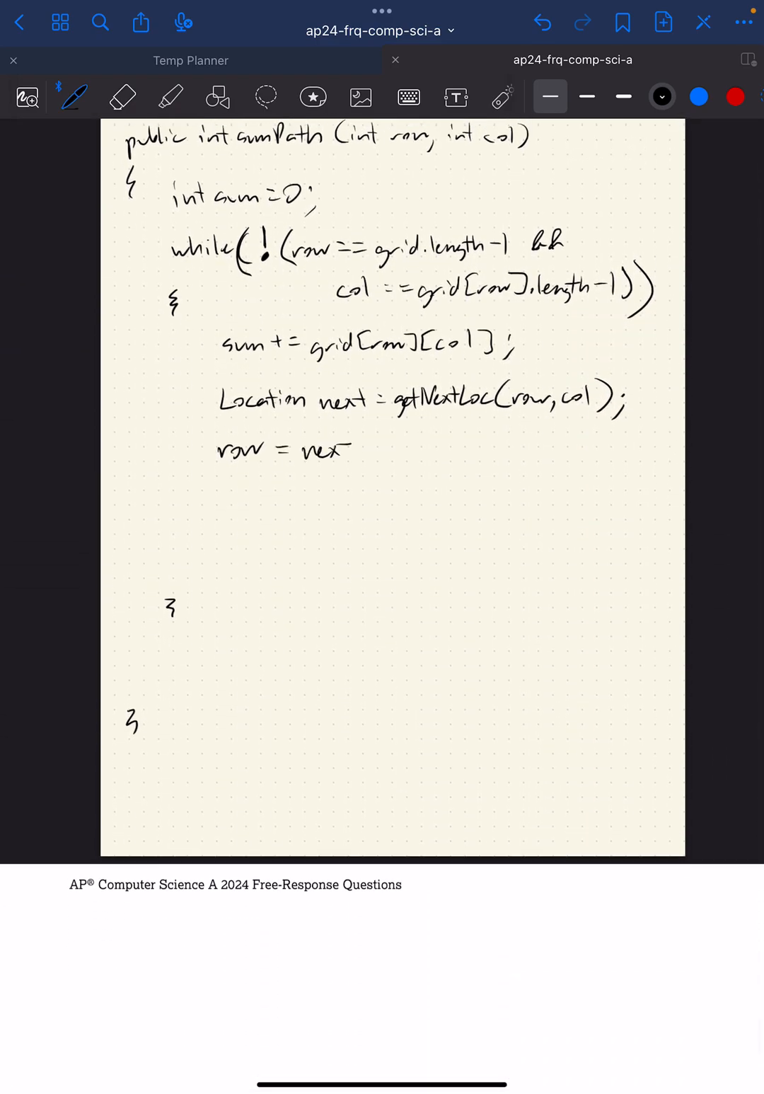
text(.getRow();)
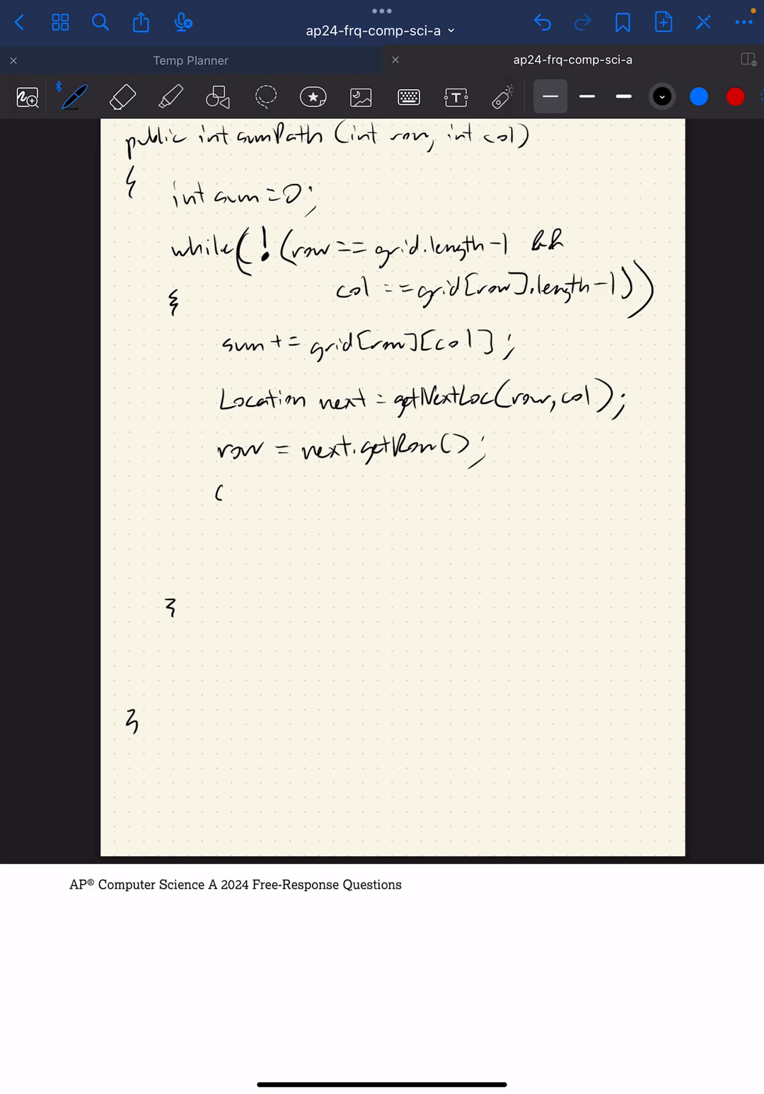
text(col = next.getCol)
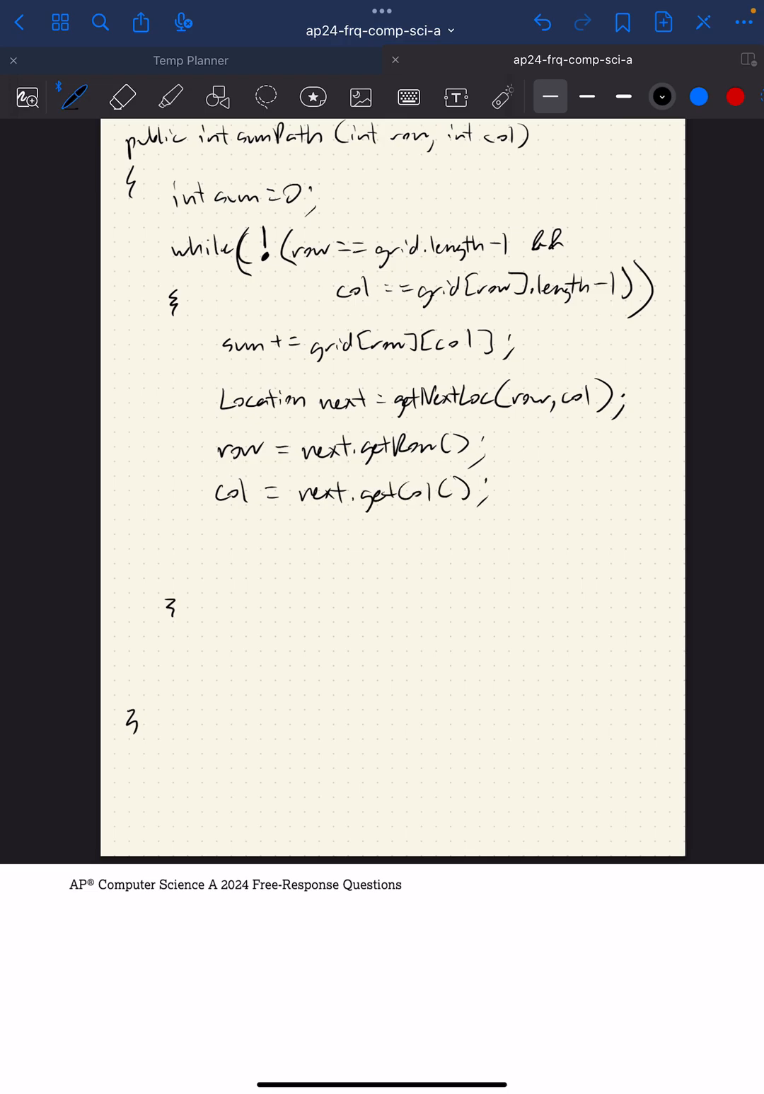
scroll(down, 3)
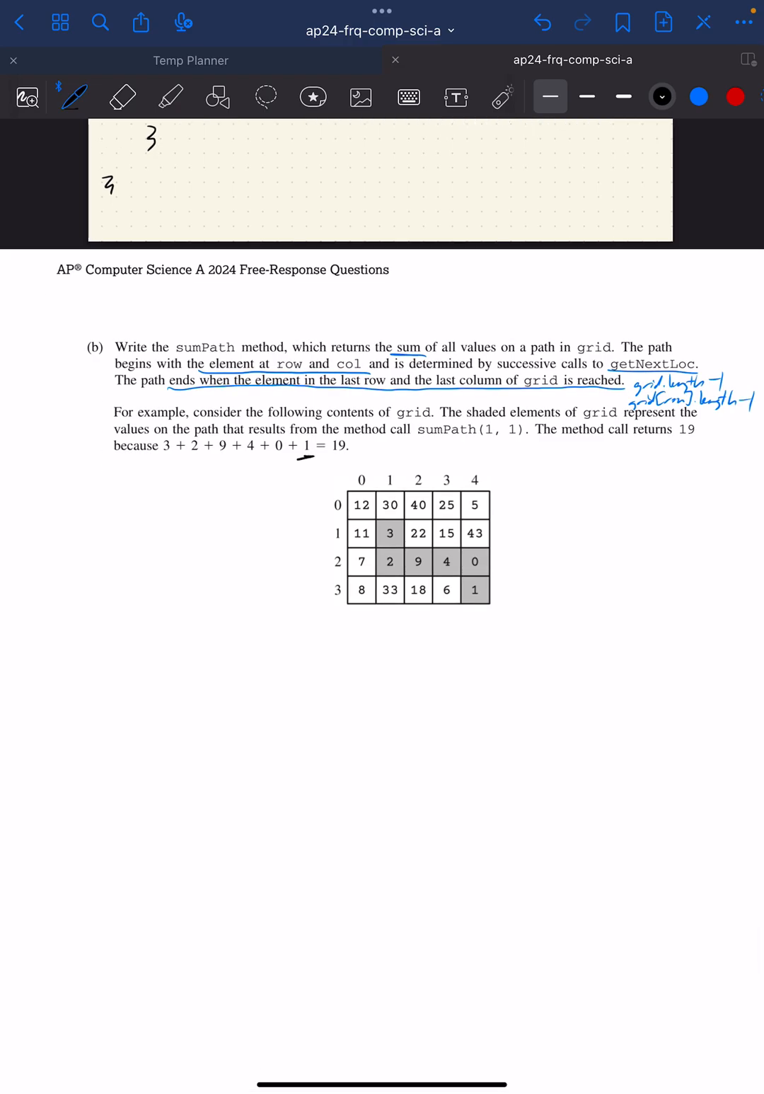
Step: Below the loop, handwrite 'sum += grid[row][col];' and 'return sum;' to finish sumPath
scroll(down, 3)
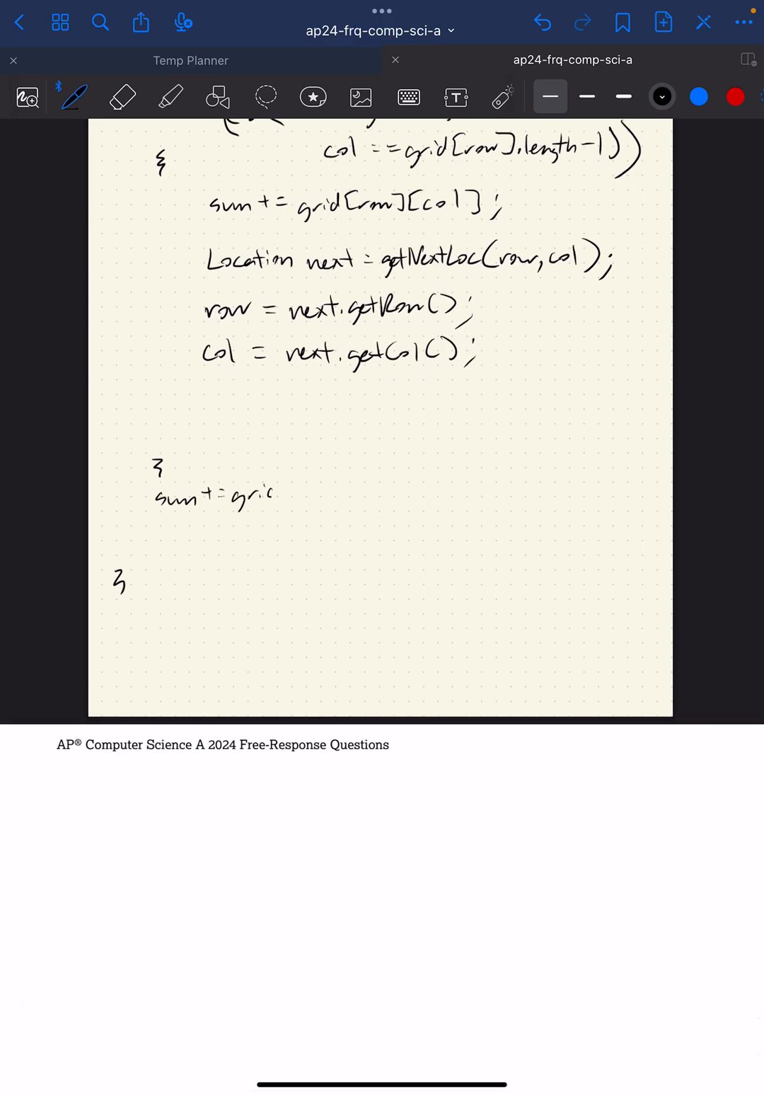
text(d[row])
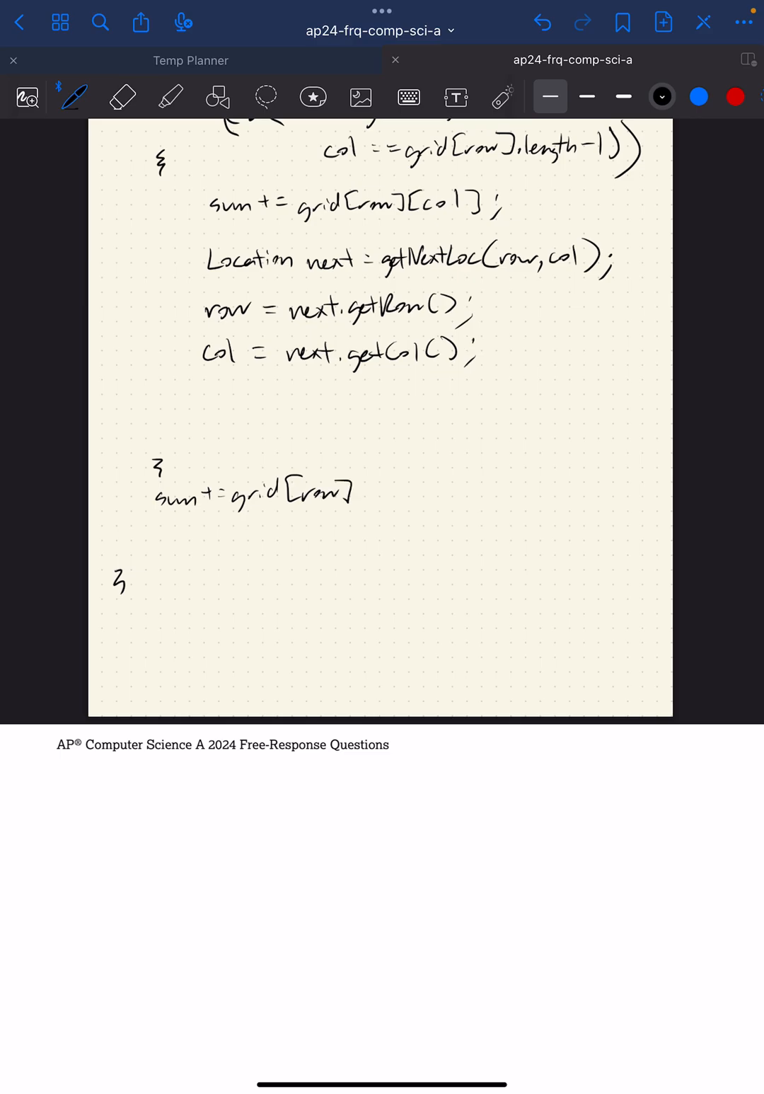
text([col]')
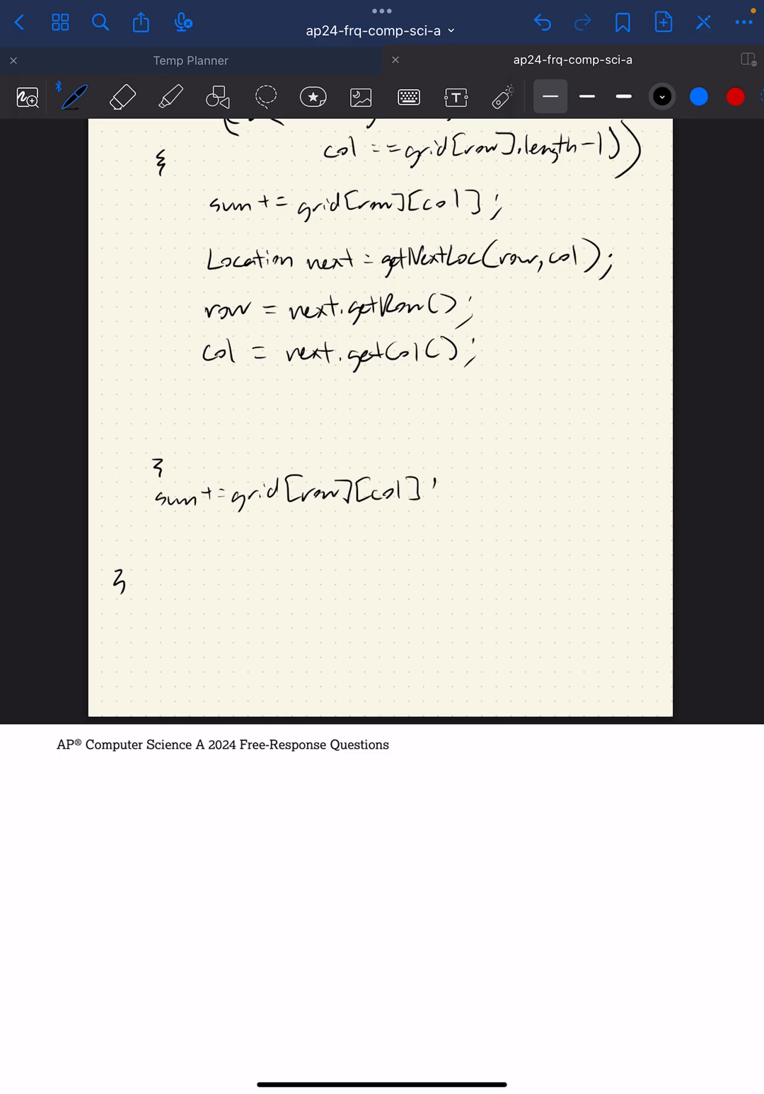
text(retur)
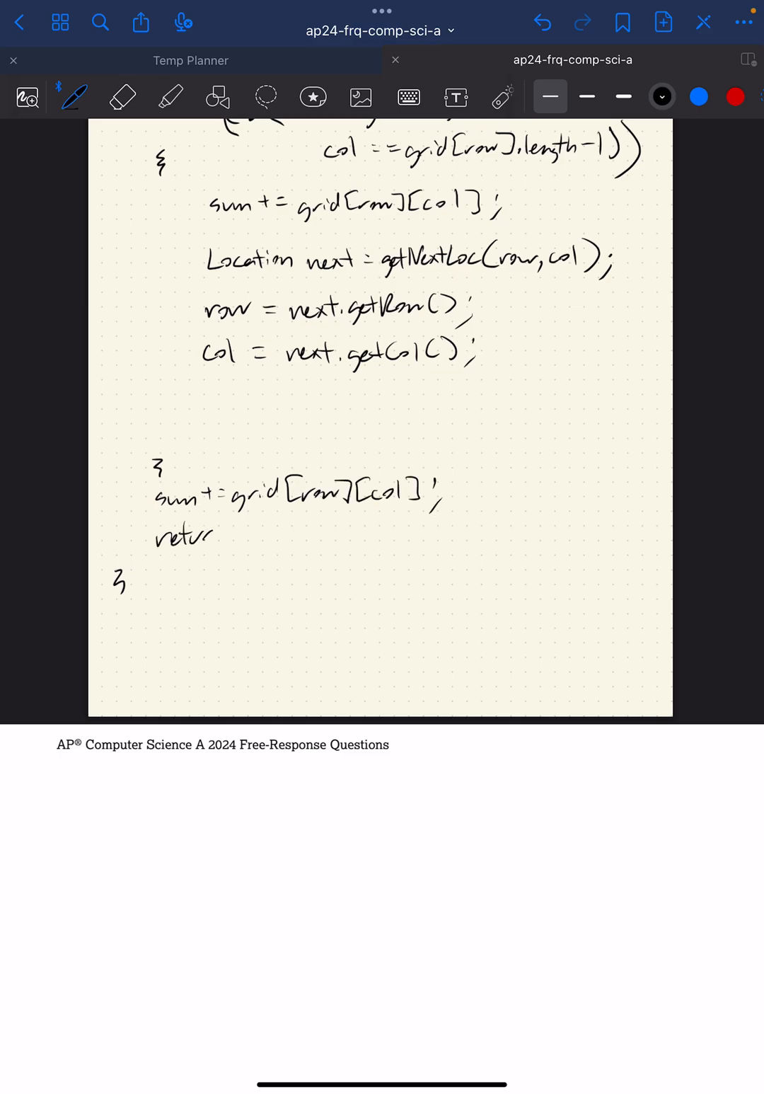
scroll(down, 3)
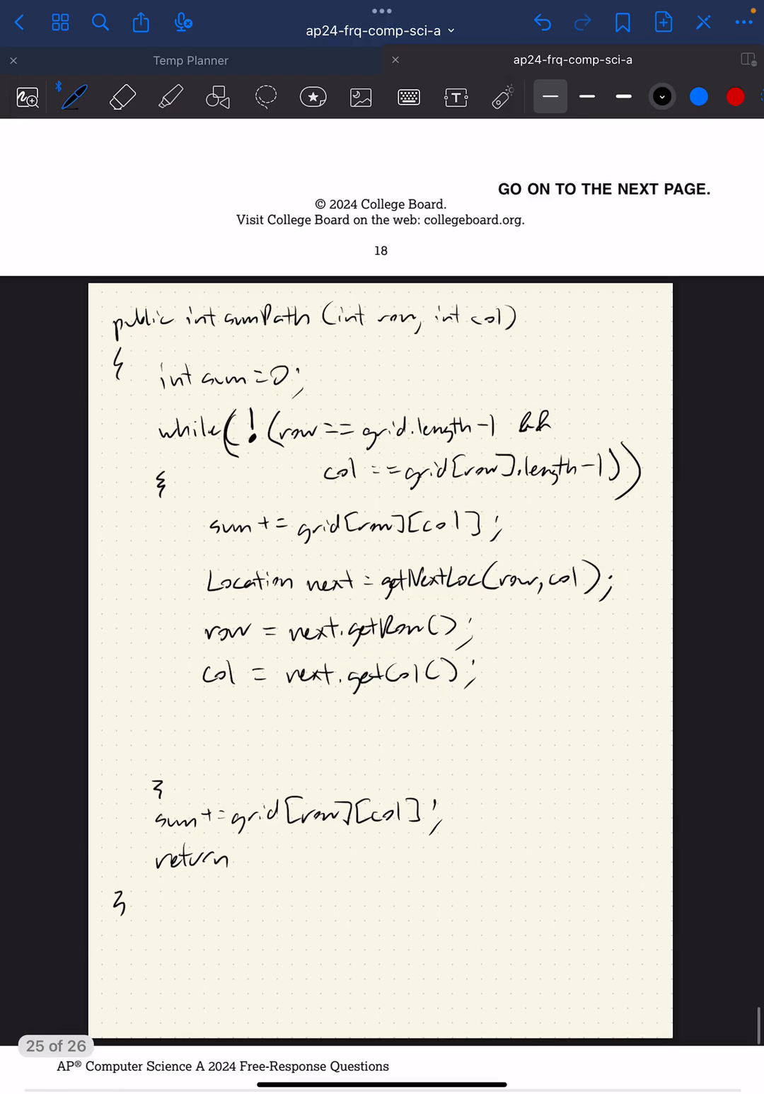
text(sum;)
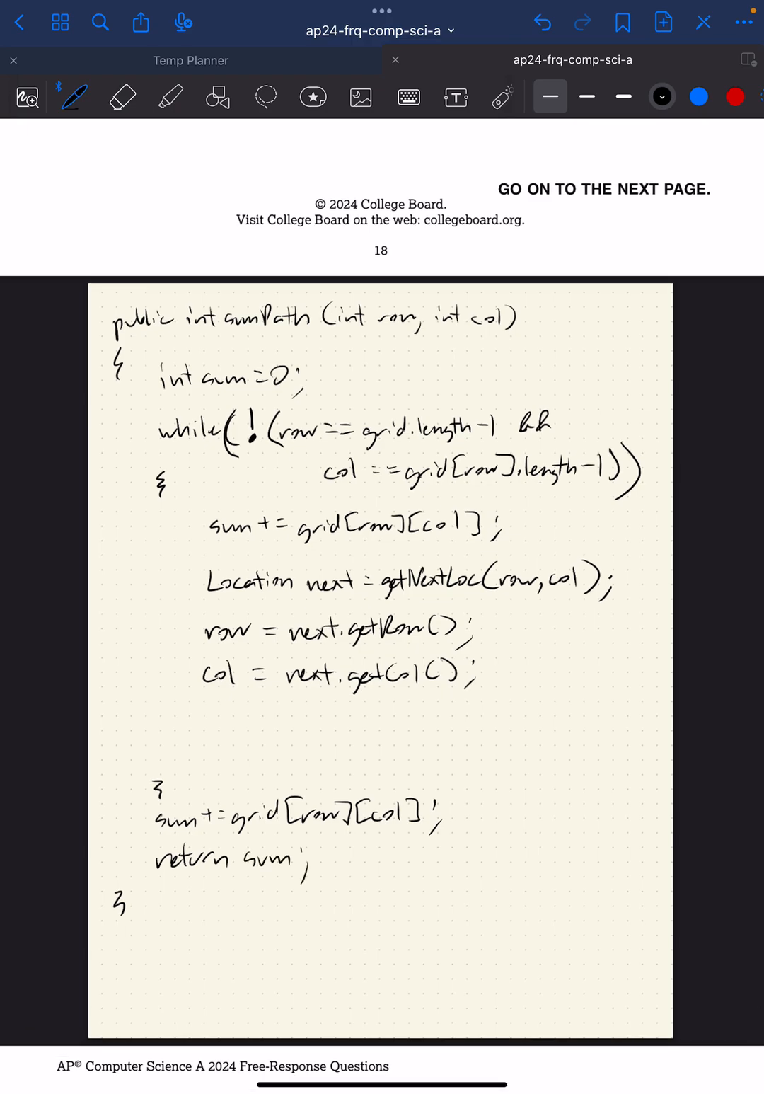